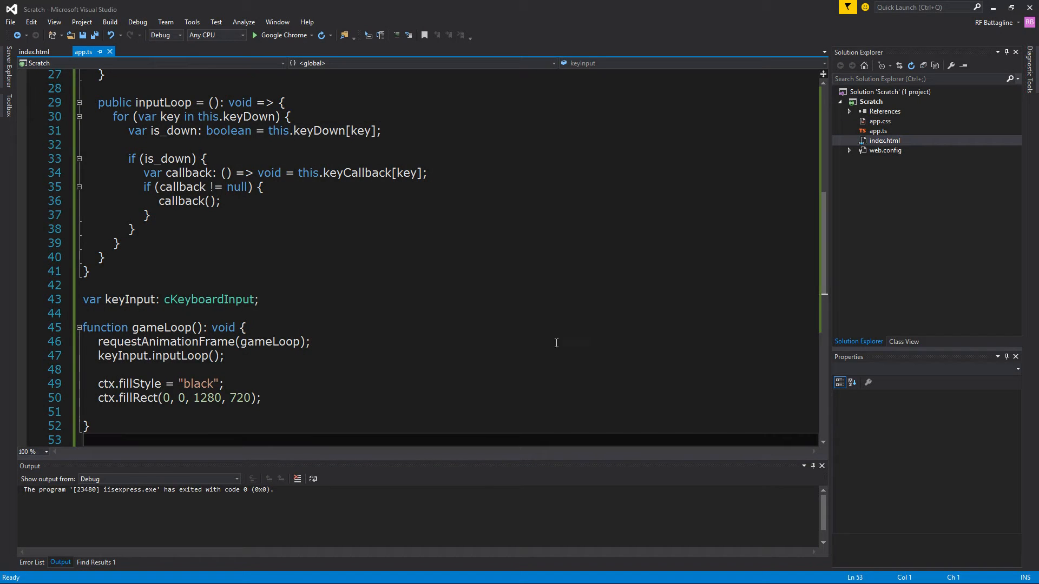
mouse_move(271, 333)
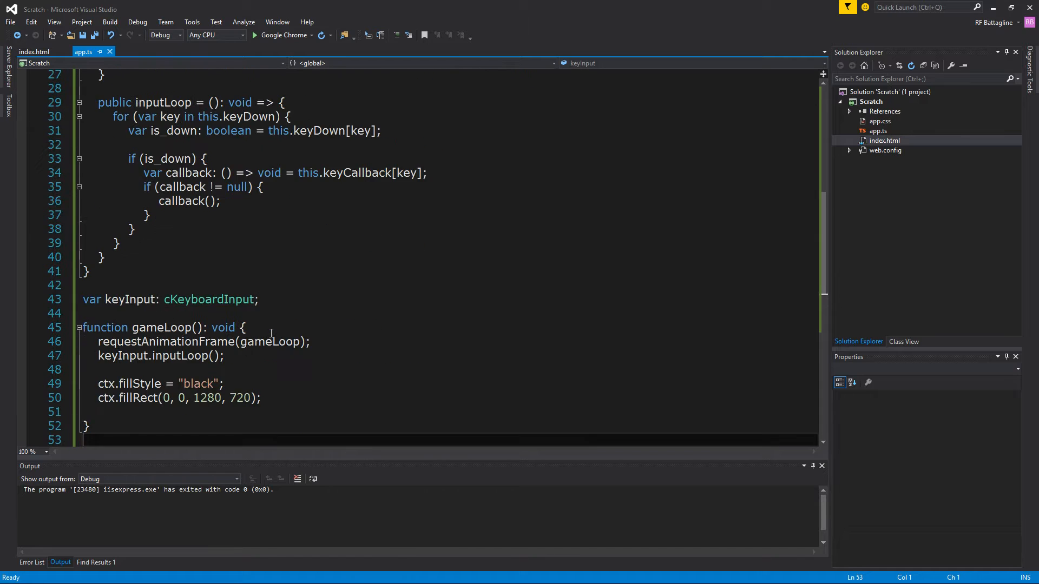
- Highlight keyInput.inputLoop() in gameLoop, then show the YoutubeBG.psd Advanced Keyboard Input title card
scroll(down, 3)
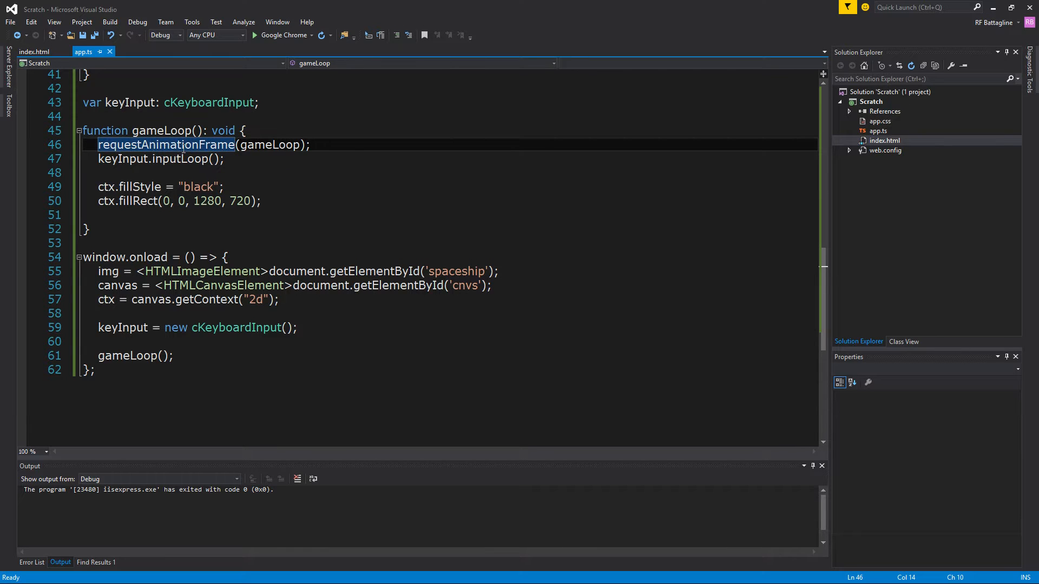
mouse_move(271, 155)
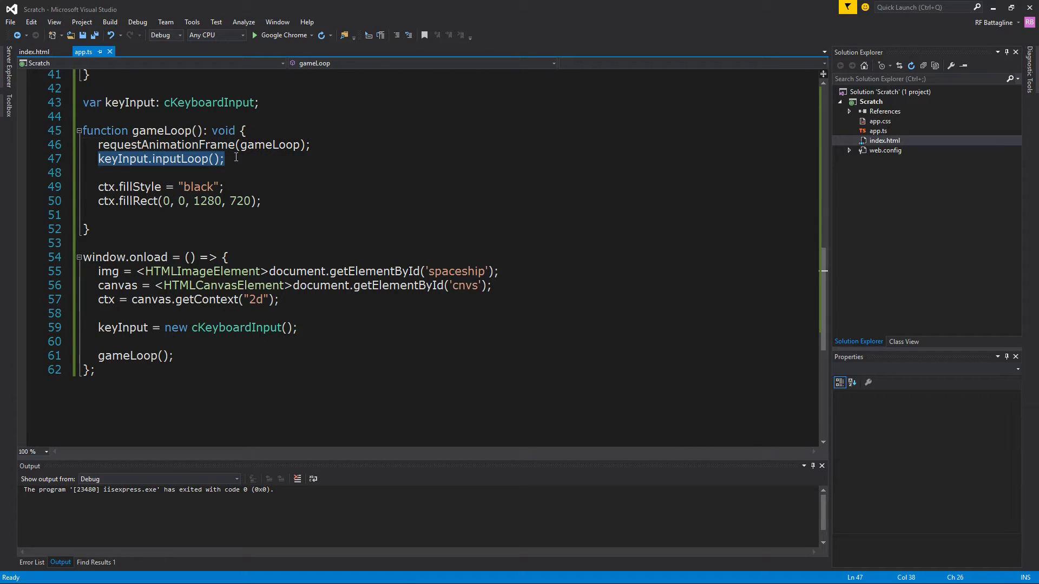
double_click(123, 102)
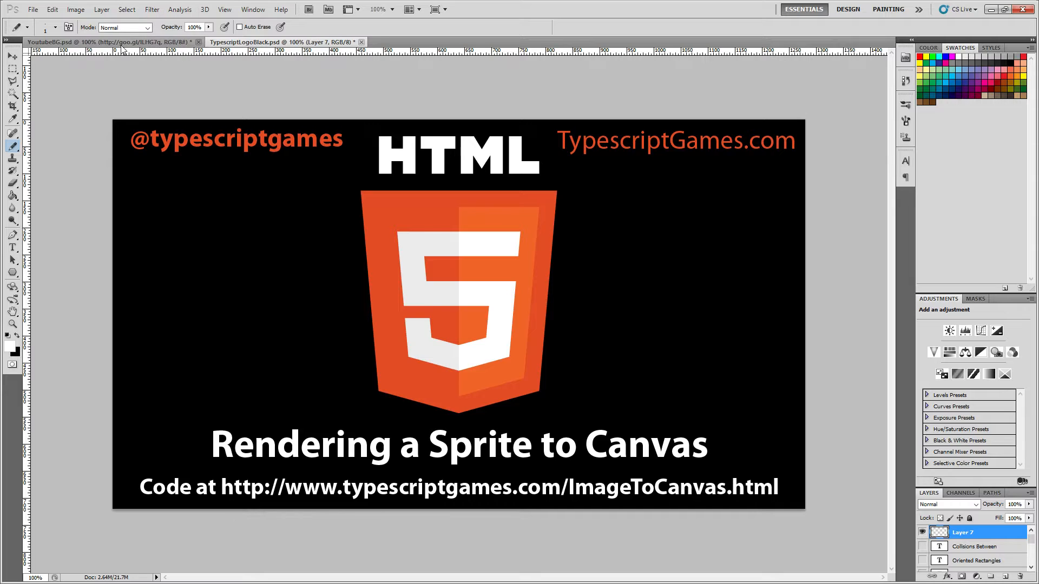
click(100, 42)
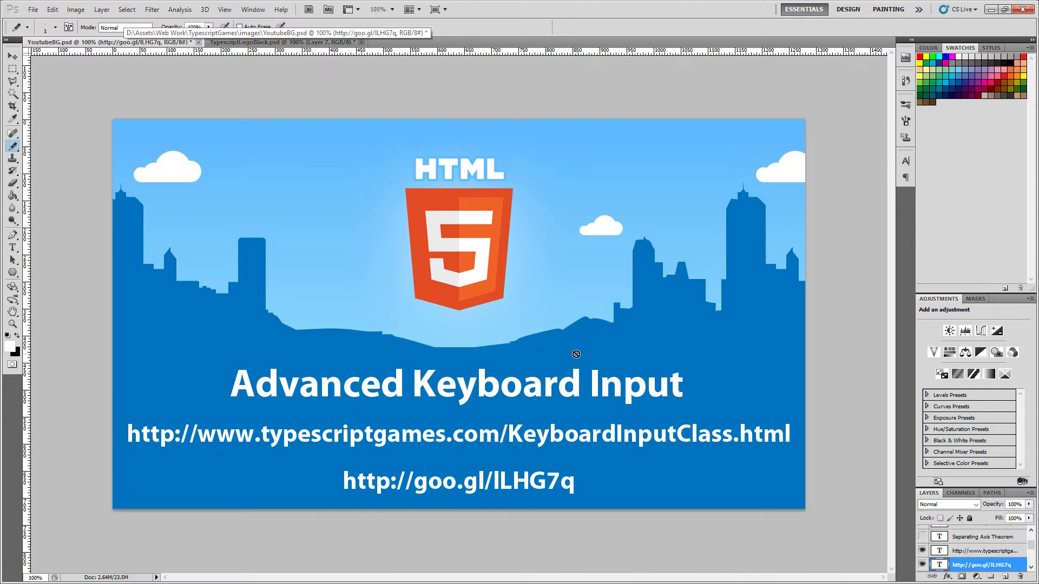
mouse_move(679, 398)
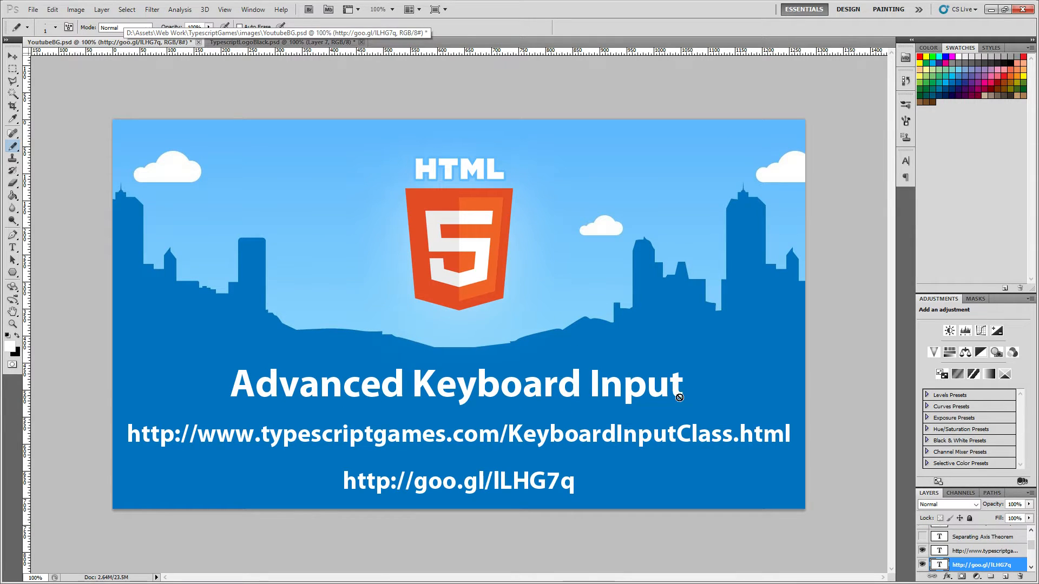
mouse_move(454, 440)
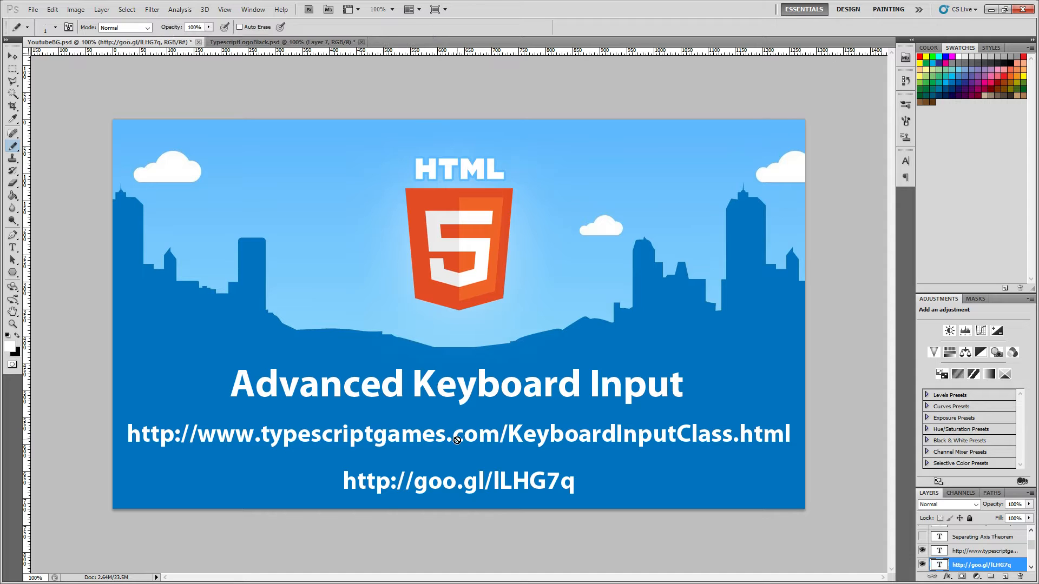
mouse_move(682, 440)
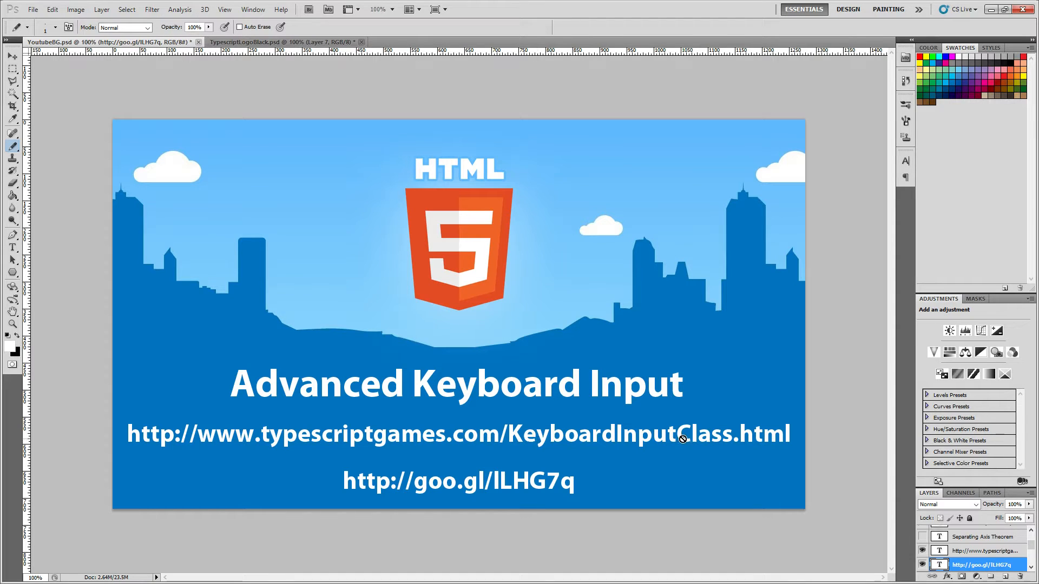
mouse_move(723, 502)
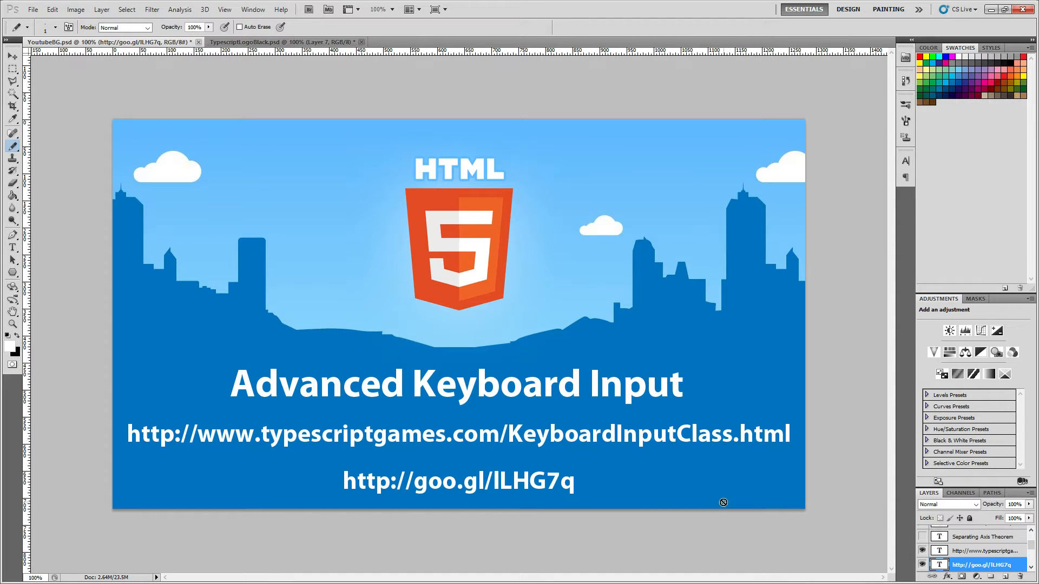
mouse_move(424, 486)
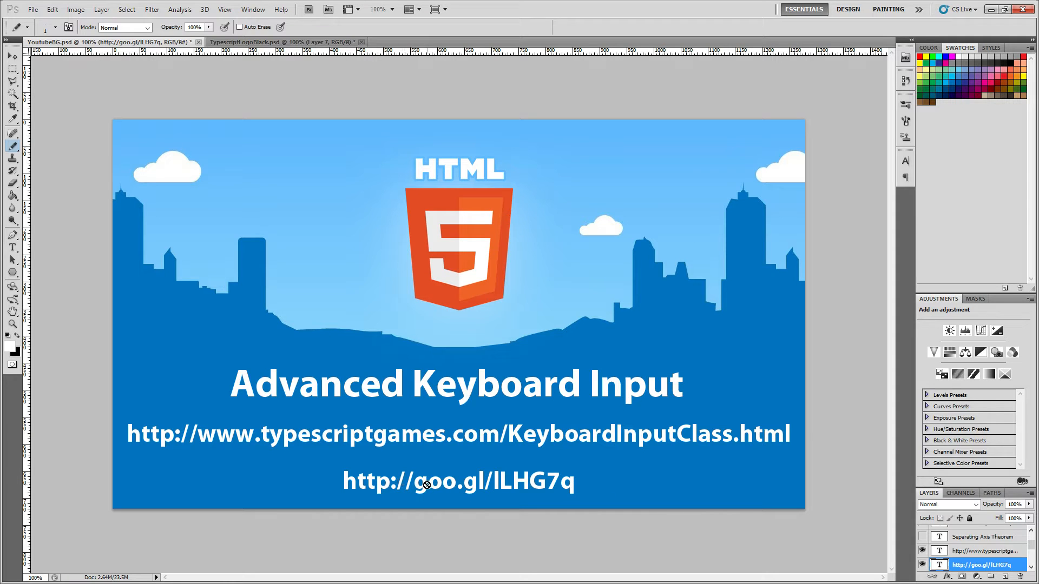
mouse_move(481, 491)
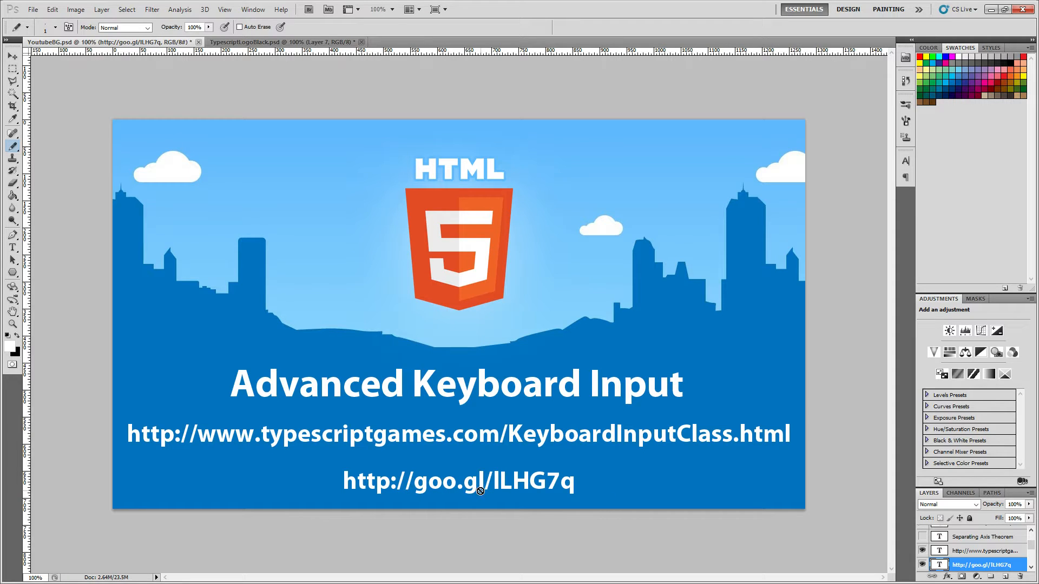
mouse_move(507, 492)
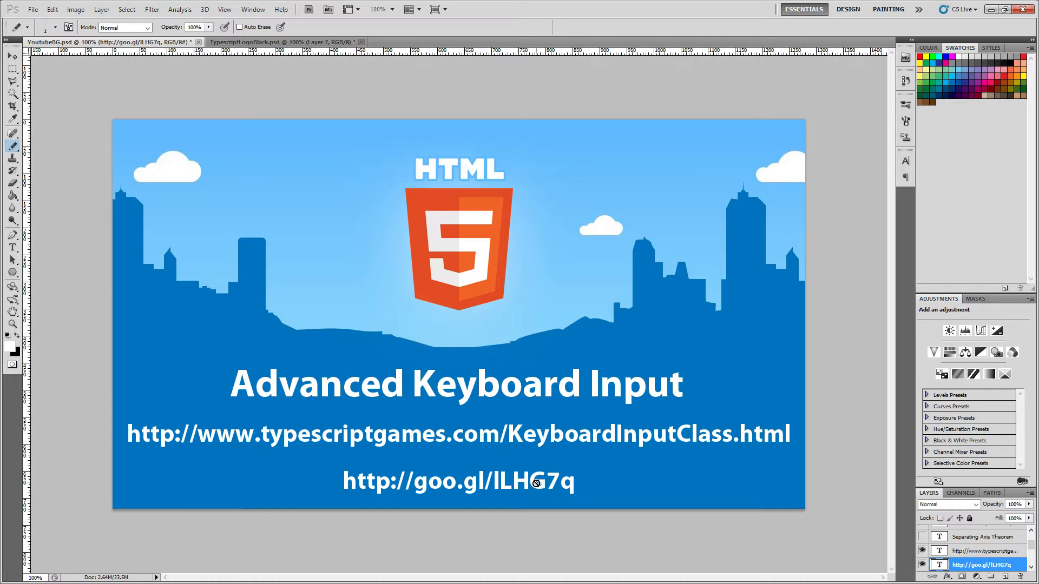
mouse_move(571, 492)
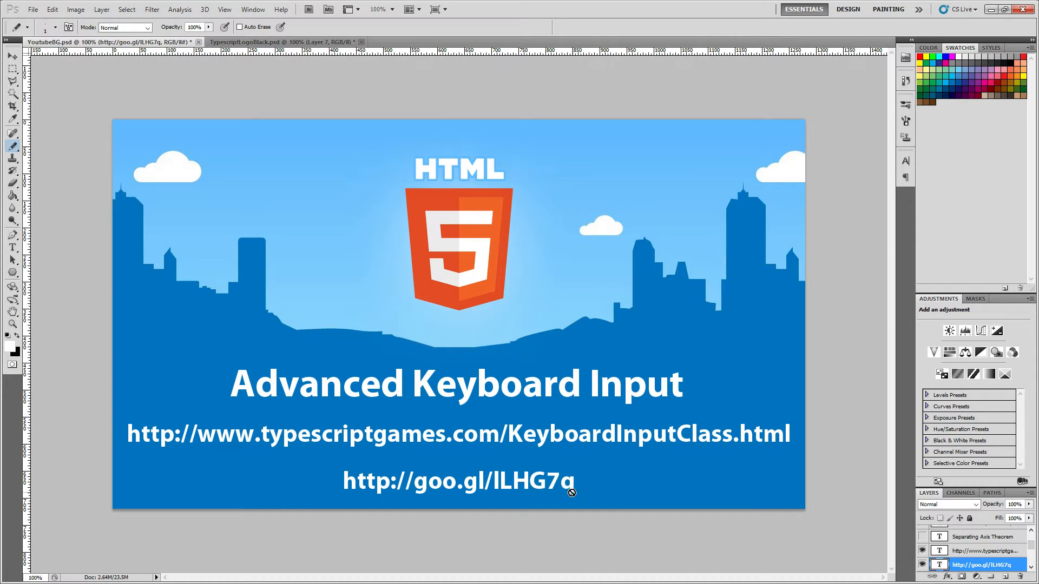
mouse_move(120, 460)
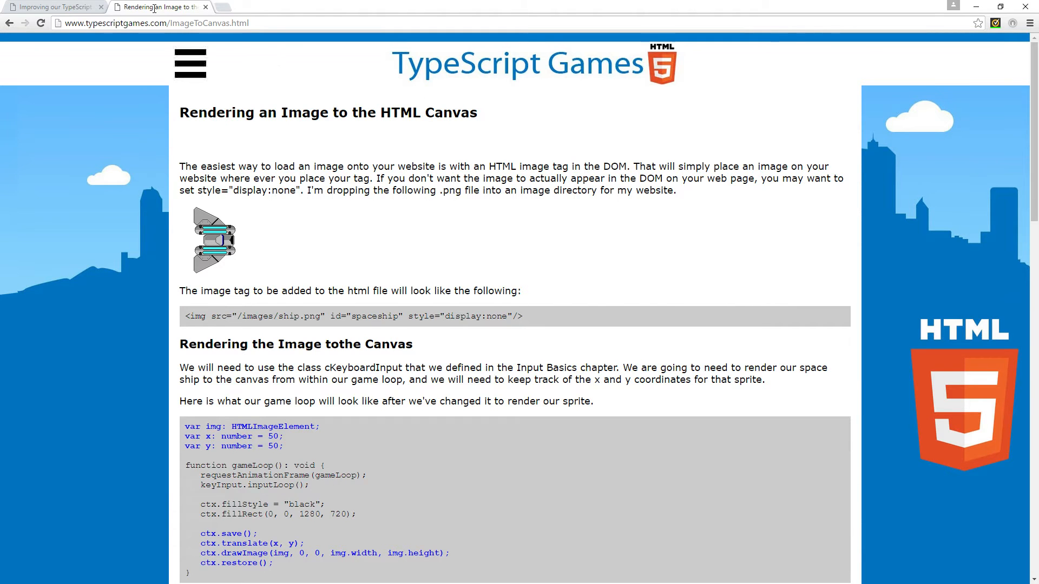
- Browse the TypeScript Games site to the Keyboard Input and Moving A Space Ship tutorials
click(50, 6)
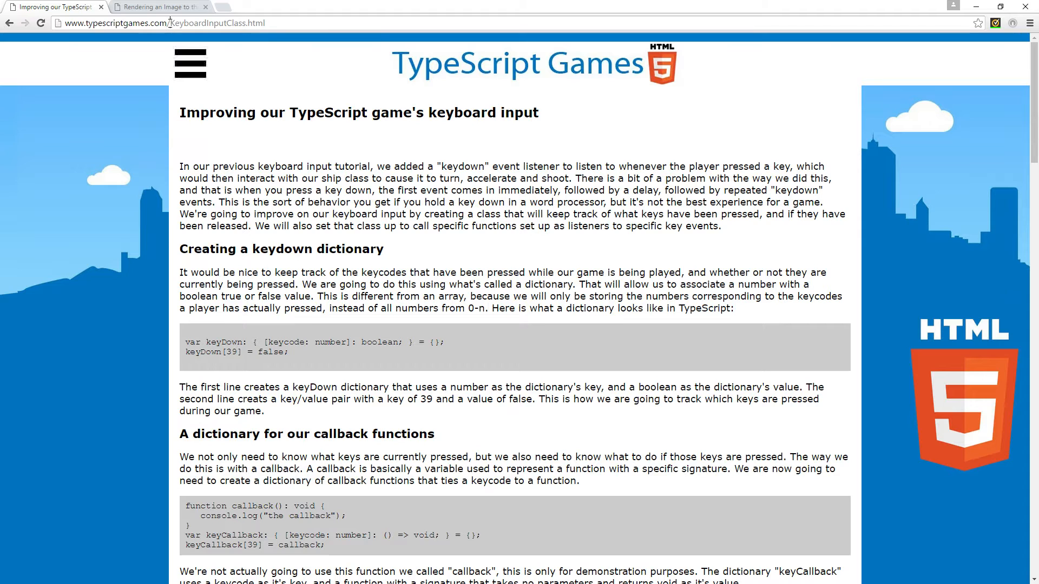
click(530, 63)
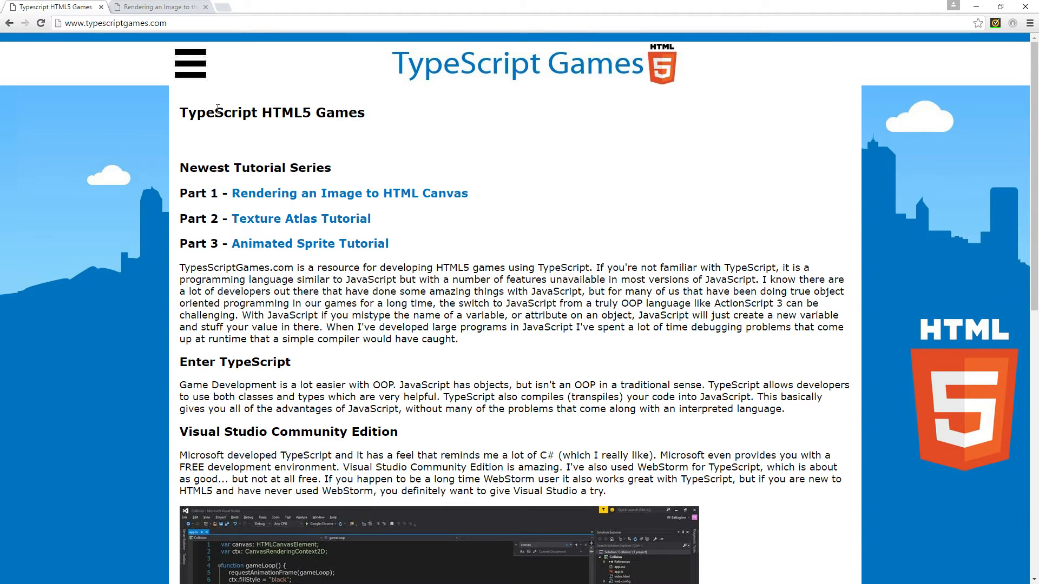
scroll(down, 3)
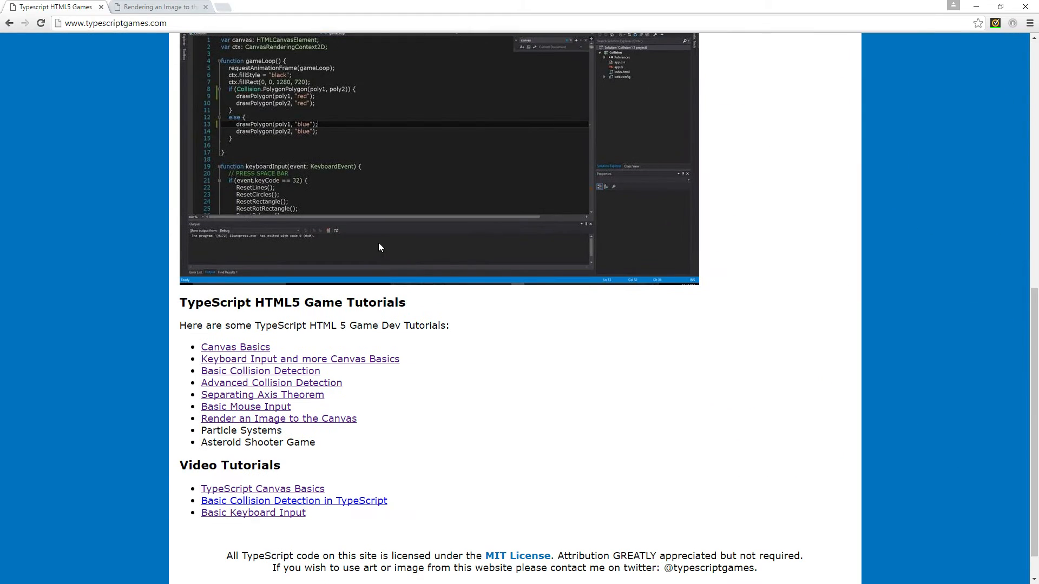
mouse_move(386, 363)
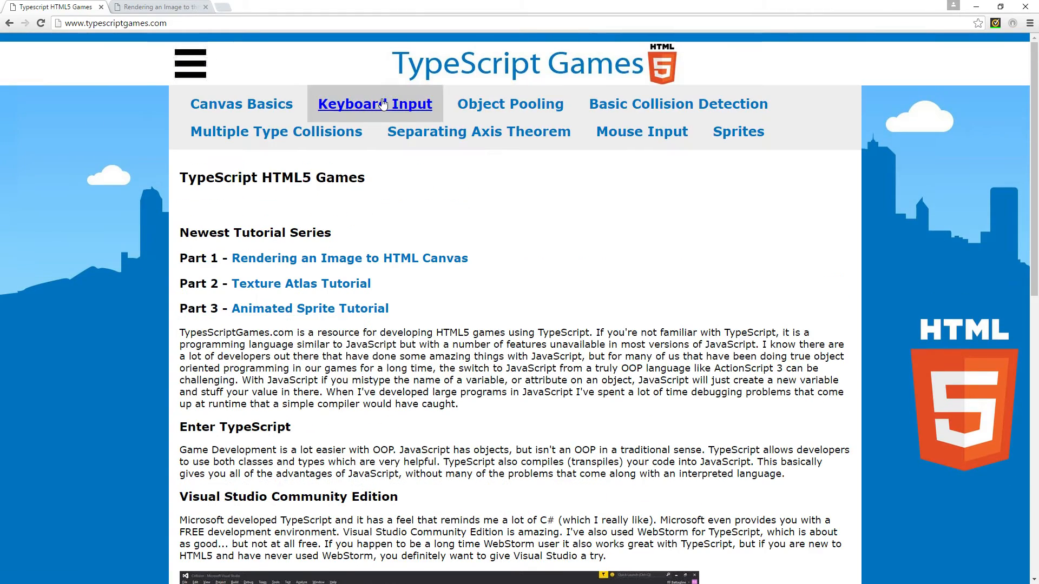
click(375, 103)
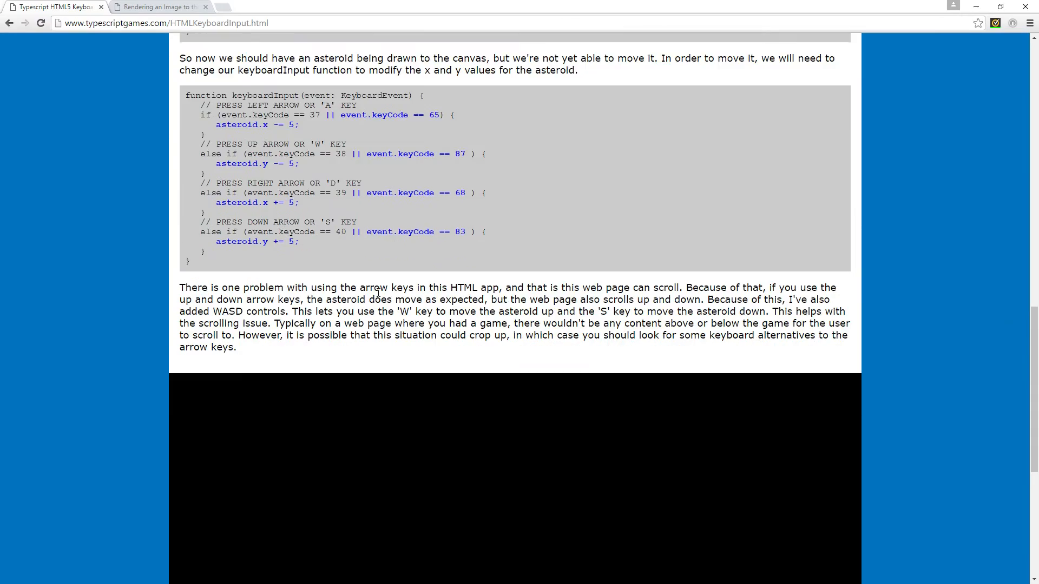
scroll(up, 3)
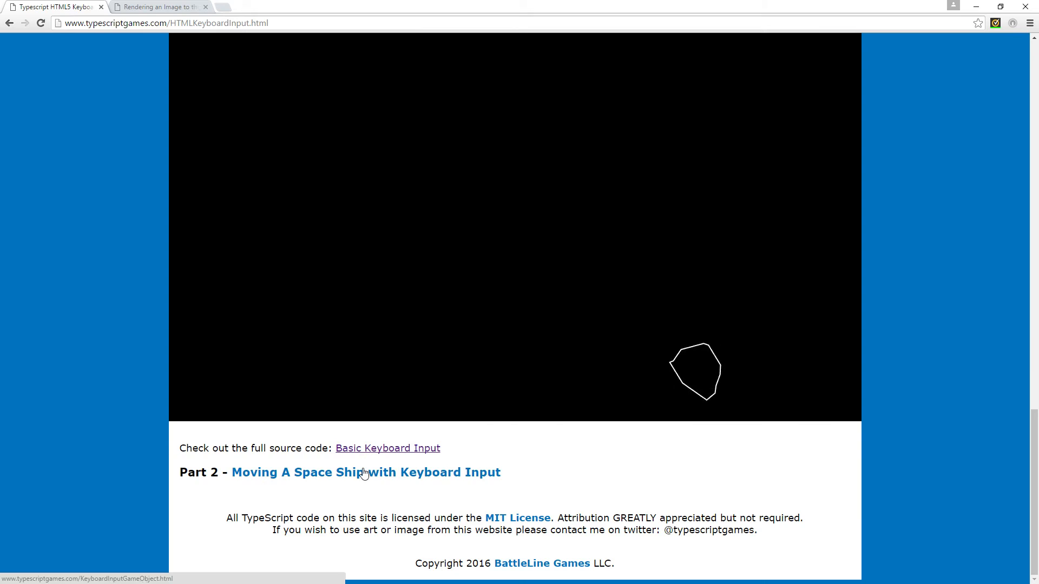
click(366, 472)
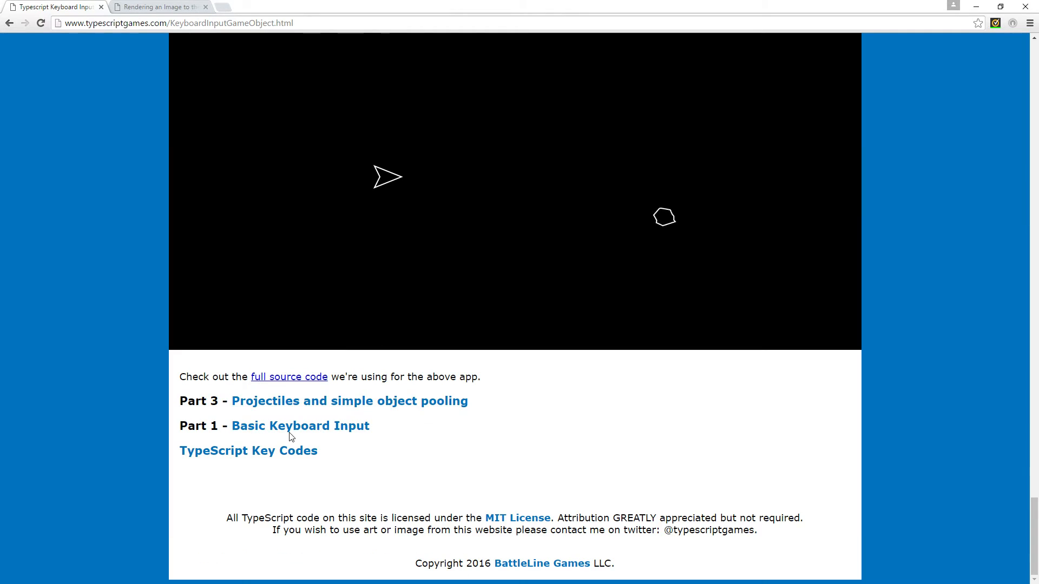
- Skim the improved keyboard input article, then go back to the earlier tutorial page
click(350, 401)
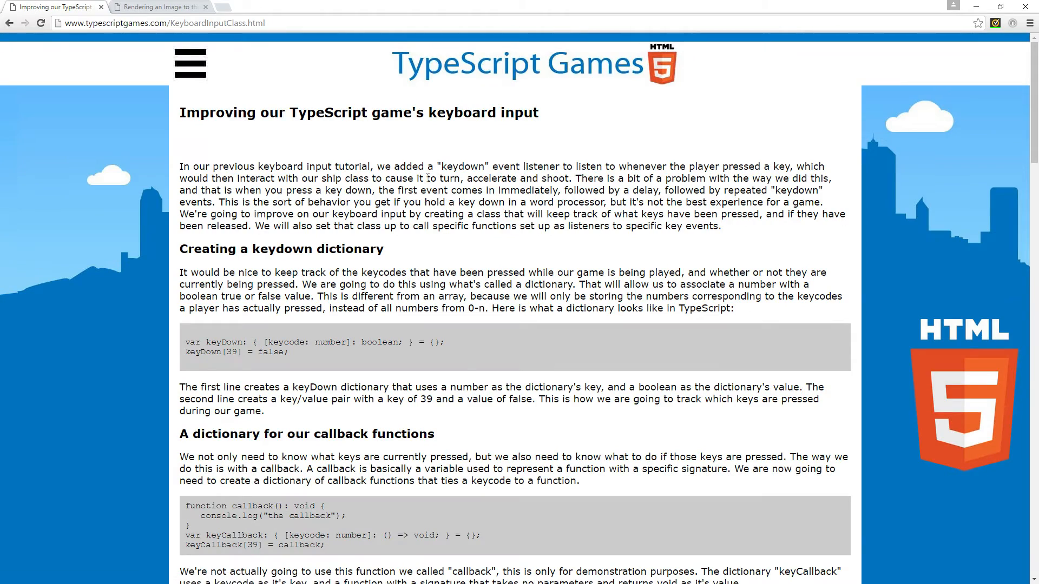
scroll(down, 3)
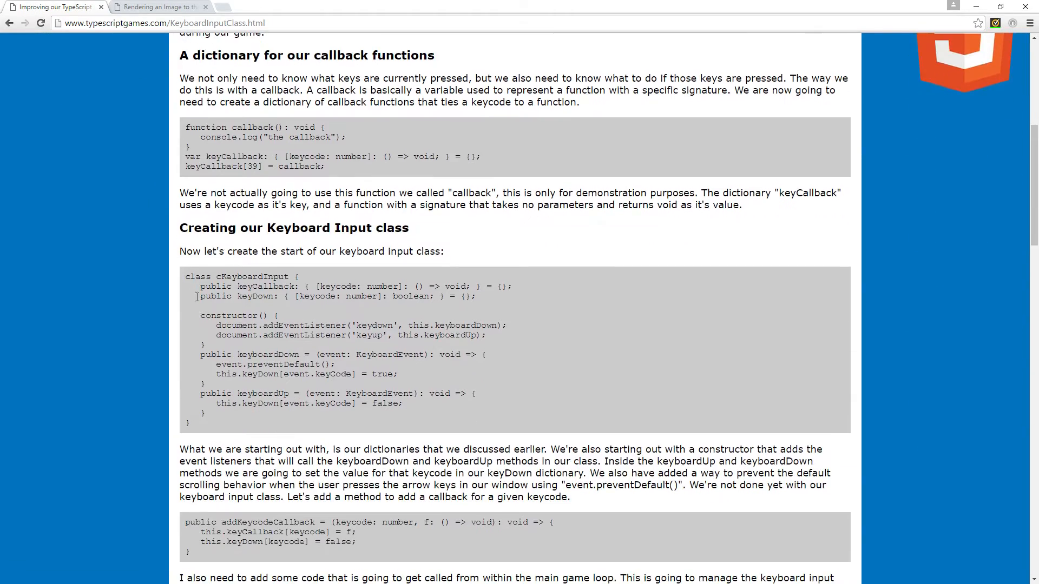
scroll(up, 3)
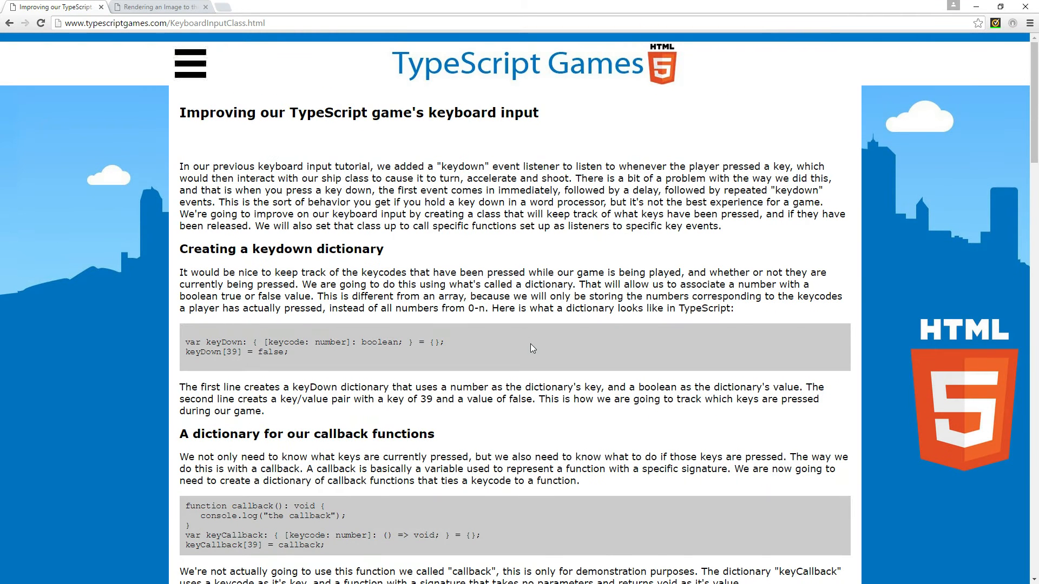
mouse_move(240, 157)
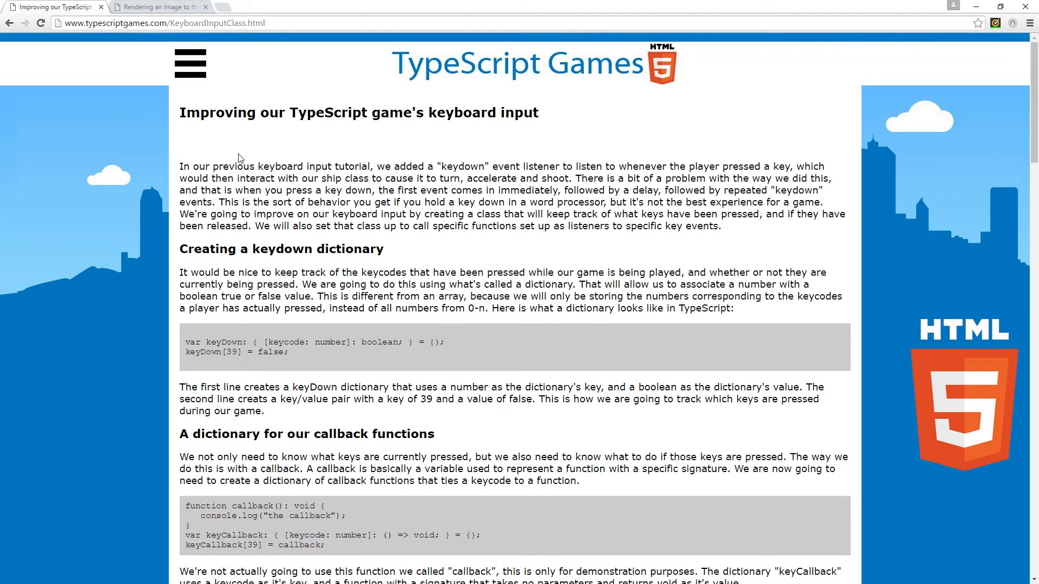
scroll(down, 3)
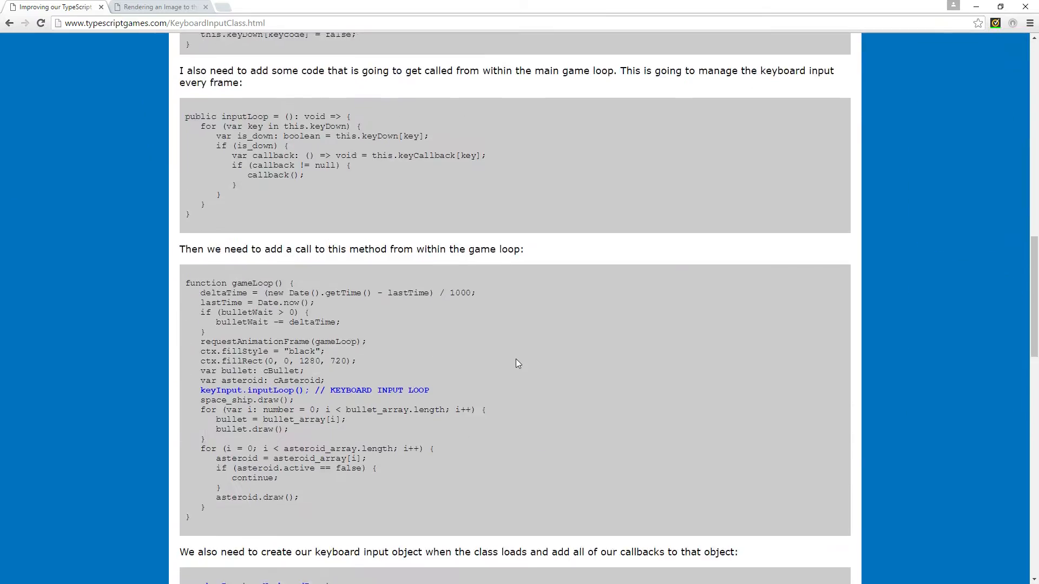
scroll(up, 3)
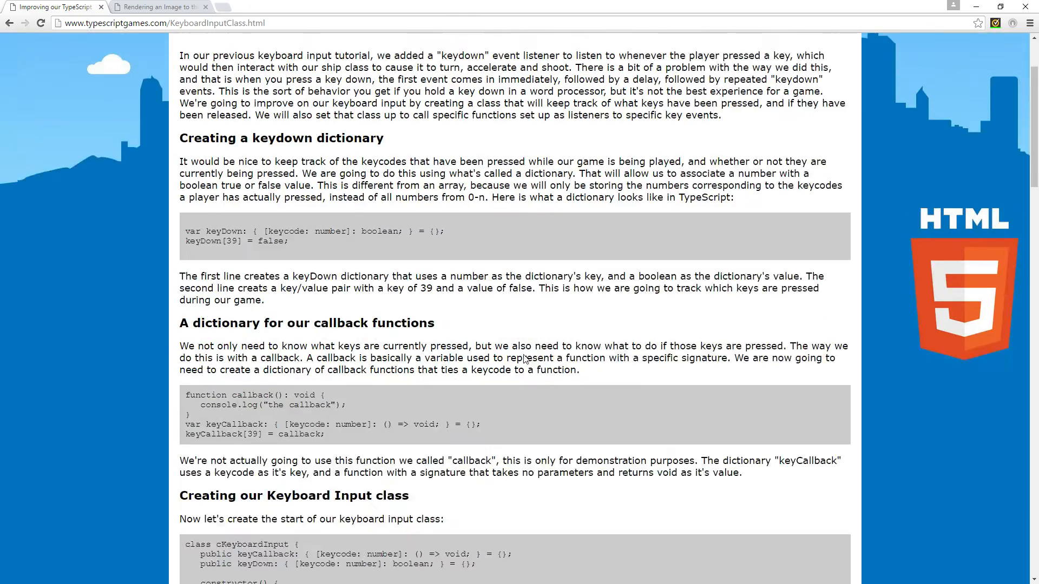
scroll(up, 3)
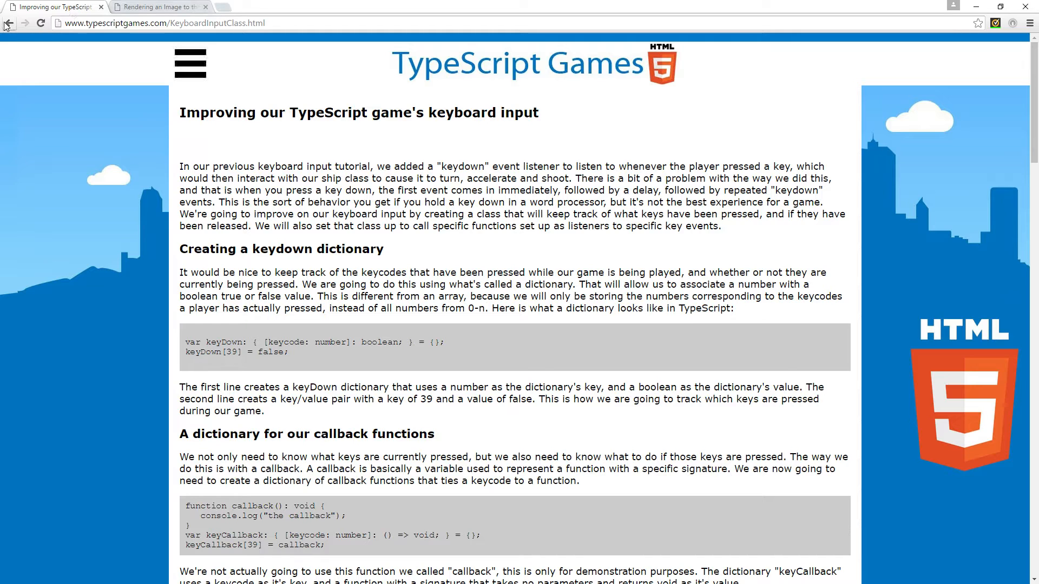
mouse_move(8, 24)
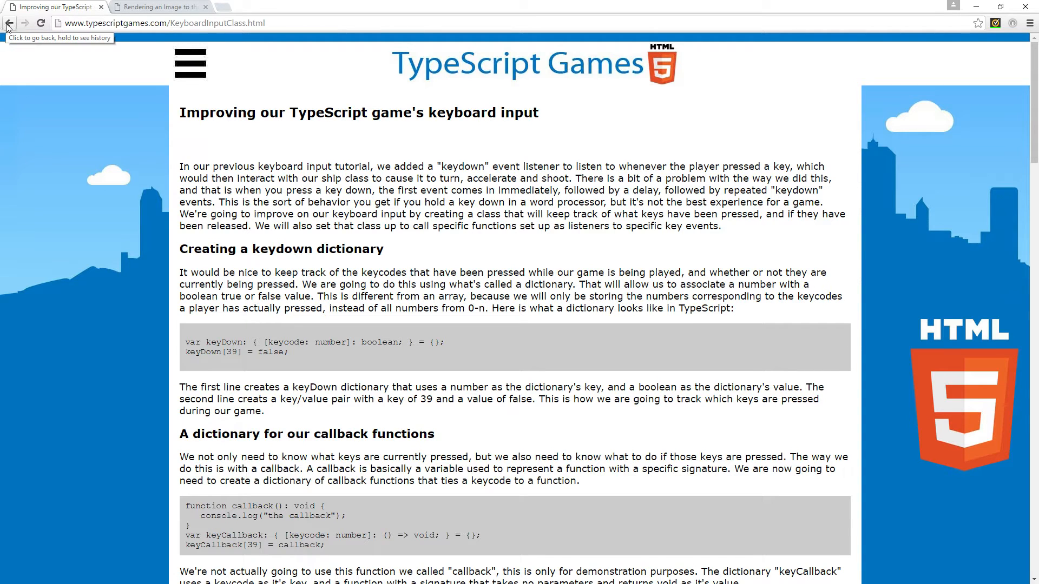
mouse_move(799, 6)
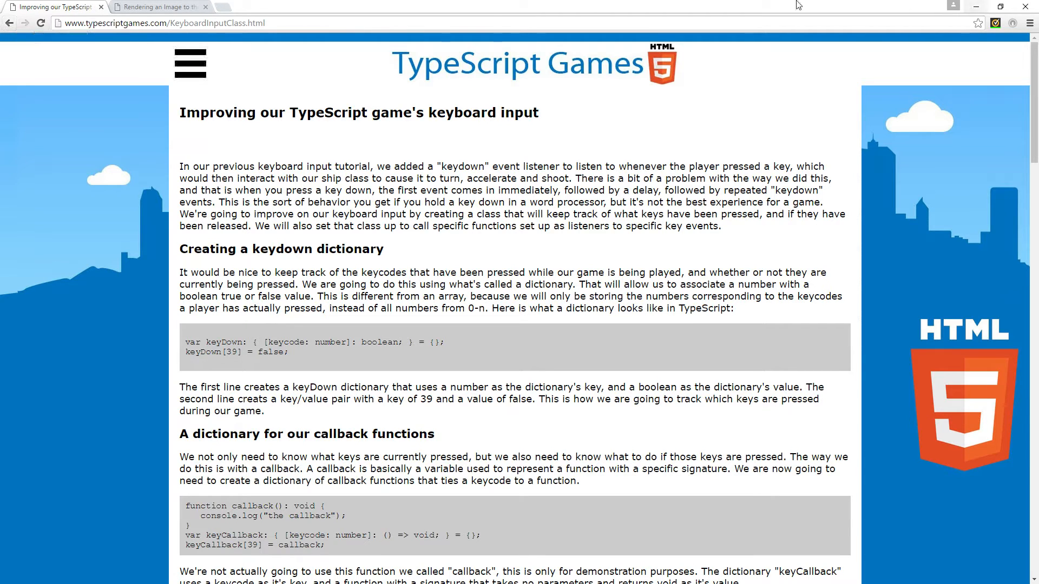
mouse_move(9, 23)
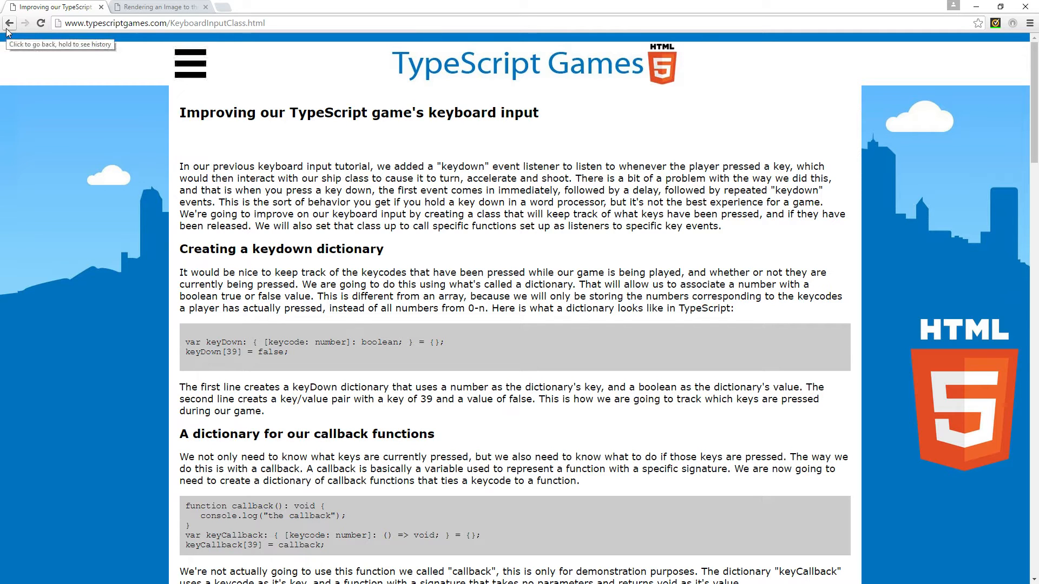
click(9, 23)
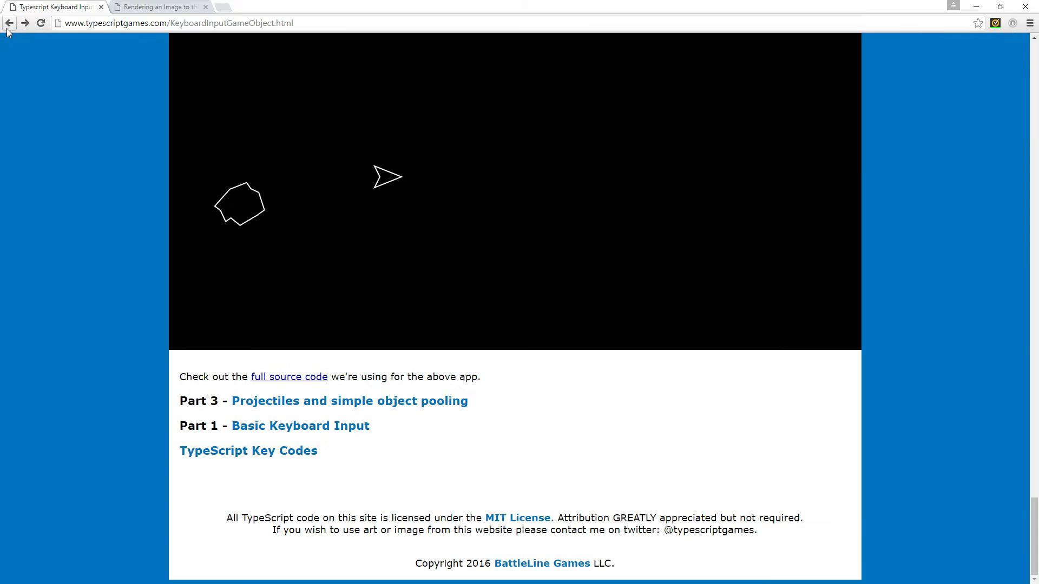
click(9, 22)
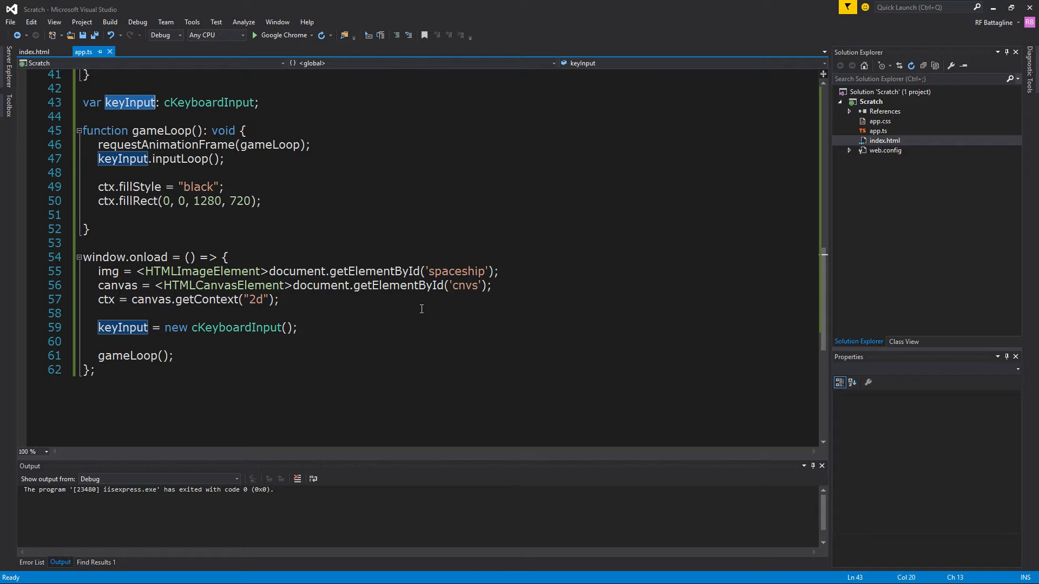
- Review app.ts, selecting the gameLoop fill lines and the window.onload canvas and document lookups
click(143, 327)
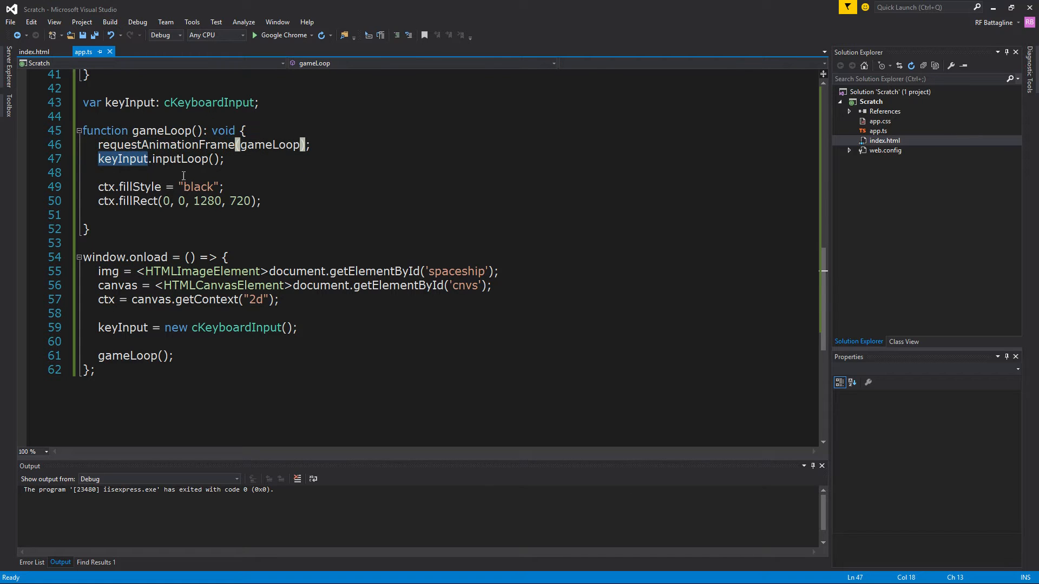
double_click(122, 159)
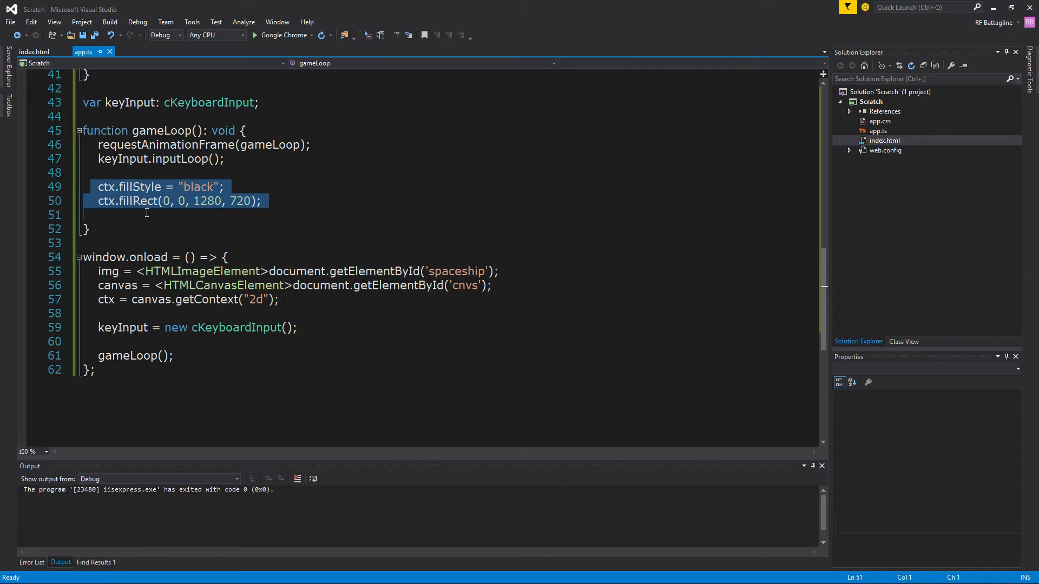
mouse_move(324, 210)
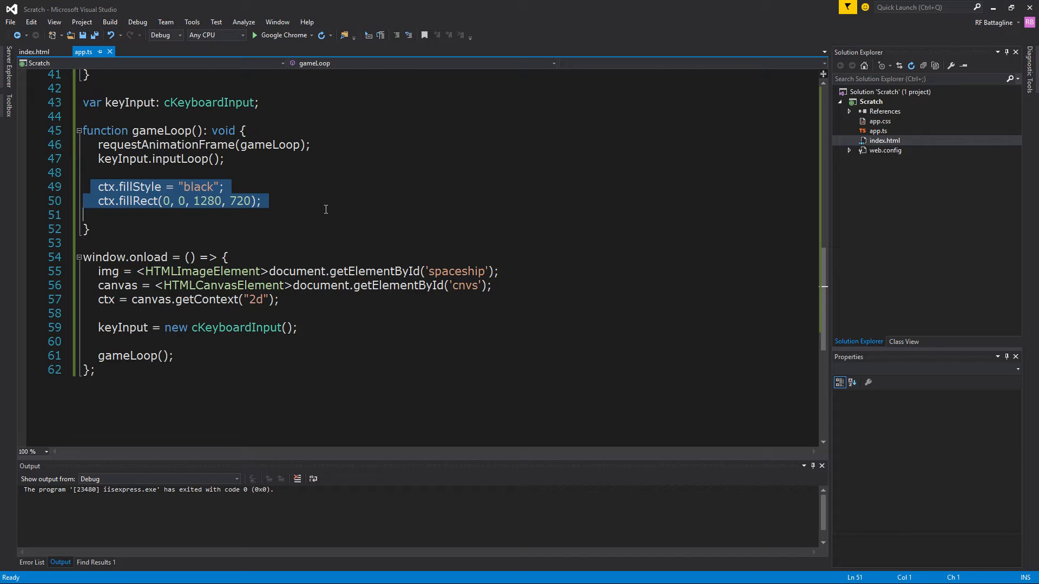
mouse_move(251, 186)
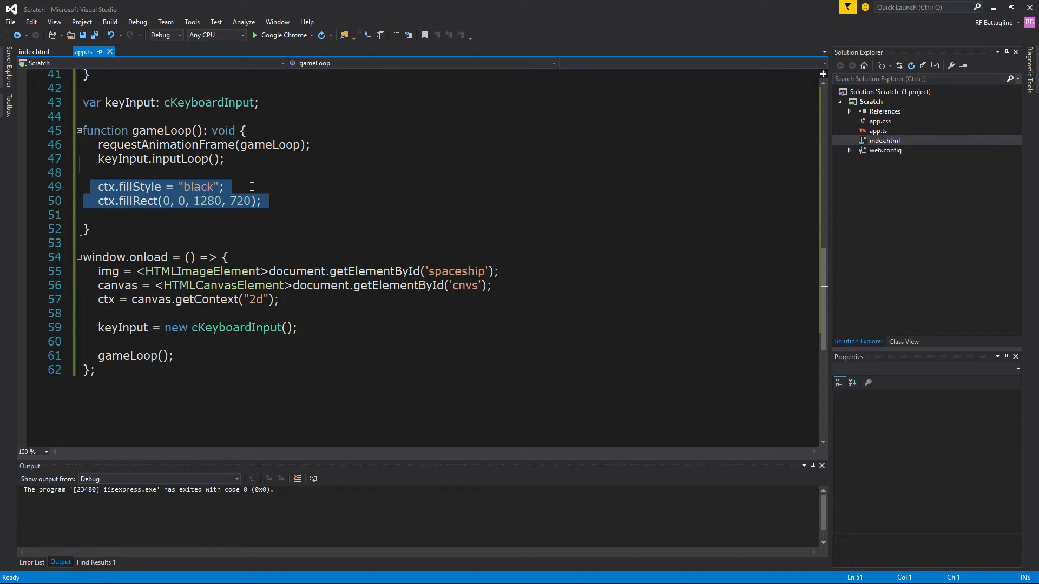
mouse_move(195, 192)
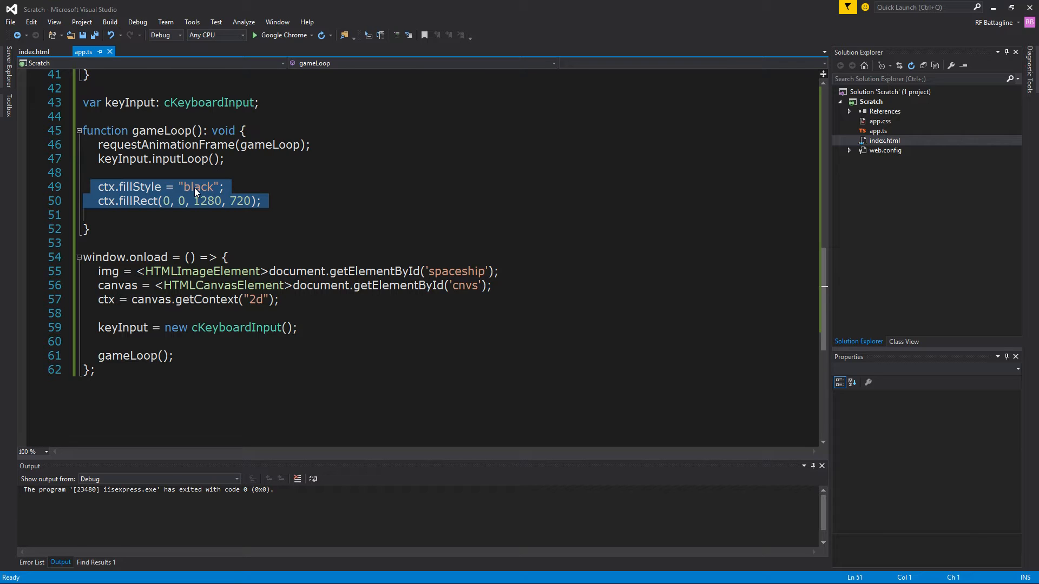
click(106, 215)
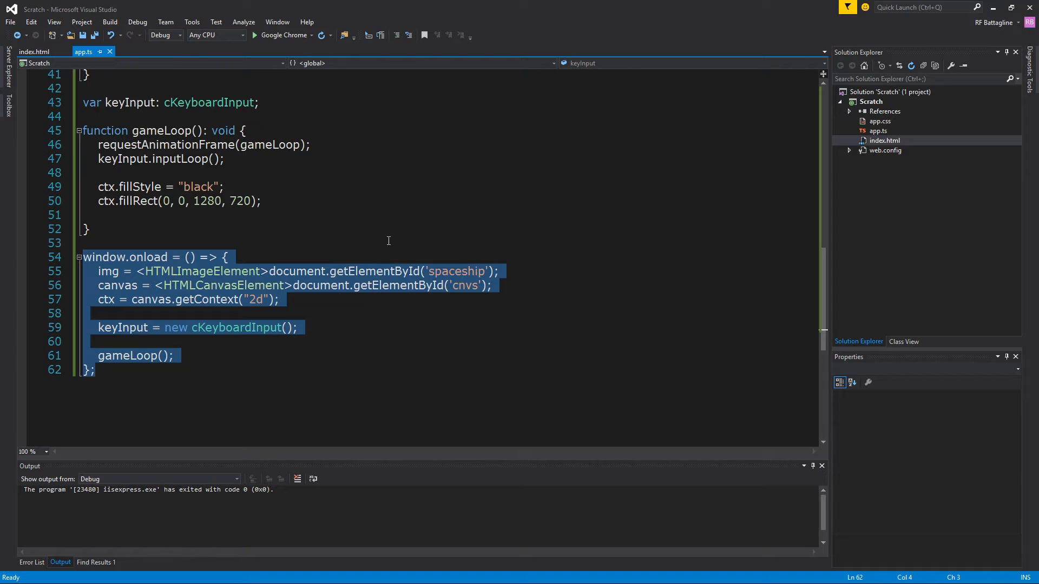
click(236, 257)
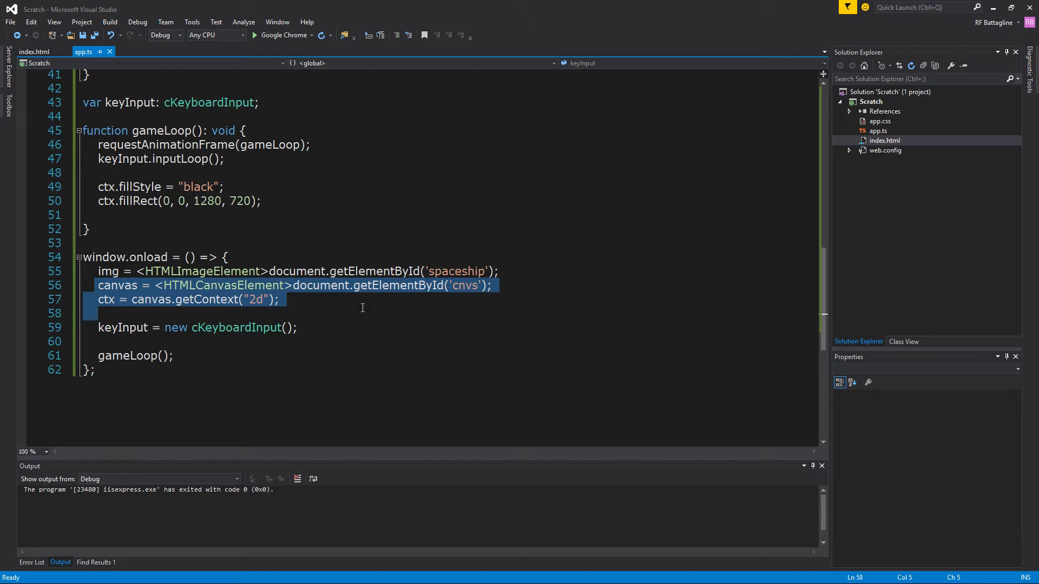
click(119, 341)
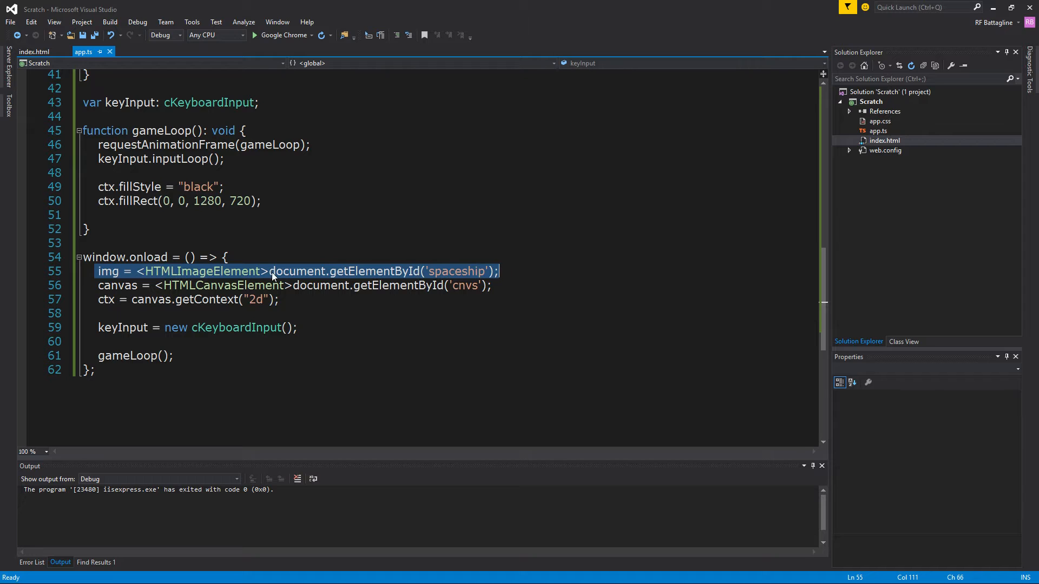
mouse_move(469, 274)
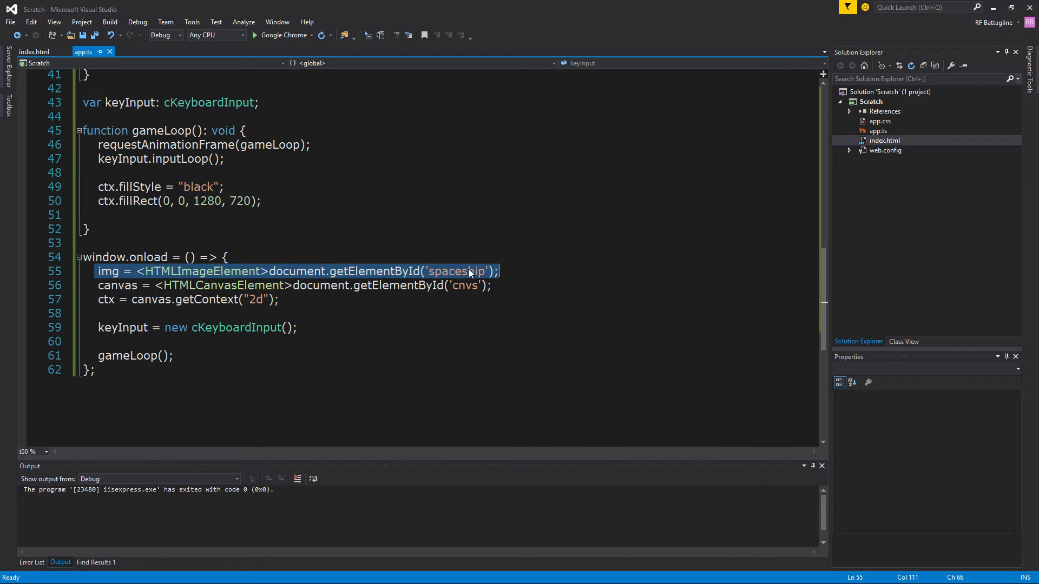
double_click(297, 271)
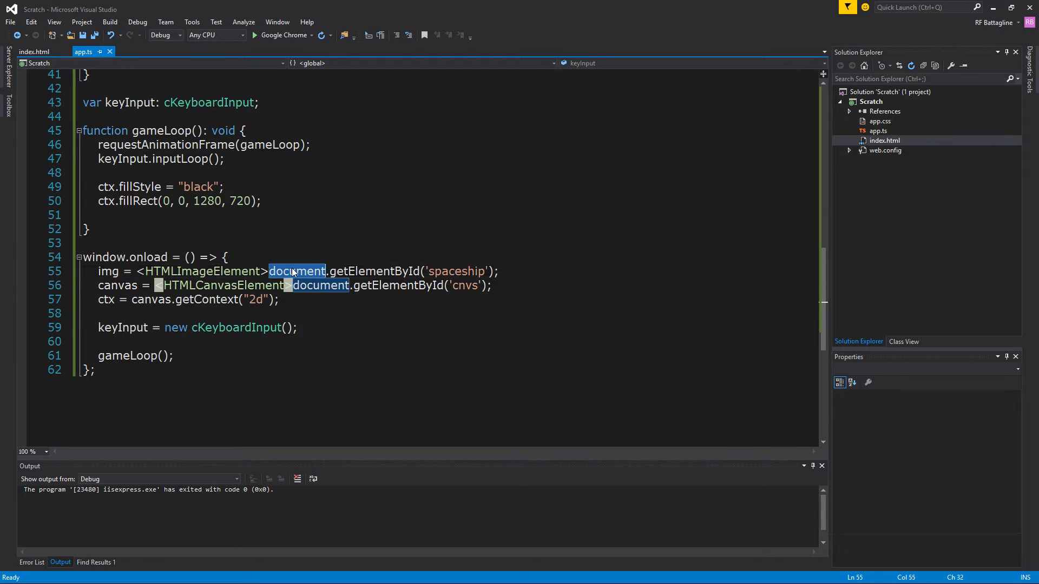
mouse_move(371, 285)
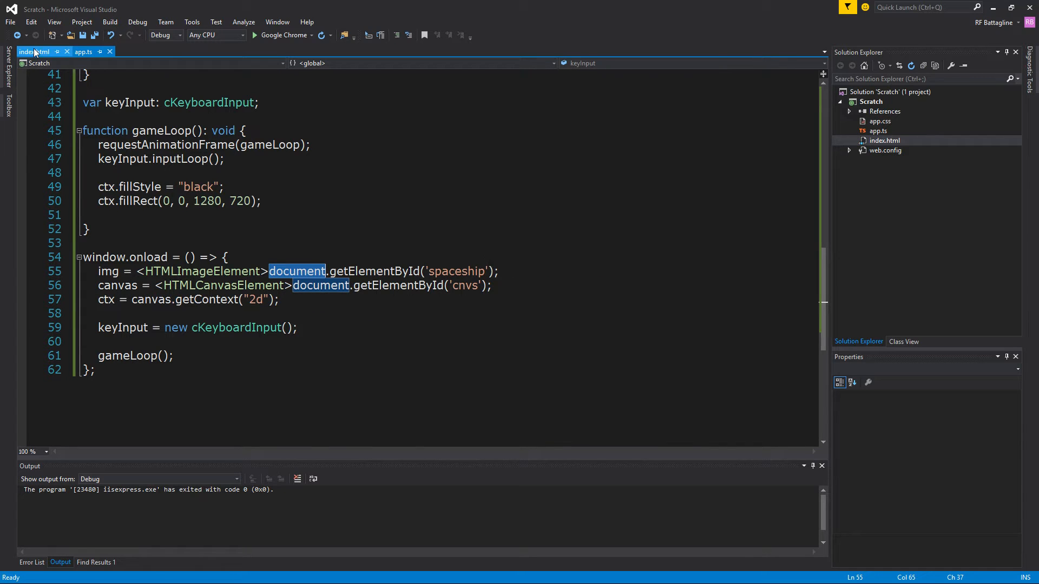
click(33, 52)
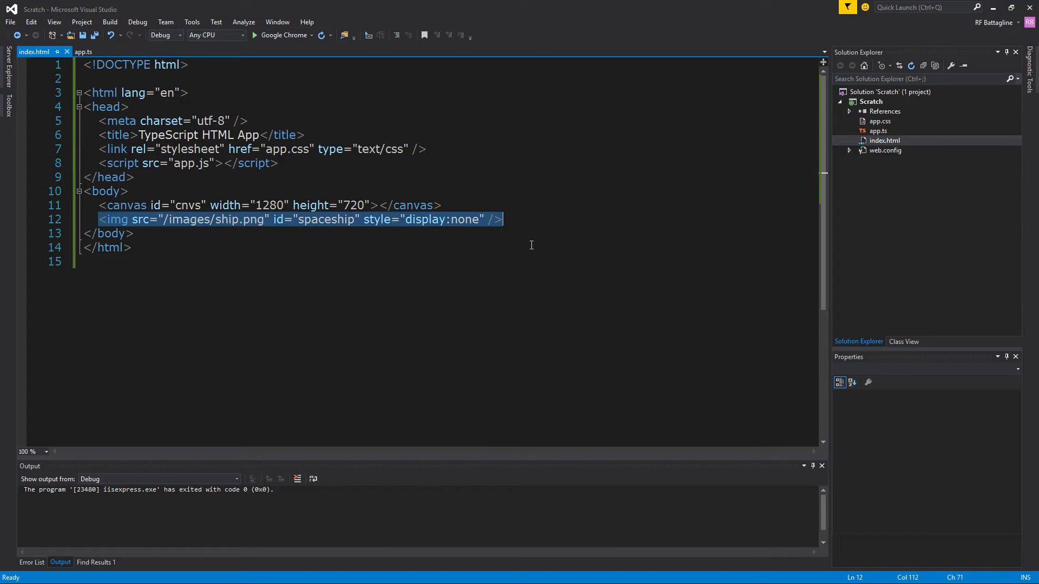
double_click(325, 219)
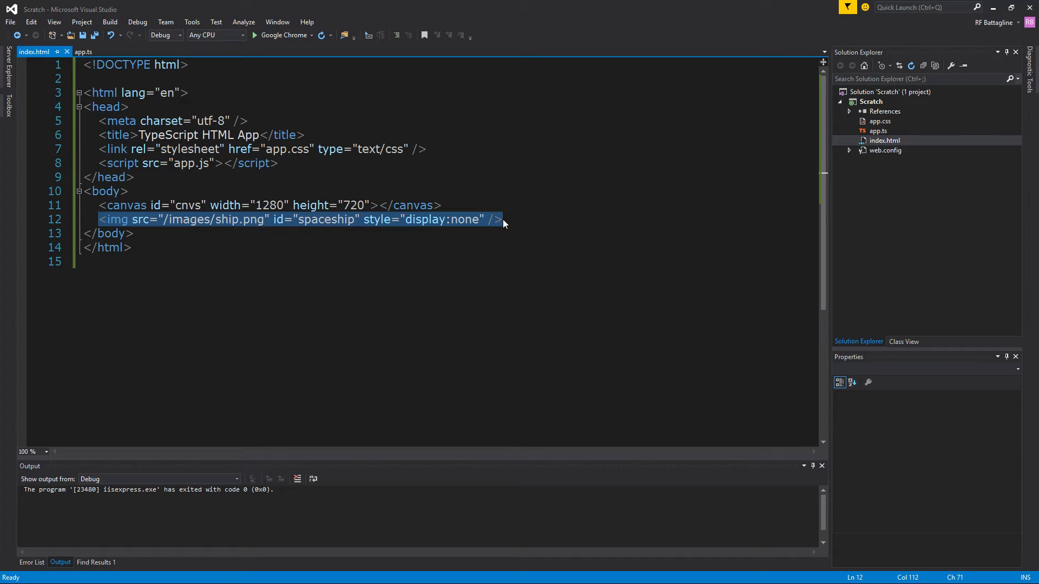
mouse_move(502, 222)
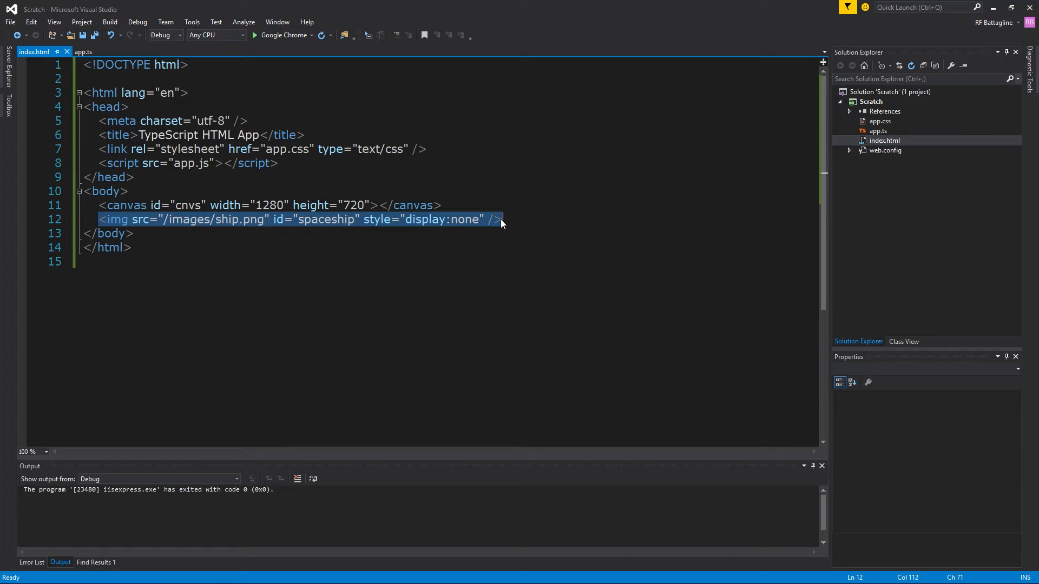
mouse_move(527, 191)
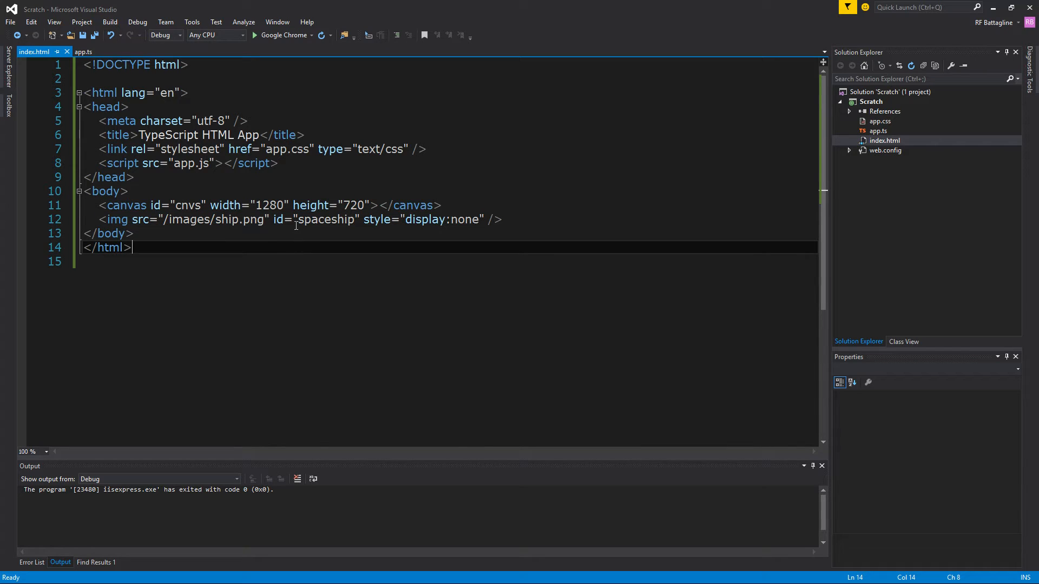
mouse_move(313, 251)
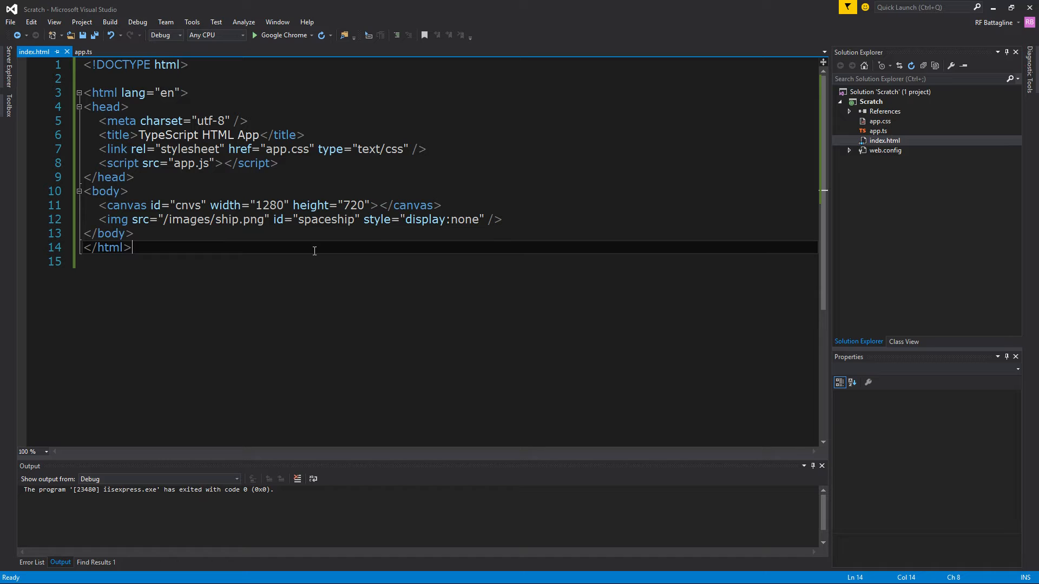
click(83, 52)
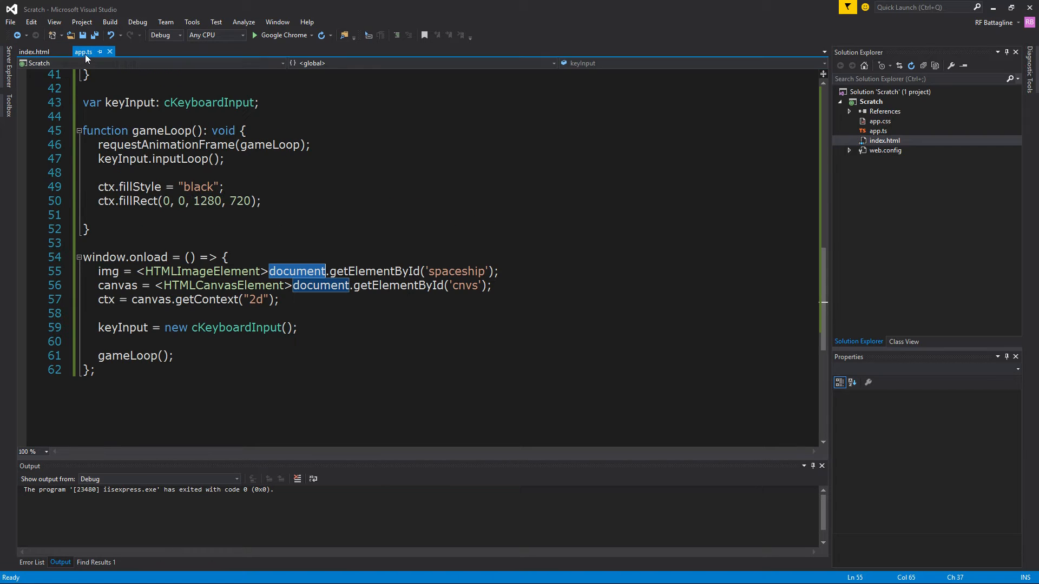
mouse_move(243, 387)
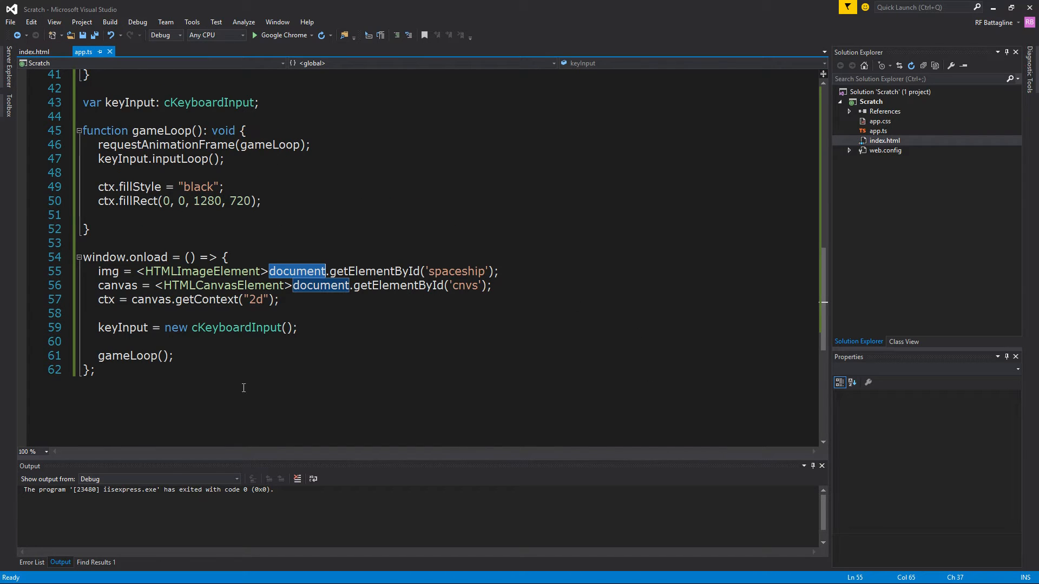
mouse_move(279, 354)
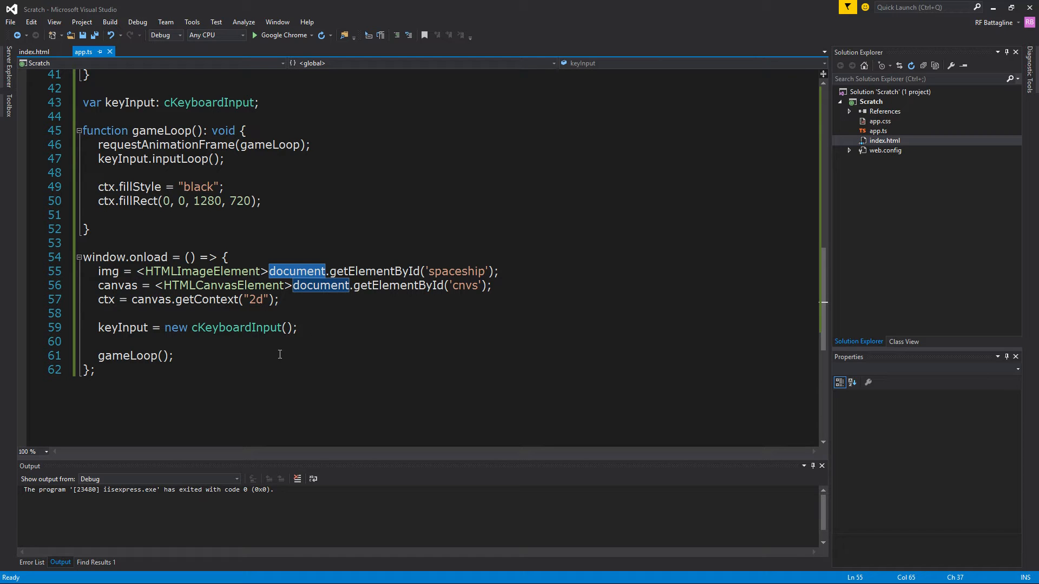
- Add ctx.drawImage(img, 0, 0, img.width, img.height); on a new line ending gameLoop
scroll(up, 3)
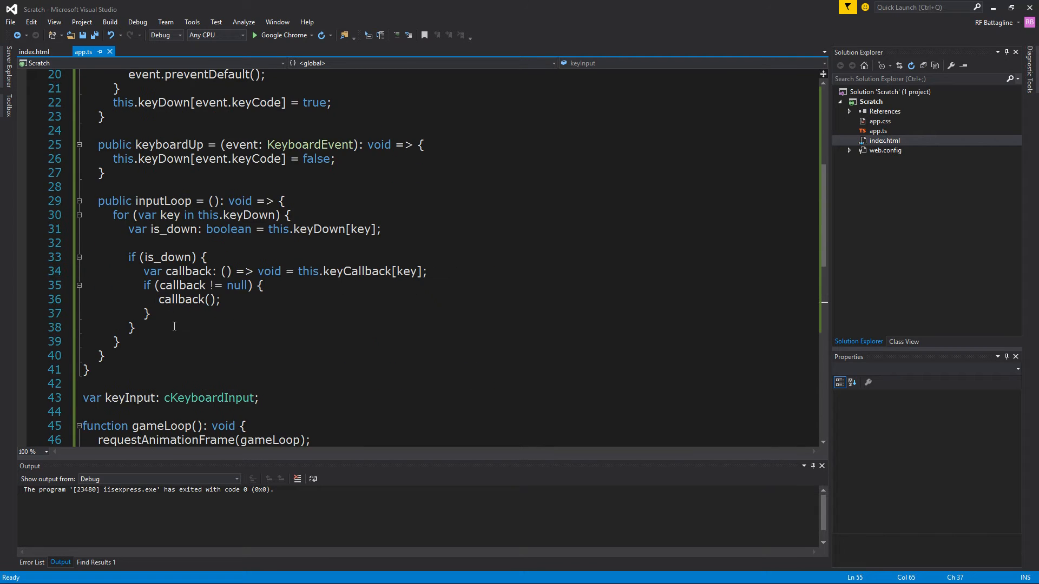
scroll(down, 3)
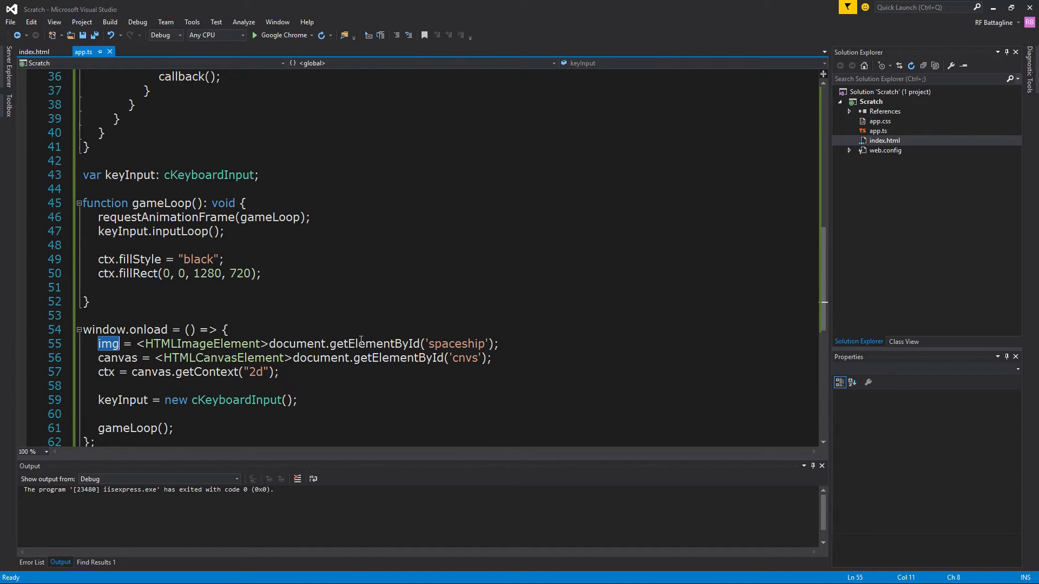
scroll(up, 3)
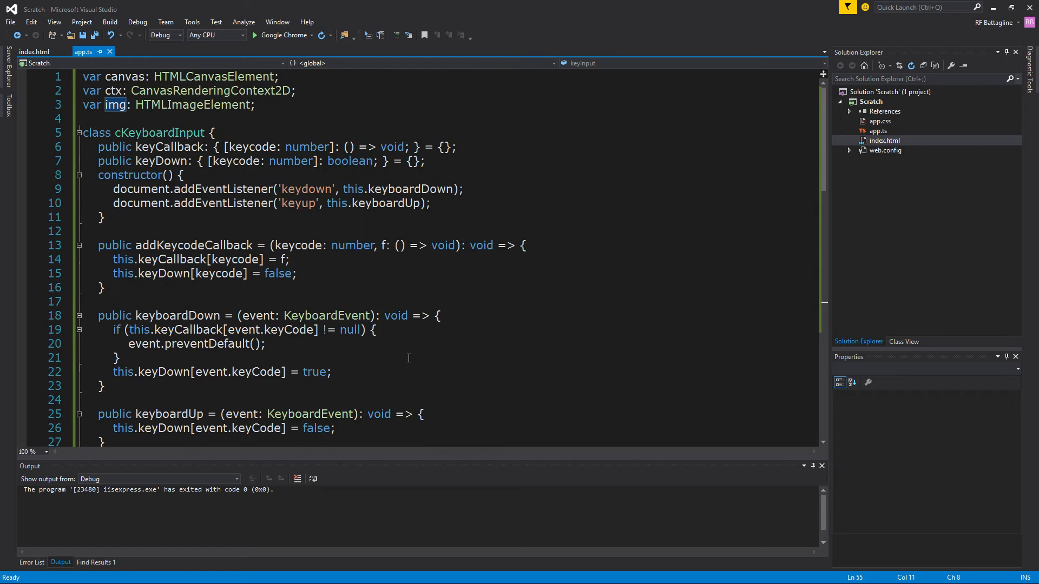
scroll(down, 3)
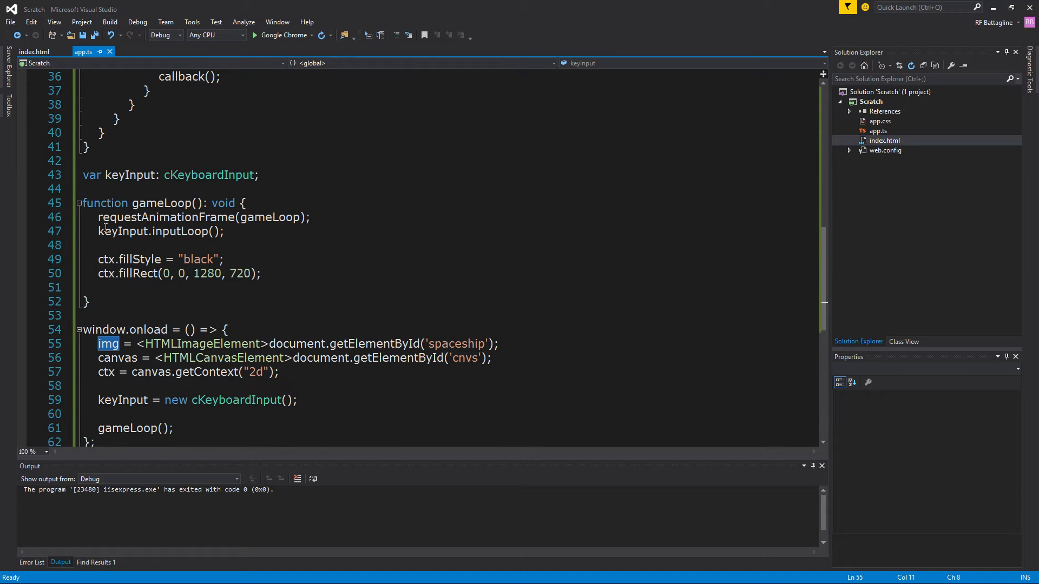
click(100, 245)
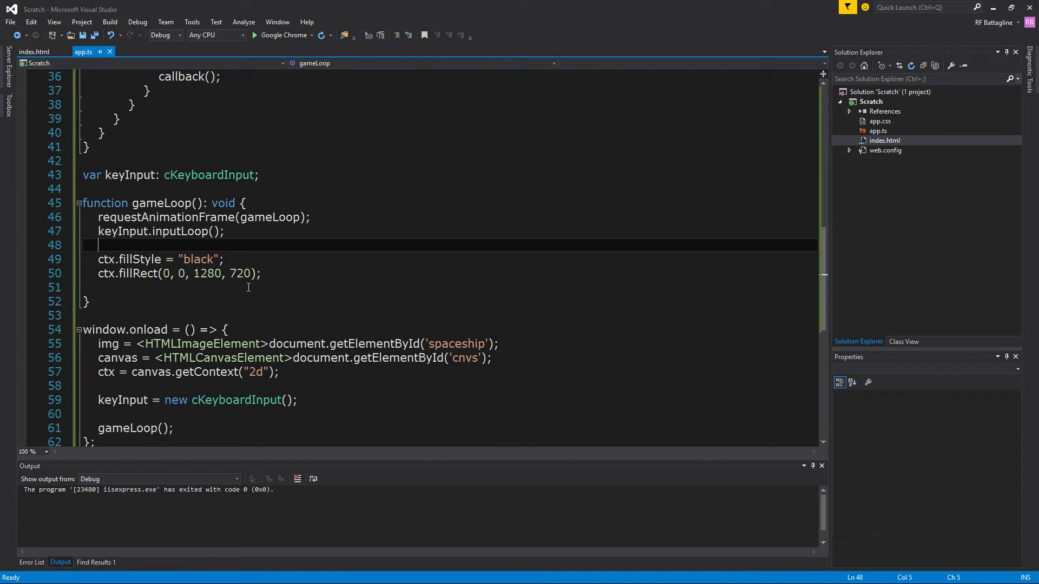
click(261, 274)
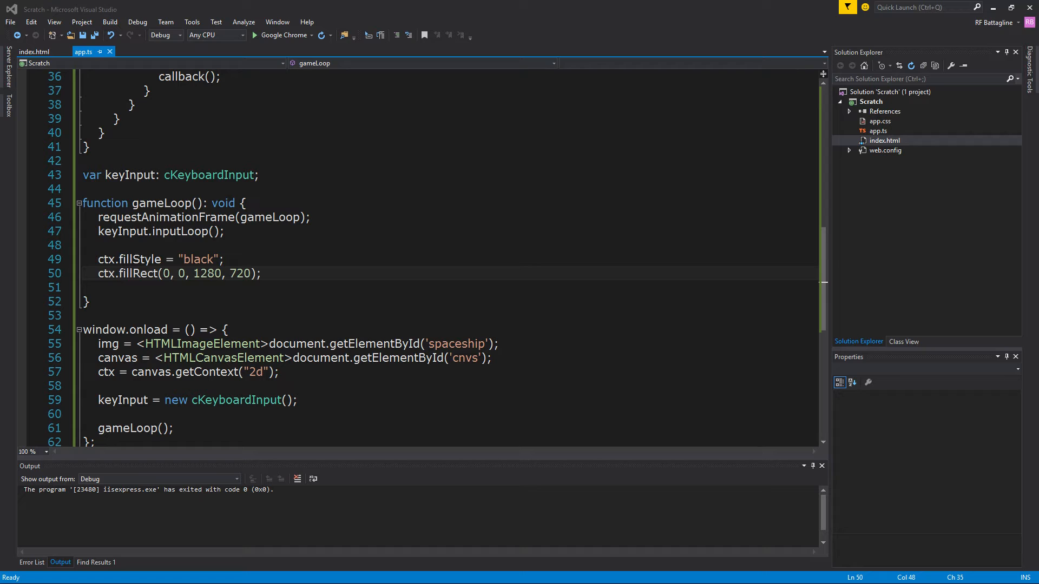
mouse_move(294, 482)
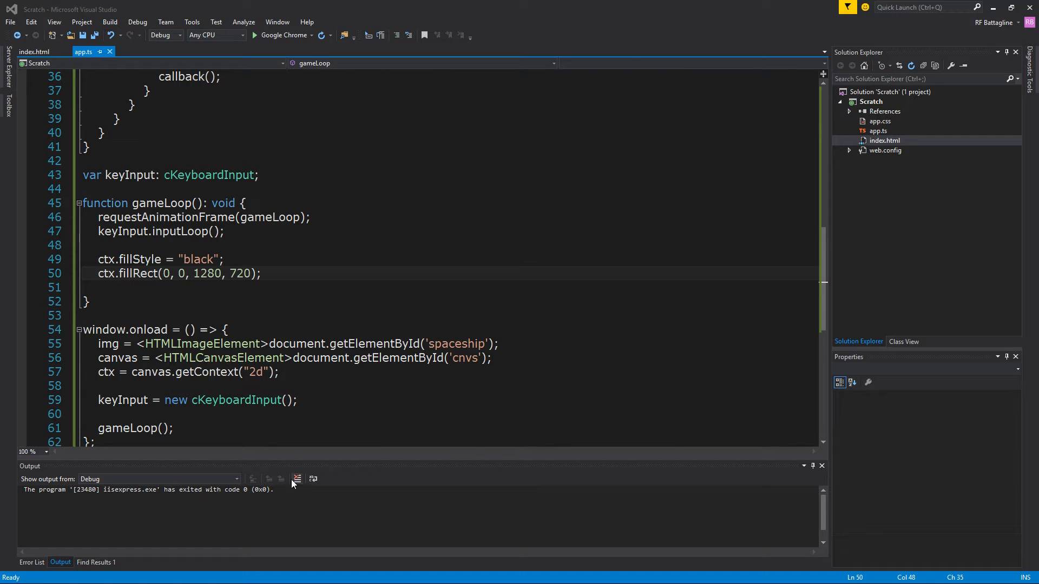
click(106, 286)
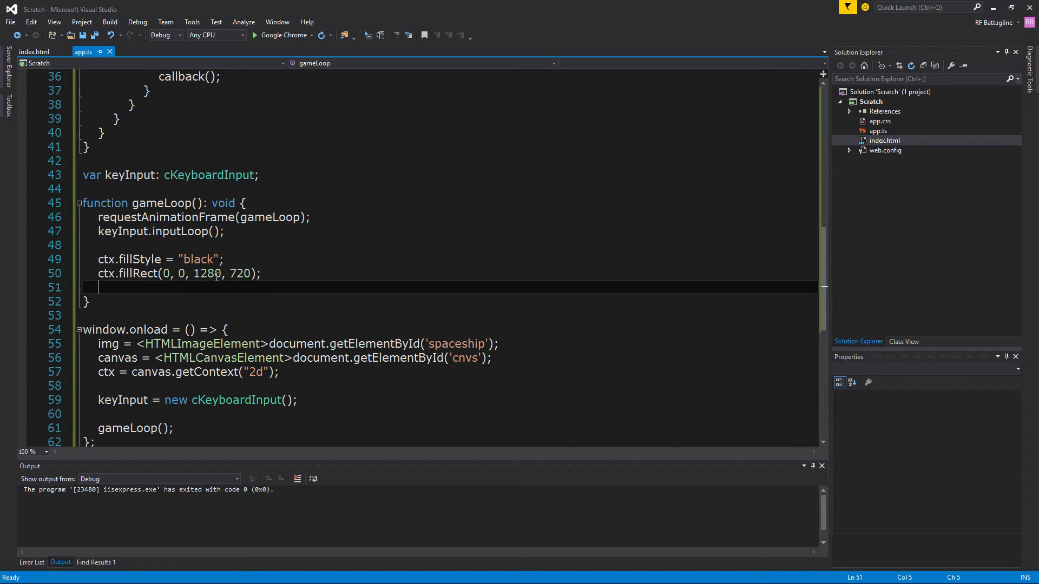
key(enter)
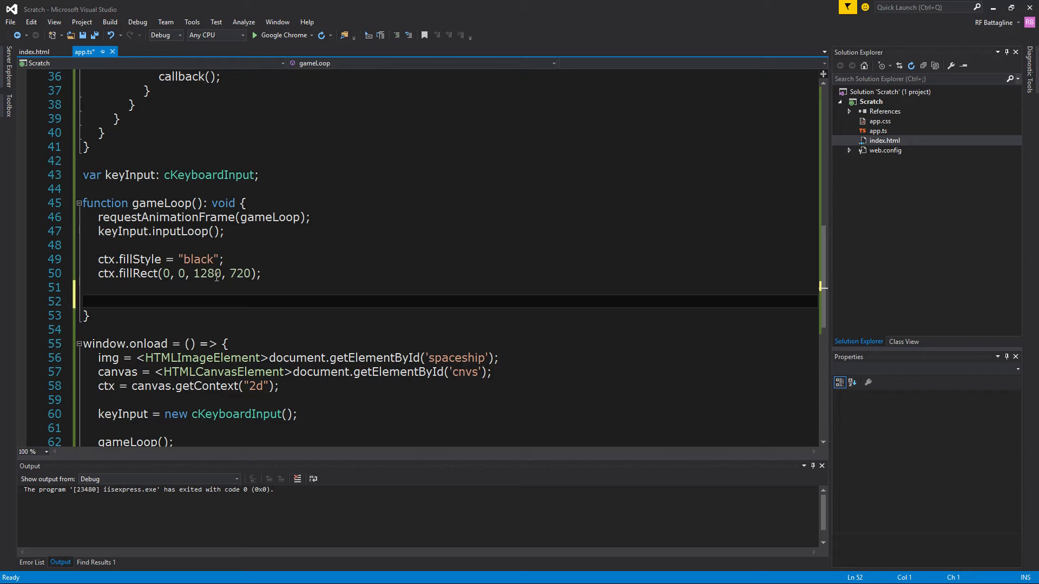
text(ctx.drawImage(img, 0, 0, img.width, img.height);)
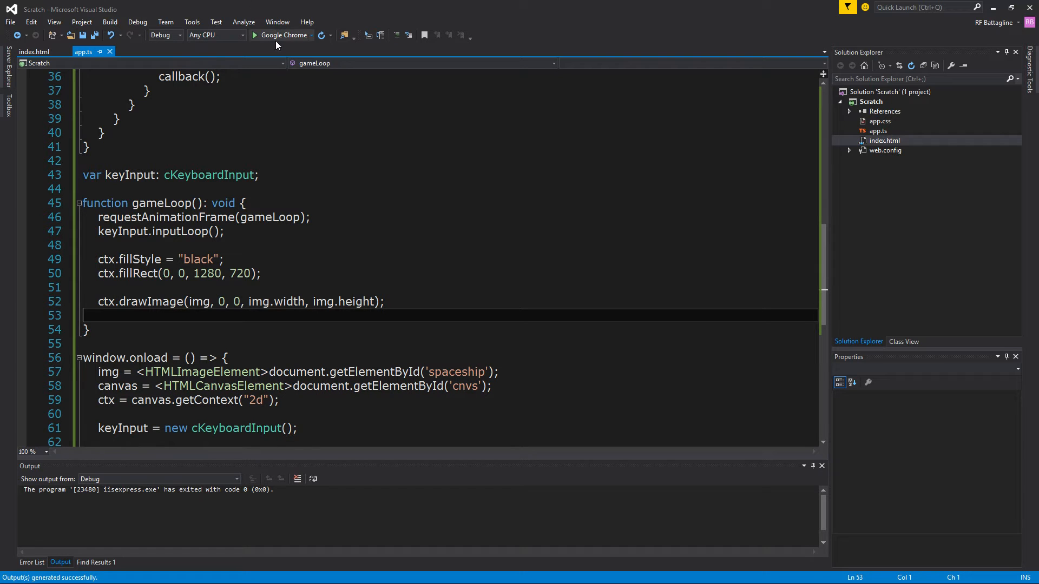
- Debug the game in Google Chrome to see the ship drawn, then stop debugging
click(254, 35)
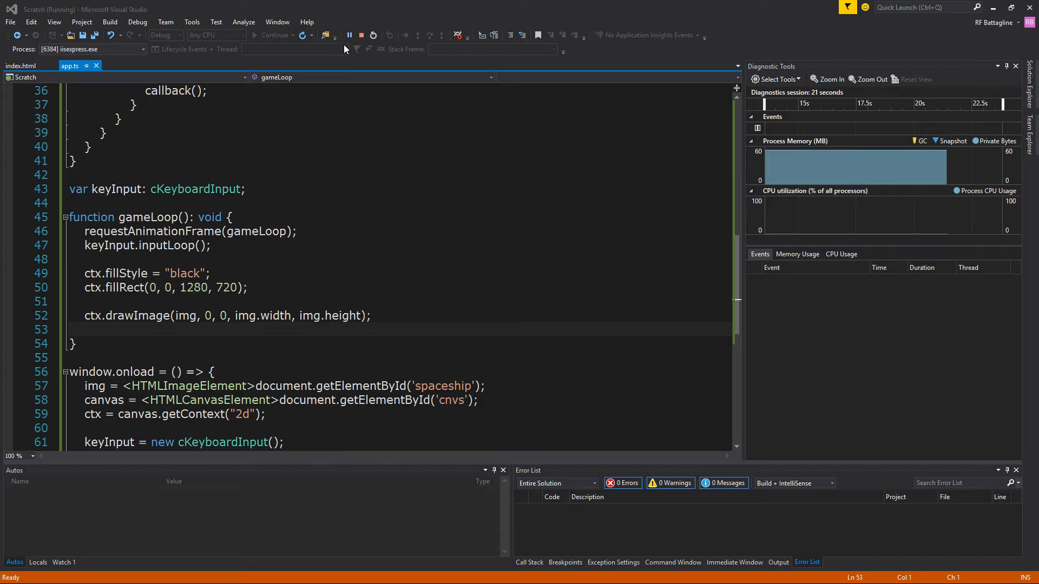
click(348, 36)
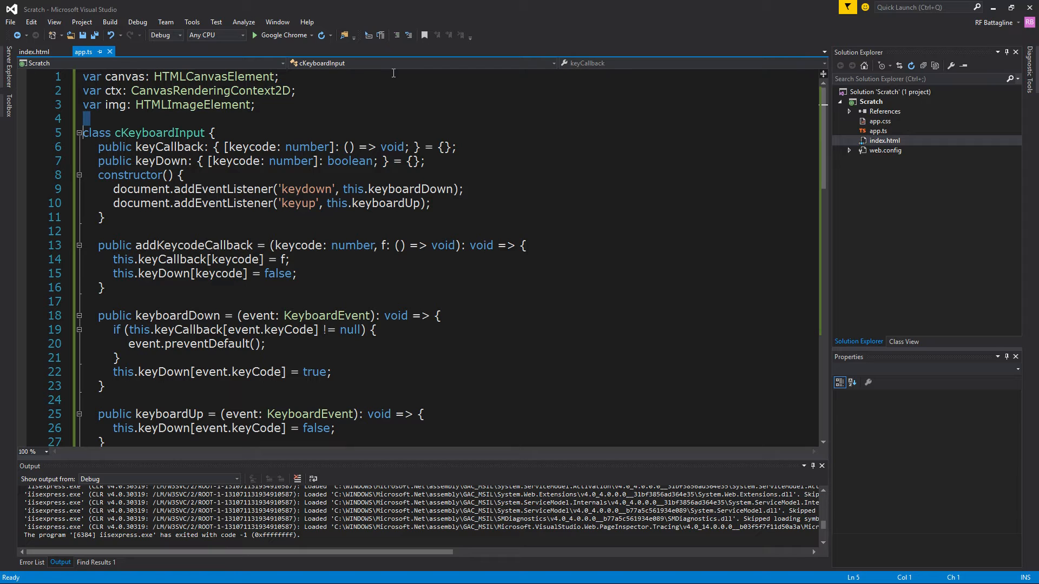
- Set global x and y to 5 and add ctx.translate(x, y); before drawing the ship
click(478, 119)
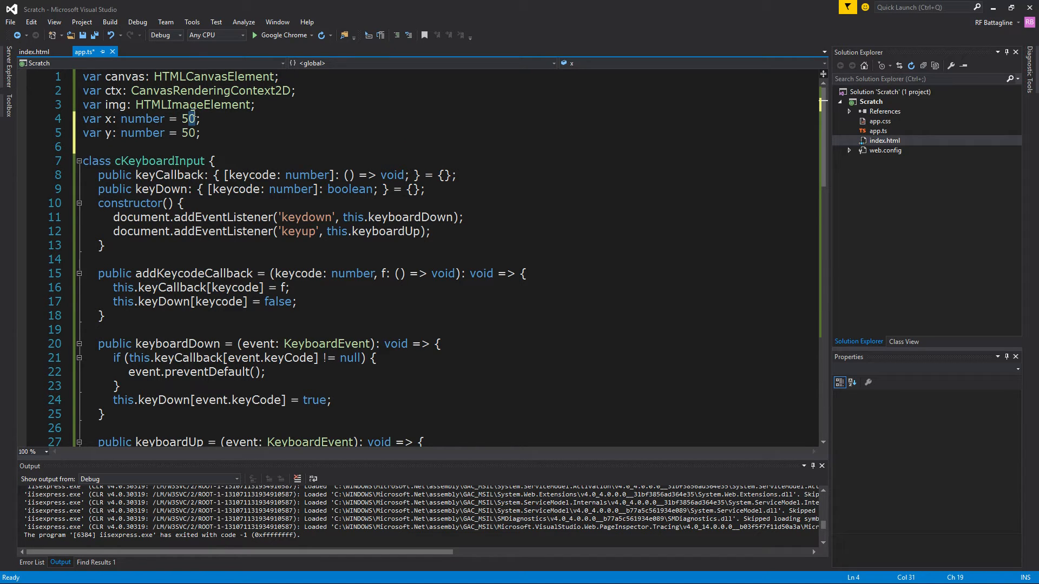
key(Backspace)
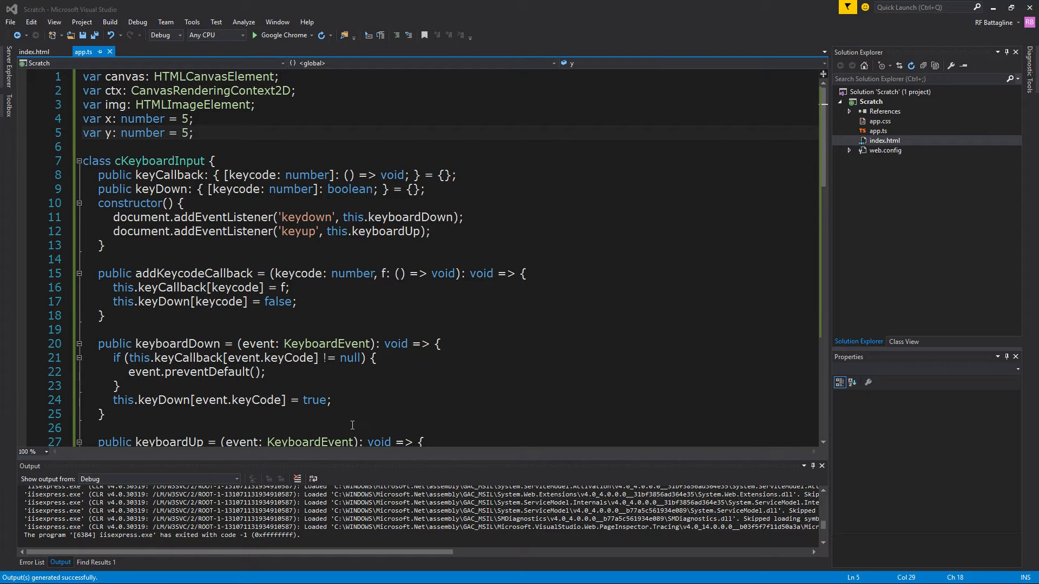
scroll(down, 3)
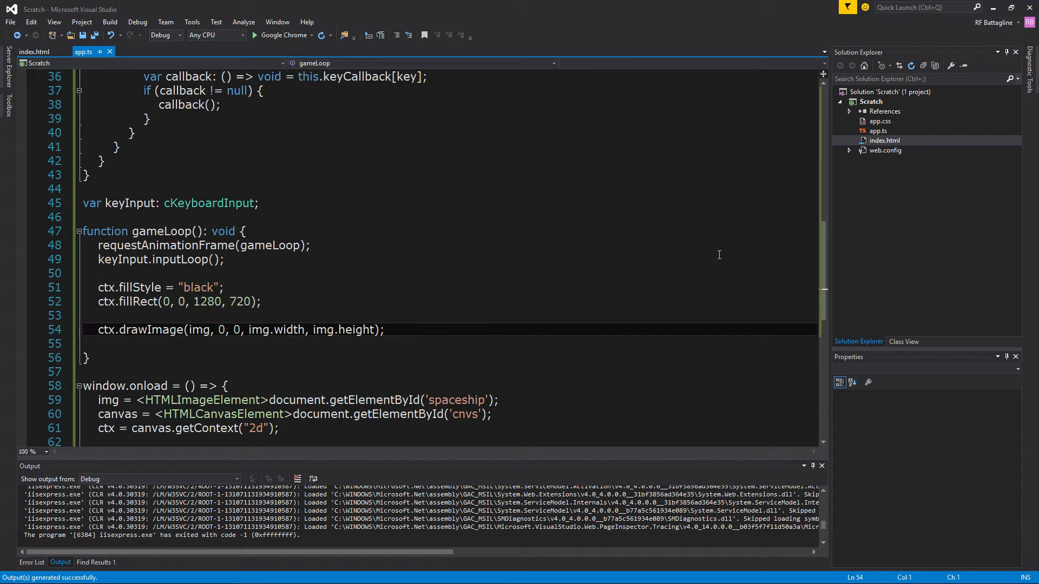
text(ctx.translate(x, y);)
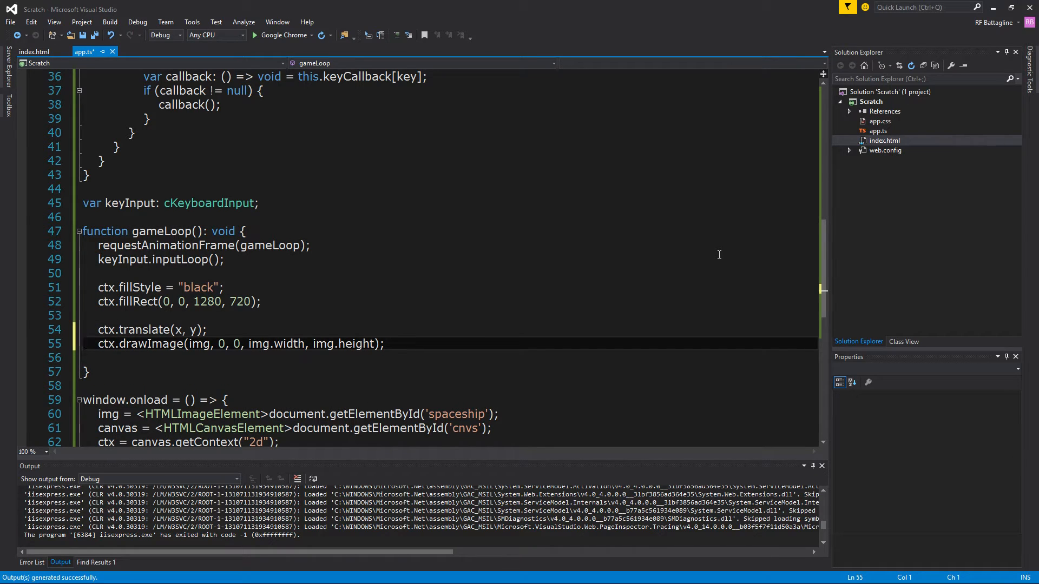
click(132, 329)
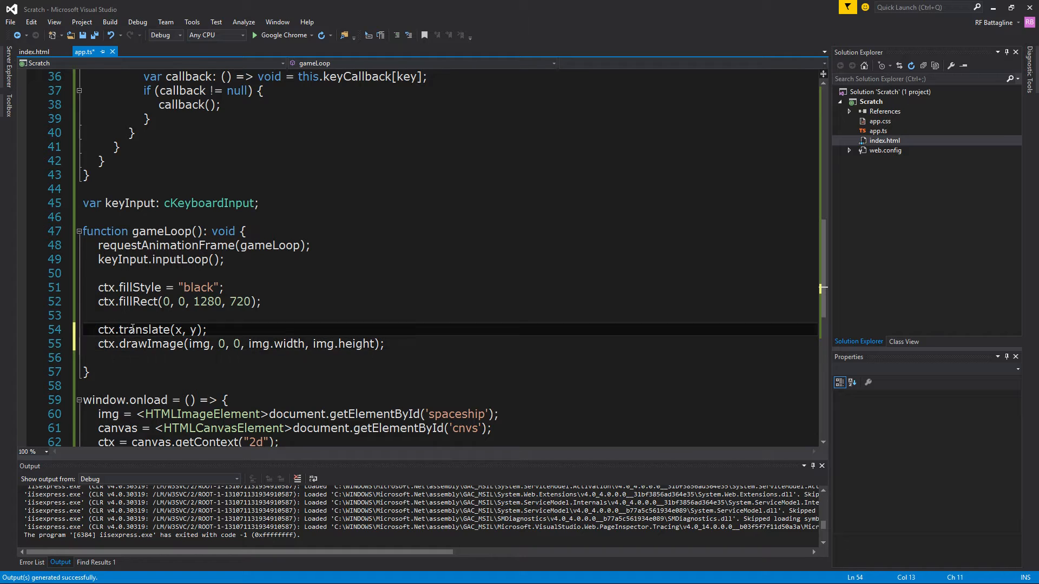
double_click(143, 330)
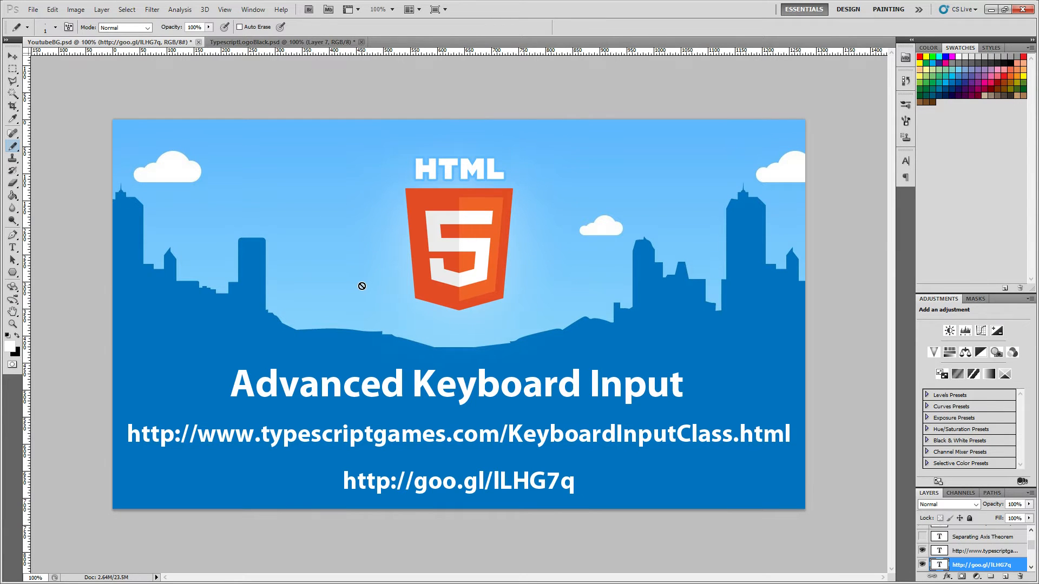
- Open the TypescriptLogoBlack.psd document and pan around the HTML5 logo with the Hand tool
click(265, 42)
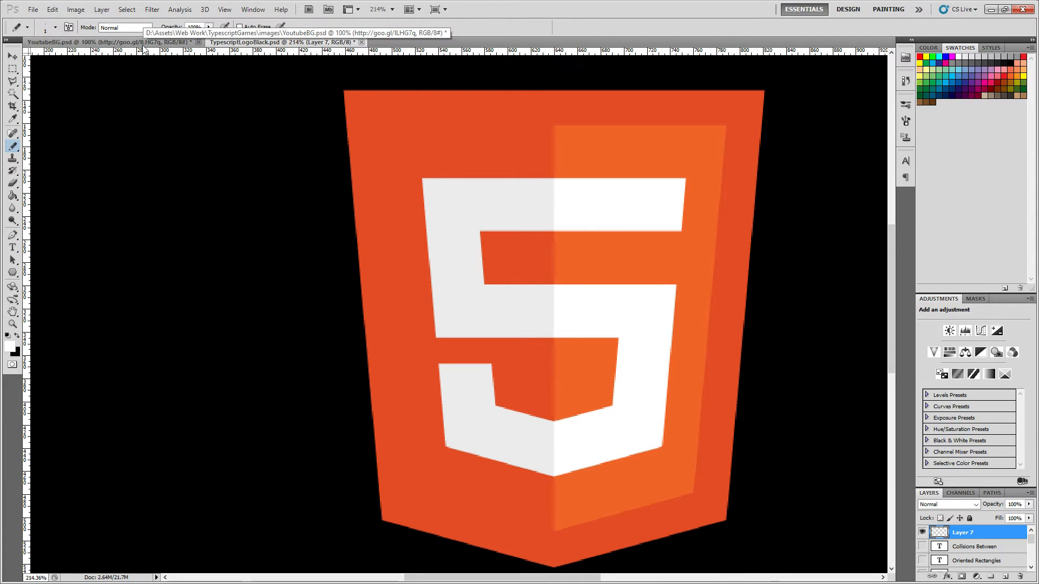
mouse_move(94, 344)
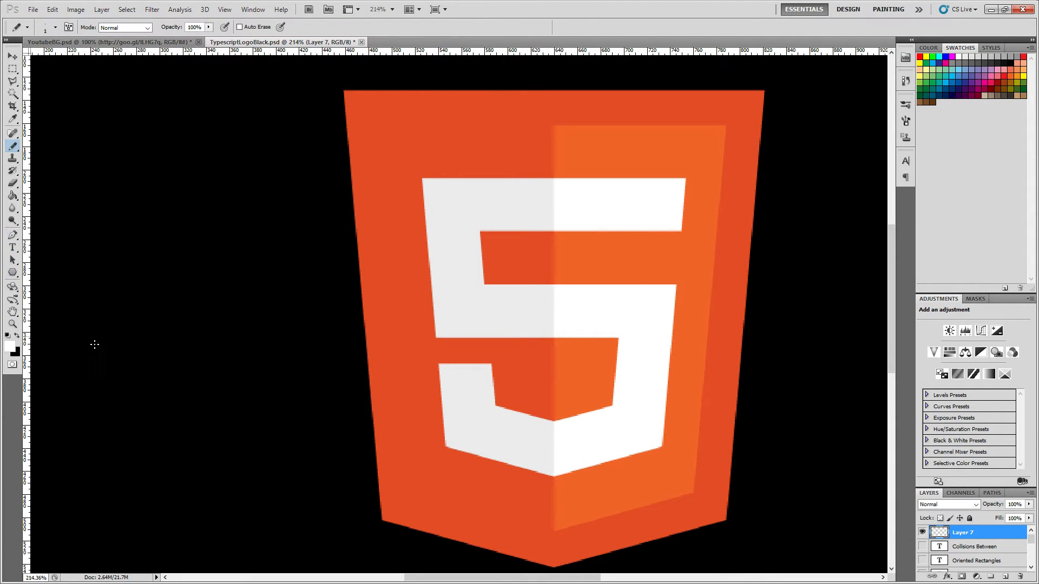
mouse_move(218, 288)
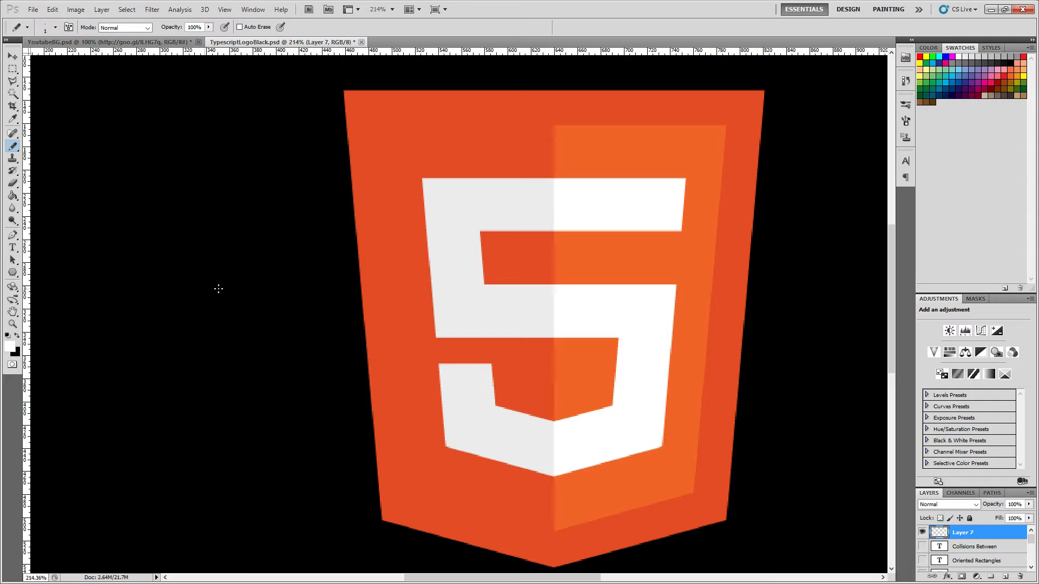
mouse_move(35, 120)
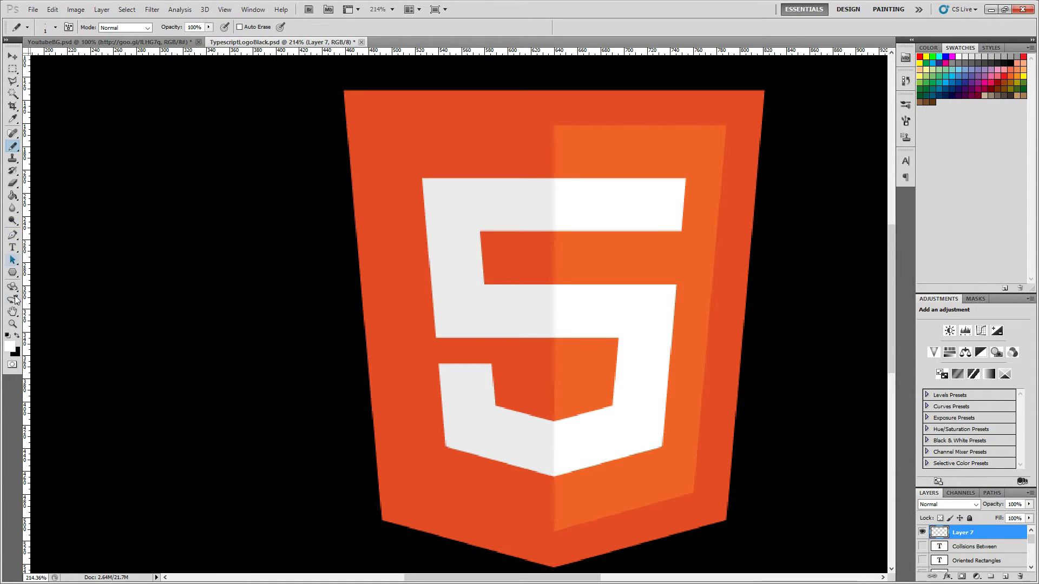
click(12, 313)
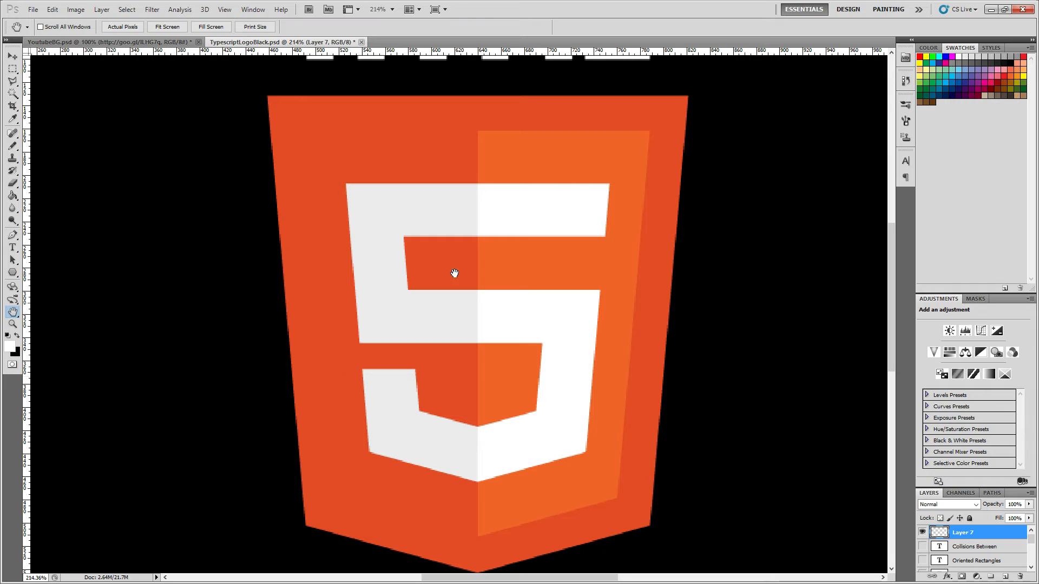
mouse_move(530, 365)
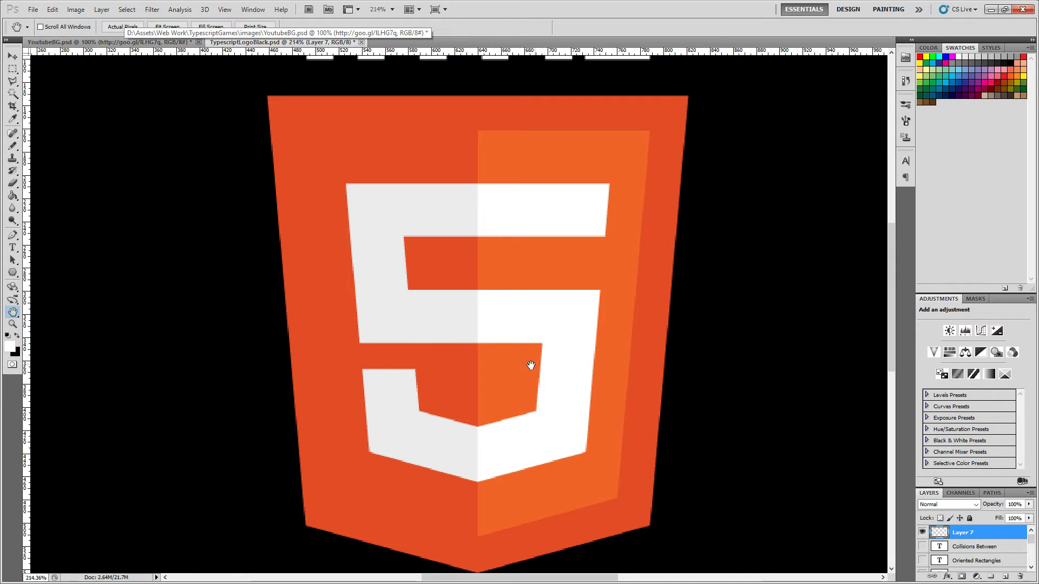
mouse_move(458, 333)
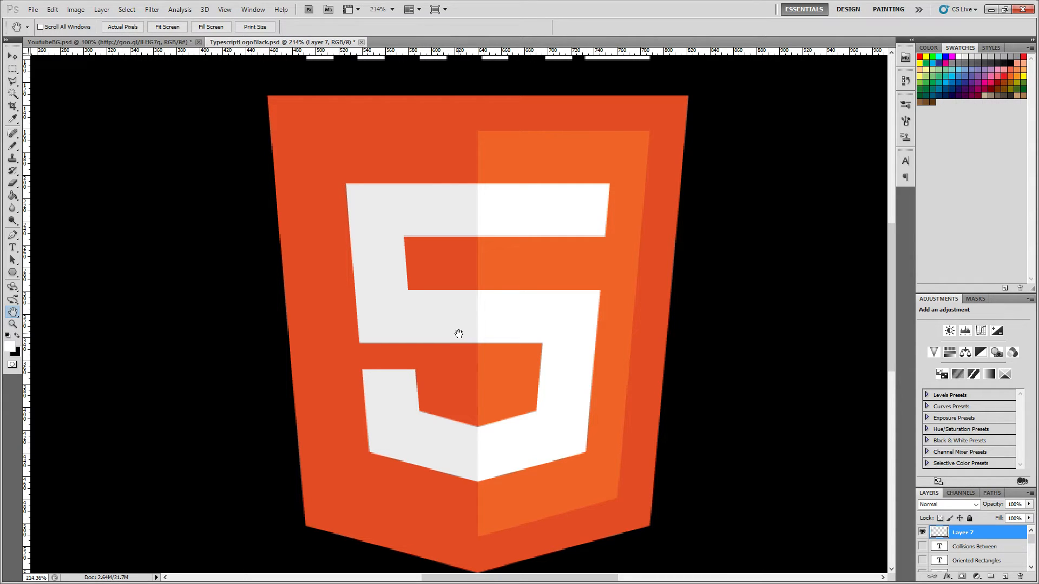
mouse_move(371, 231)
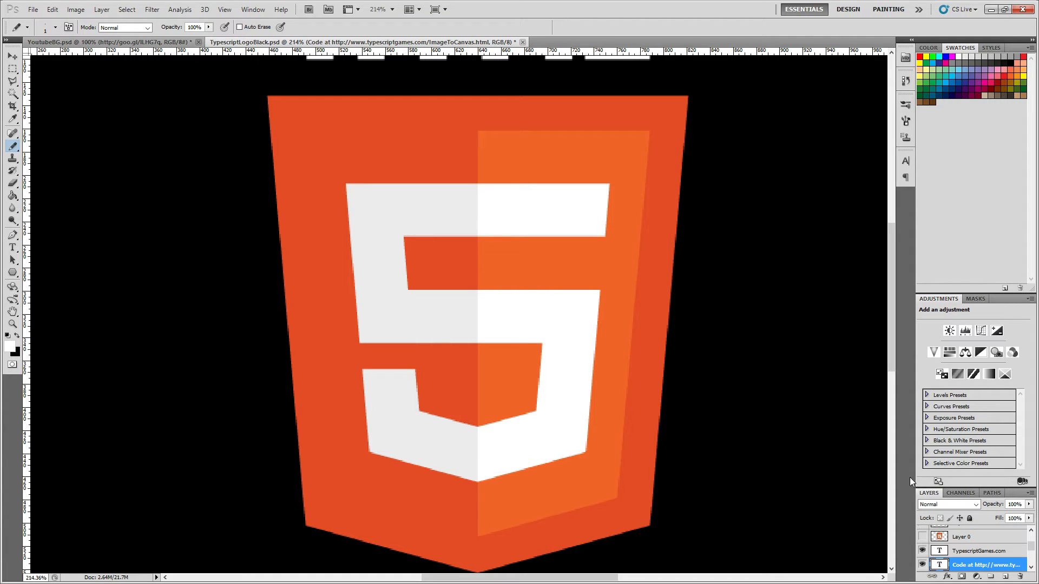
mouse_move(1031, 563)
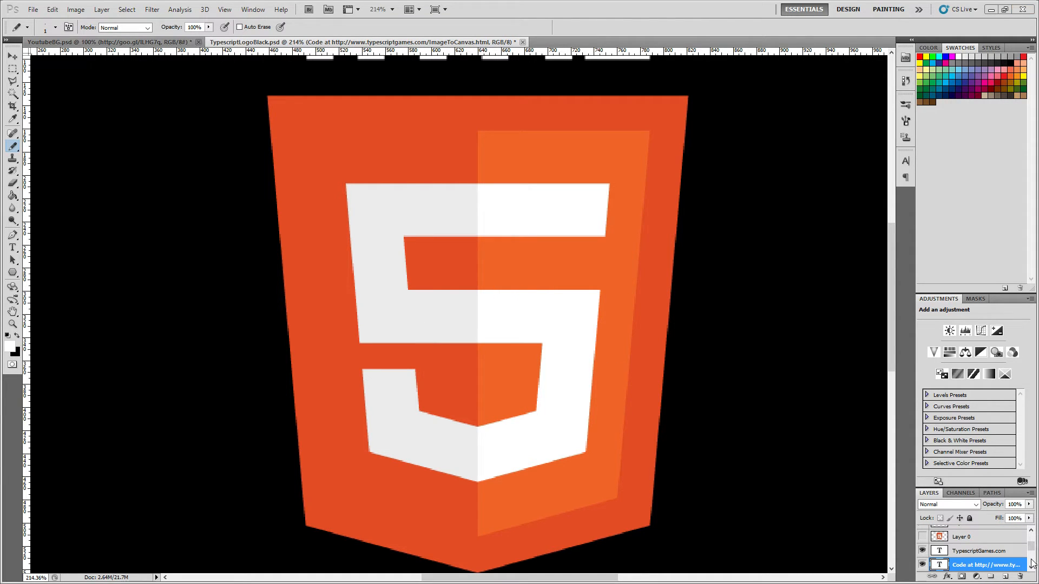
scroll(down, 3)
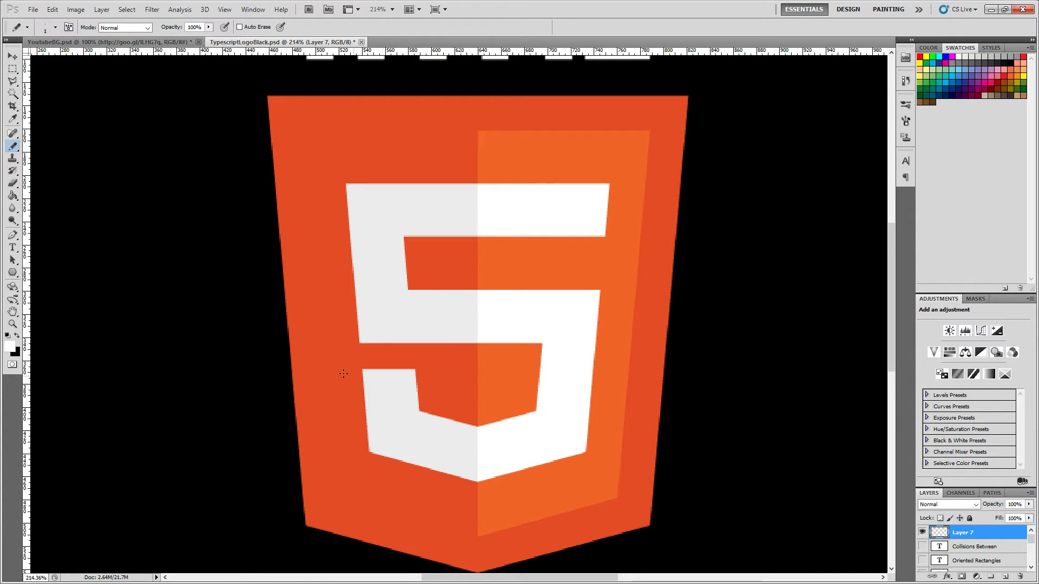
mouse_move(474, 359)
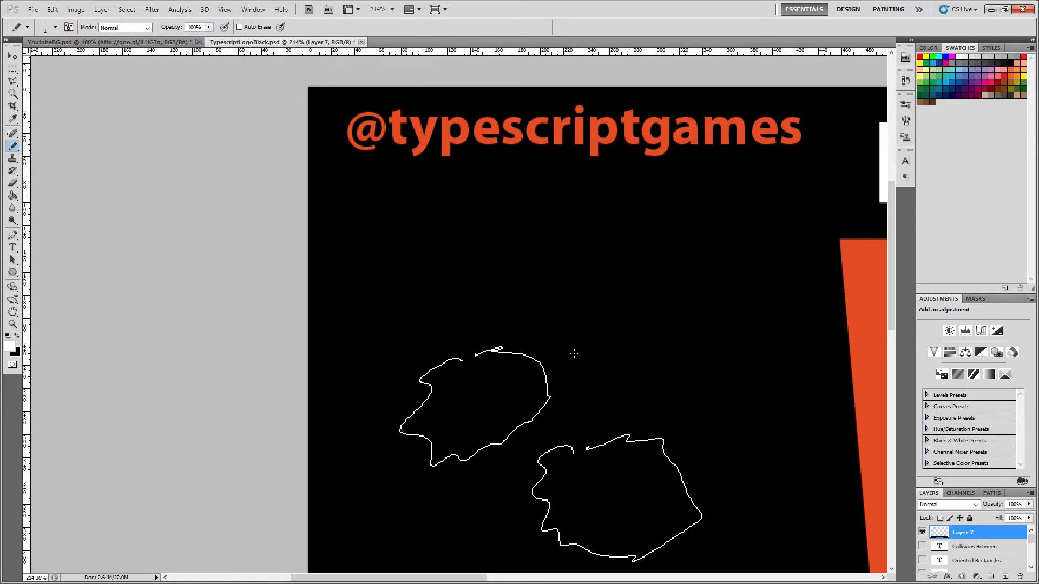
mouse_move(358, 243)
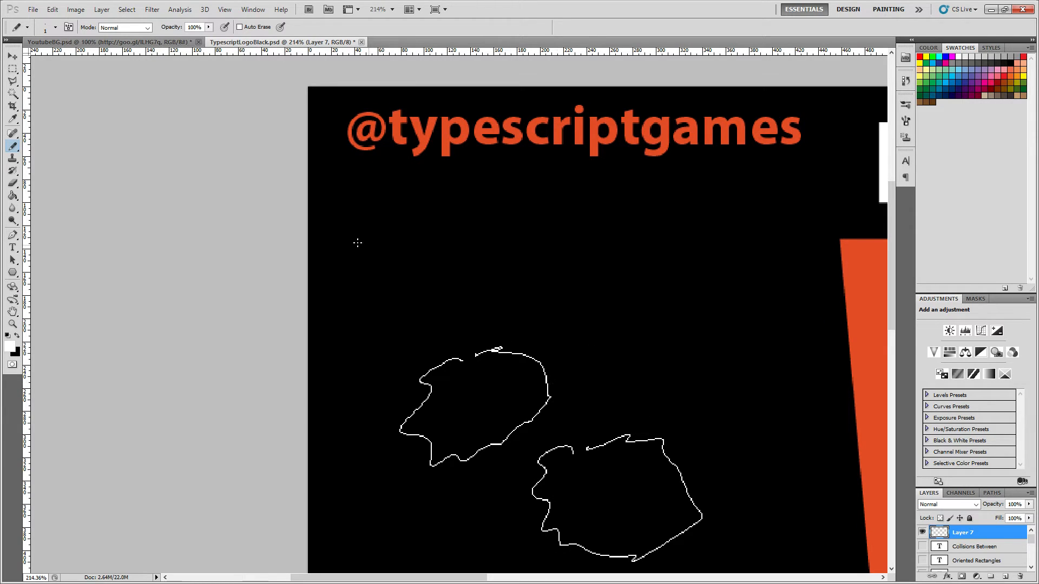
mouse_move(464, 318)
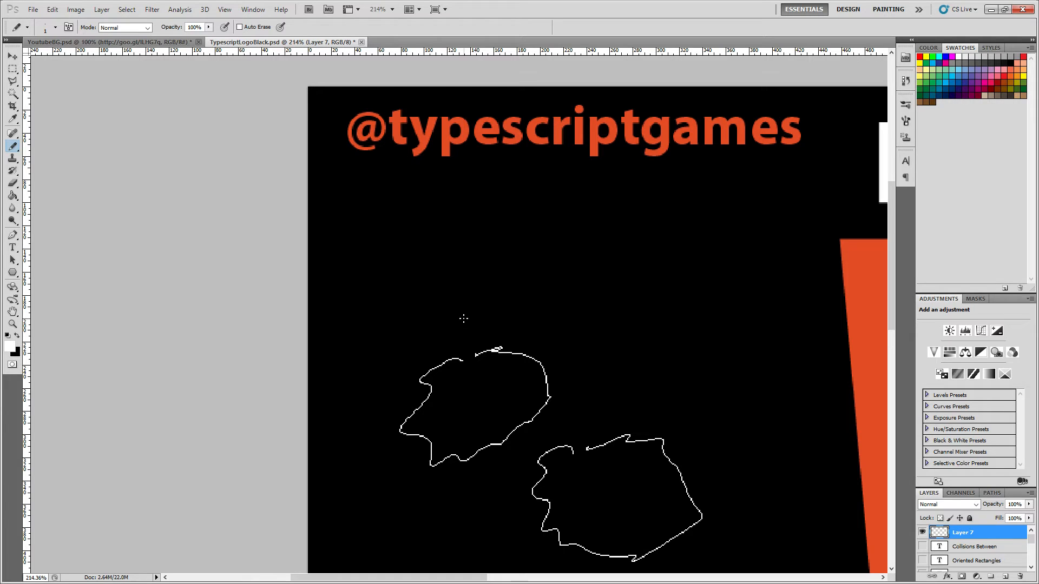
mouse_move(454, 333)
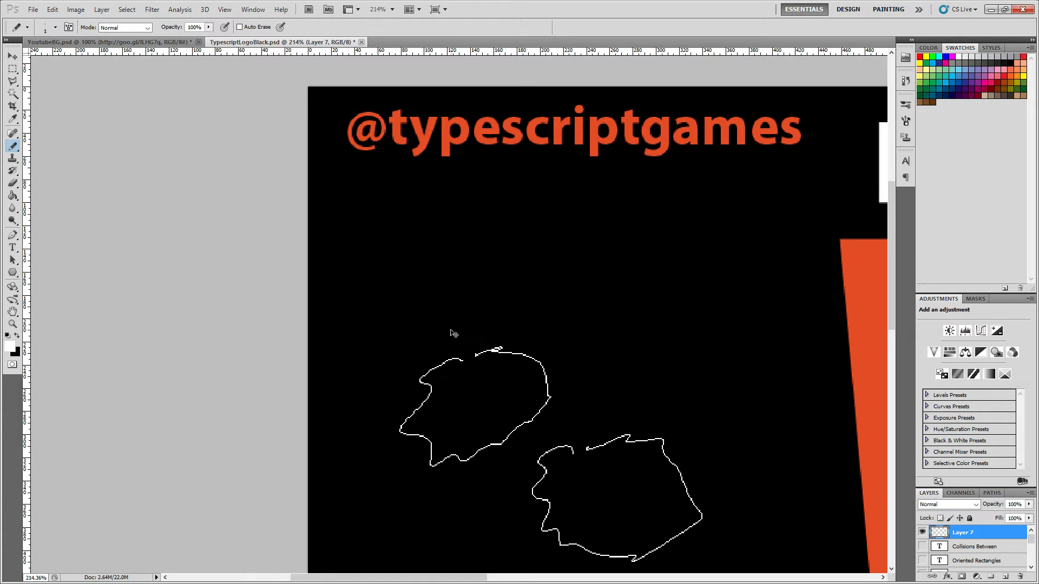
click(987, 564)
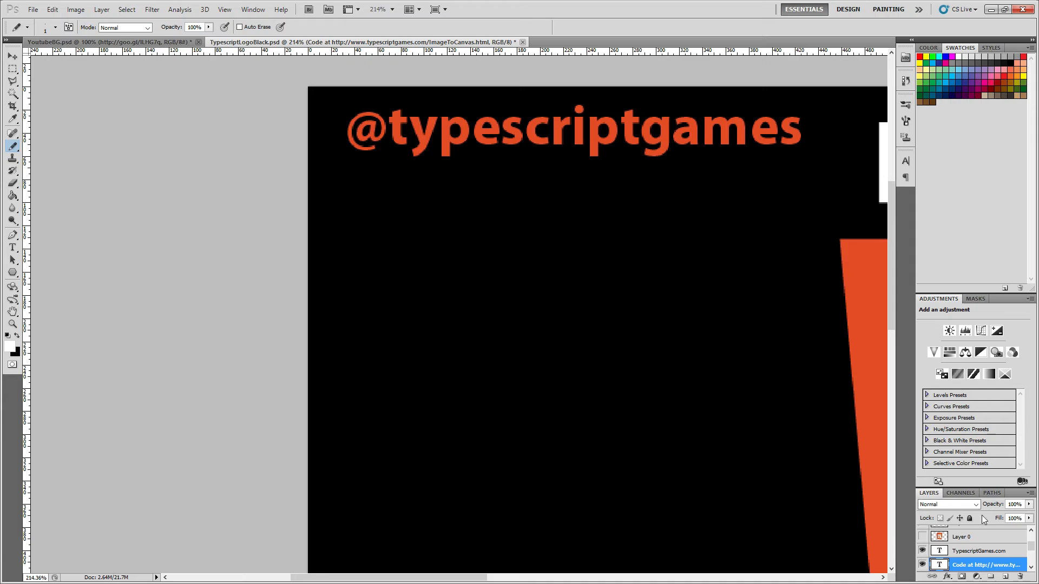
scroll(down, 3)
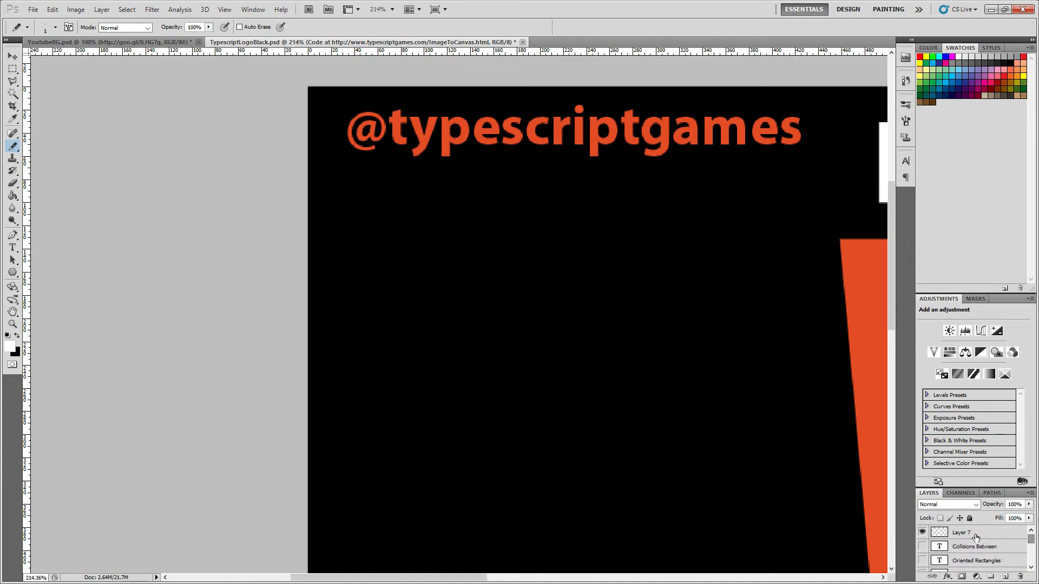
click(962, 532)
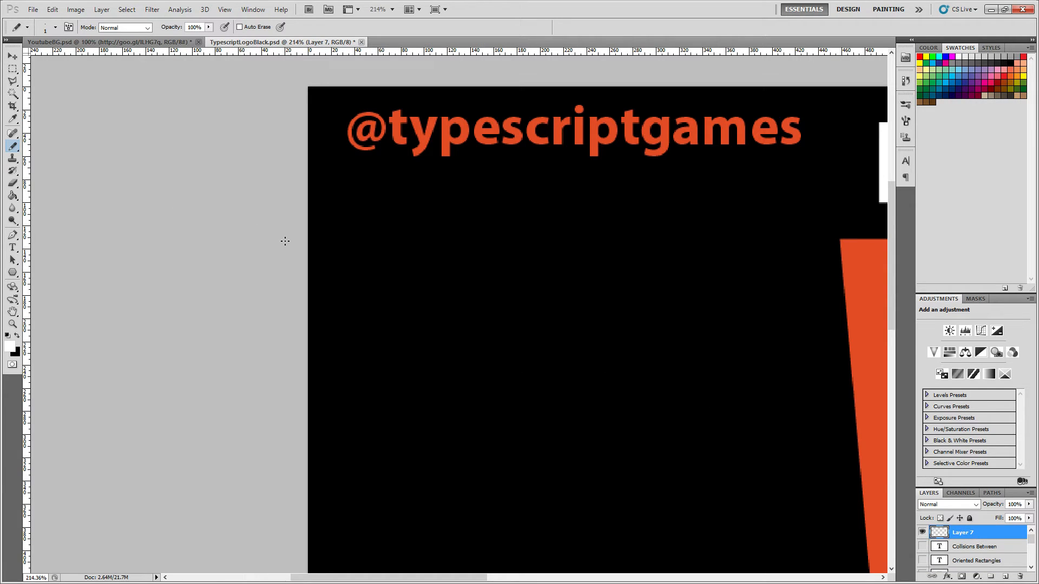
mouse_move(466, 274)
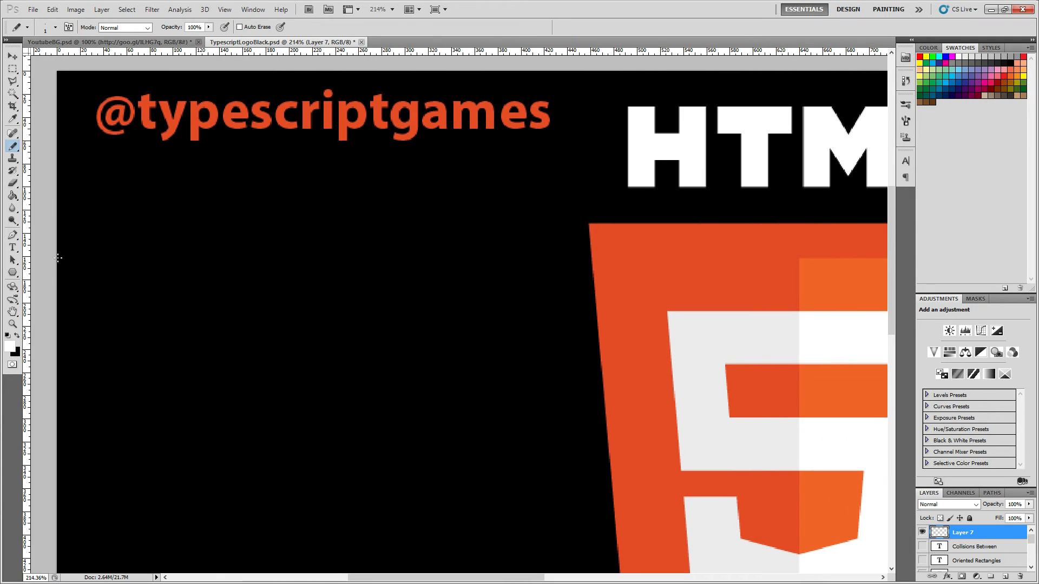
mouse_move(118, 198)
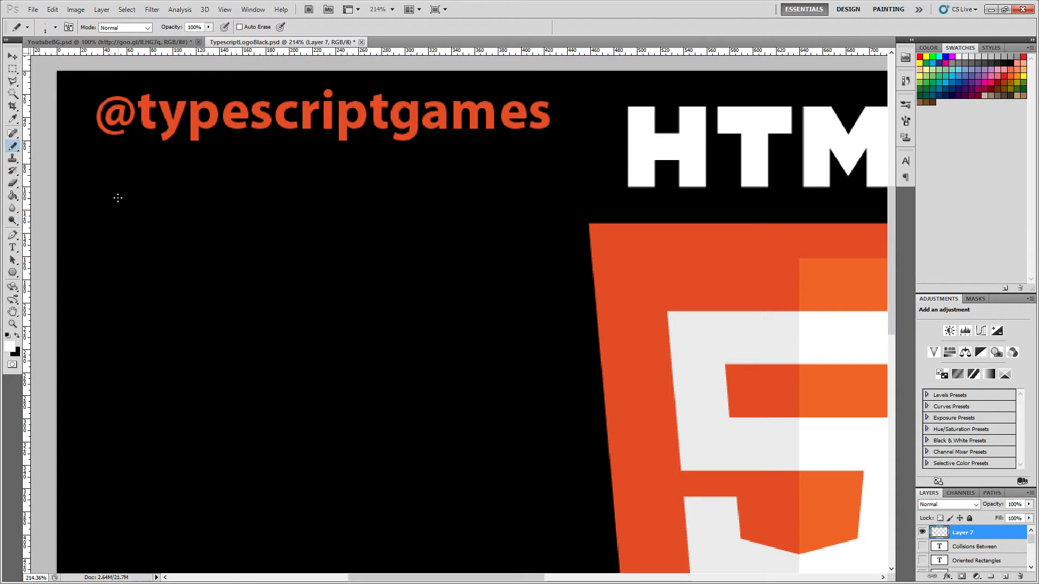
drag(123, 192, 139, 251)
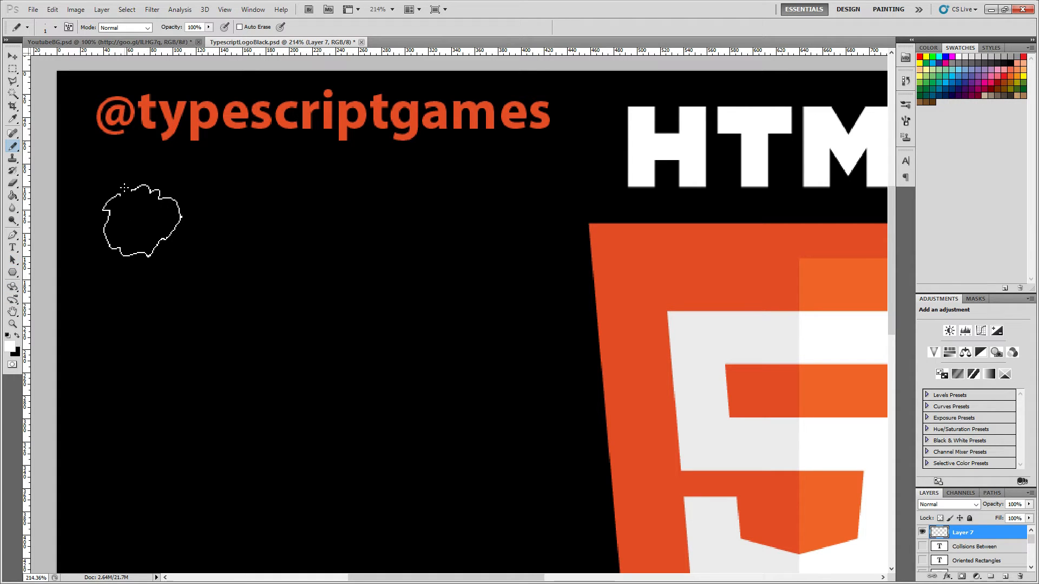
mouse_move(179, 294)
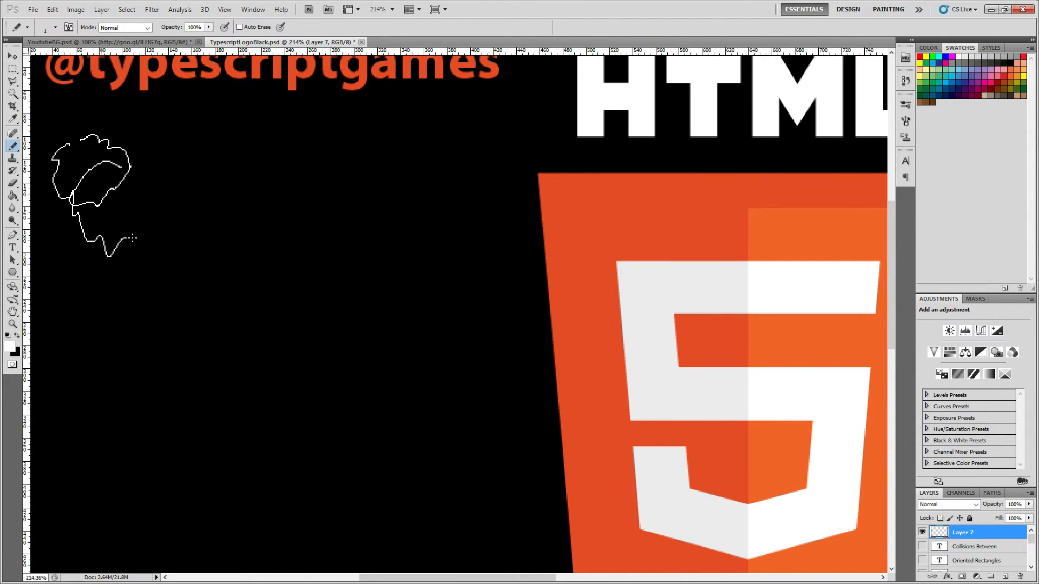
drag(126, 239, 179, 219)
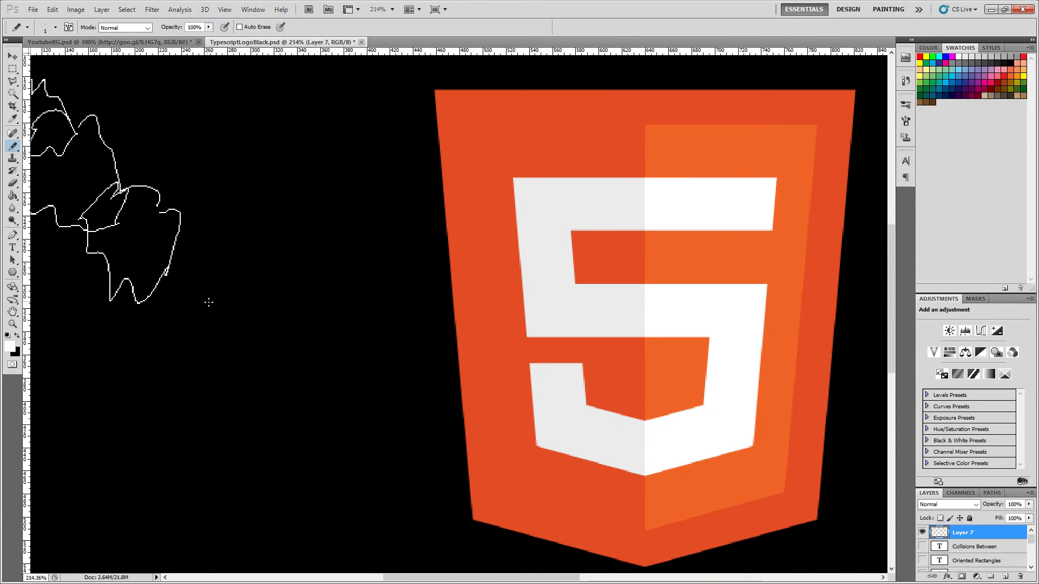
mouse_move(365, 324)
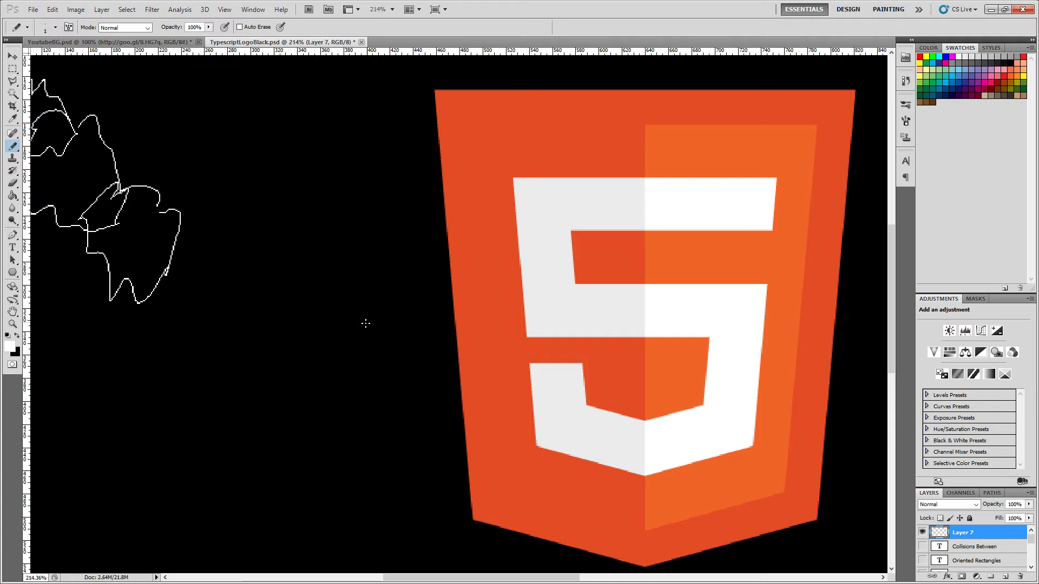
mouse_move(176, 289)
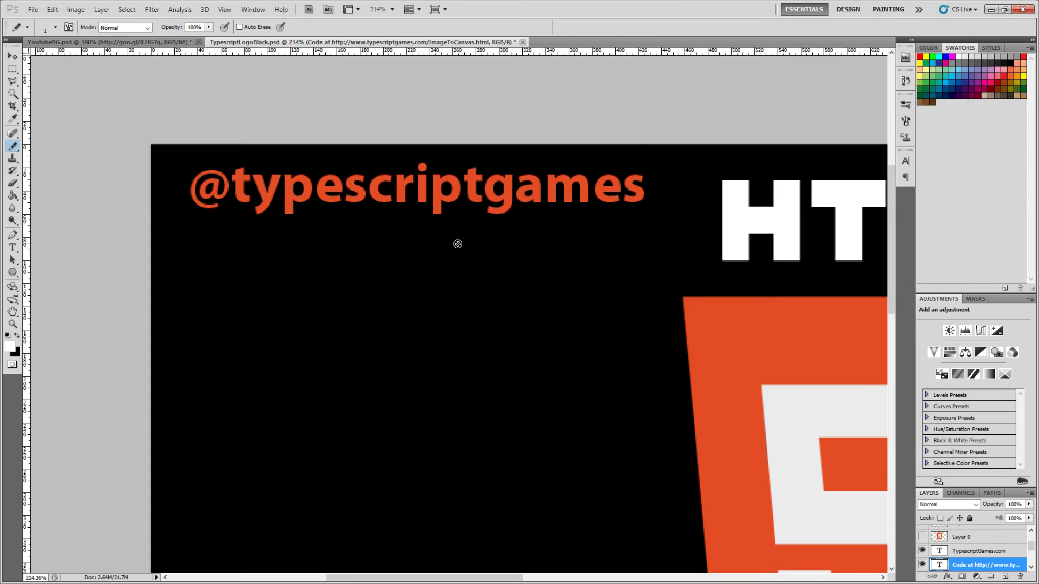
mouse_move(876, 68)
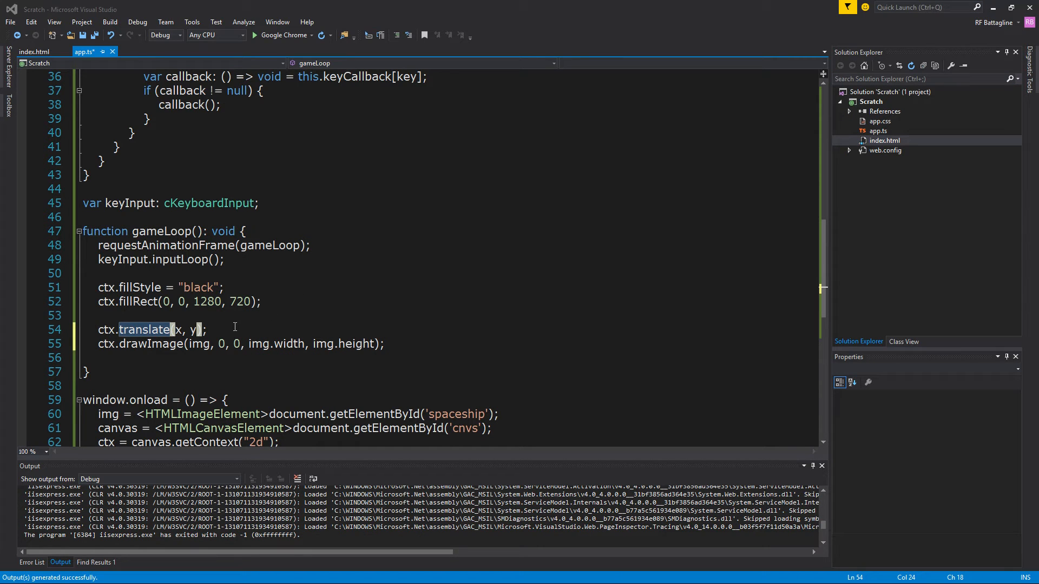
mouse_move(218, 348)
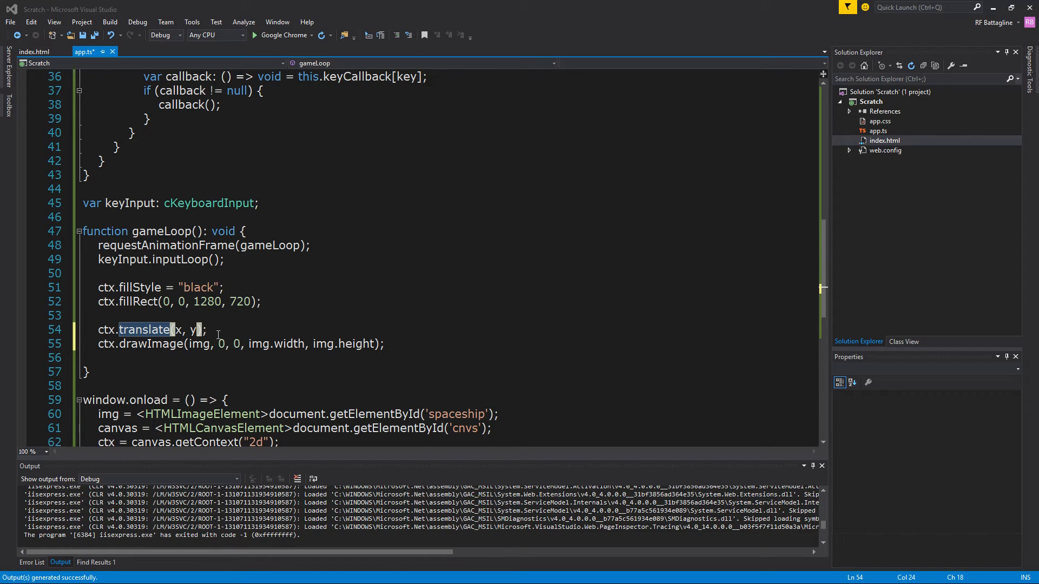
mouse_move(195, 344)
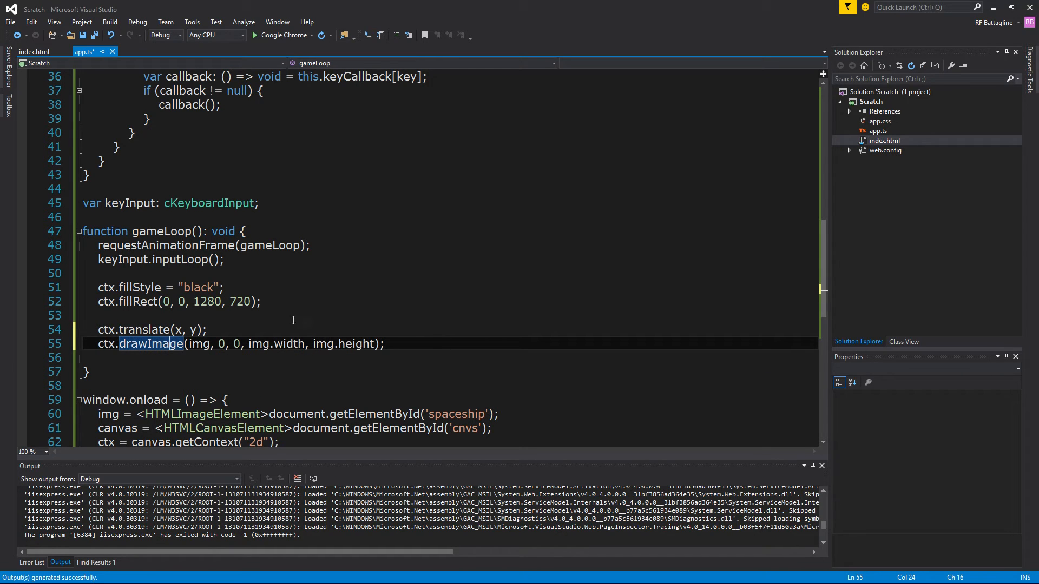
mouse_move(261, 361)
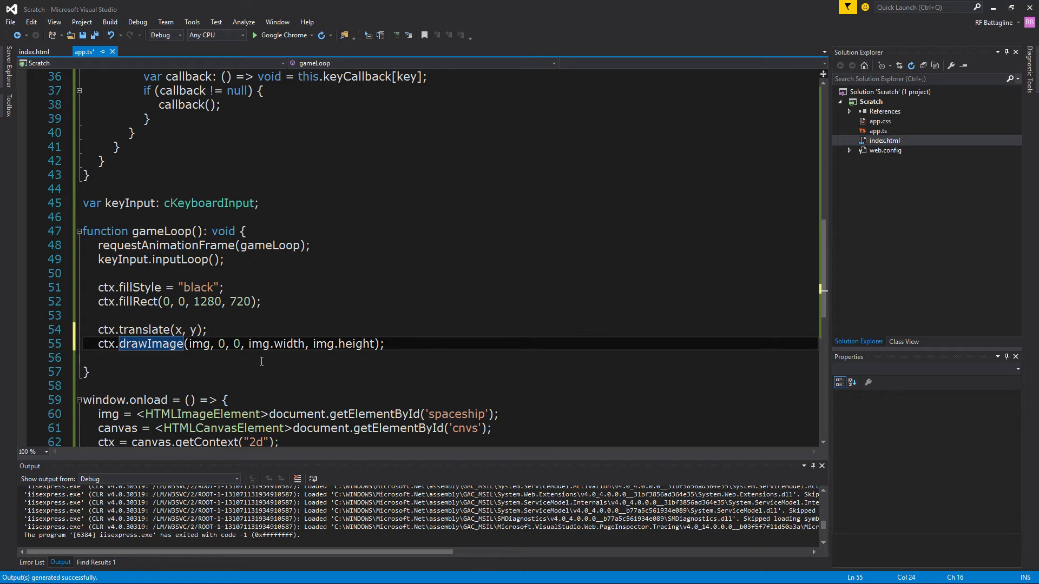
- Debug the game with the translated ship in Google Chrome, then stop the session
scroll(up, 3)
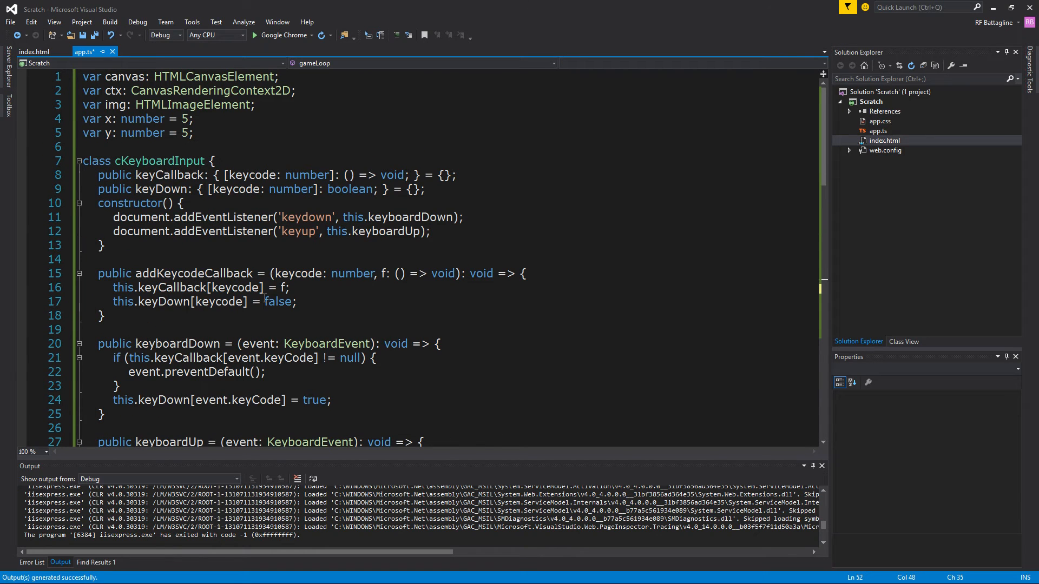
scroll(down, 3)
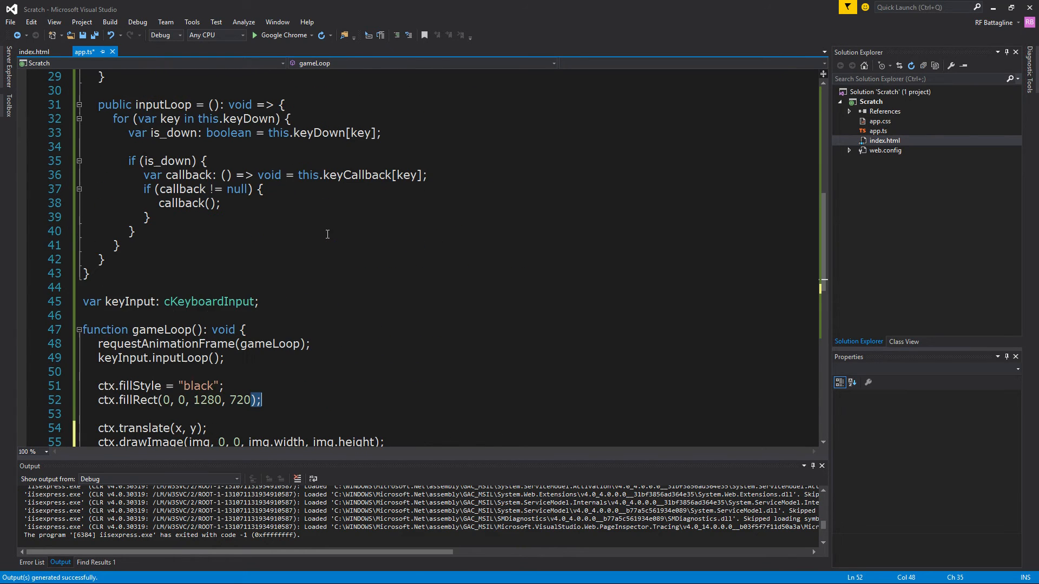
scroll(down, 3)
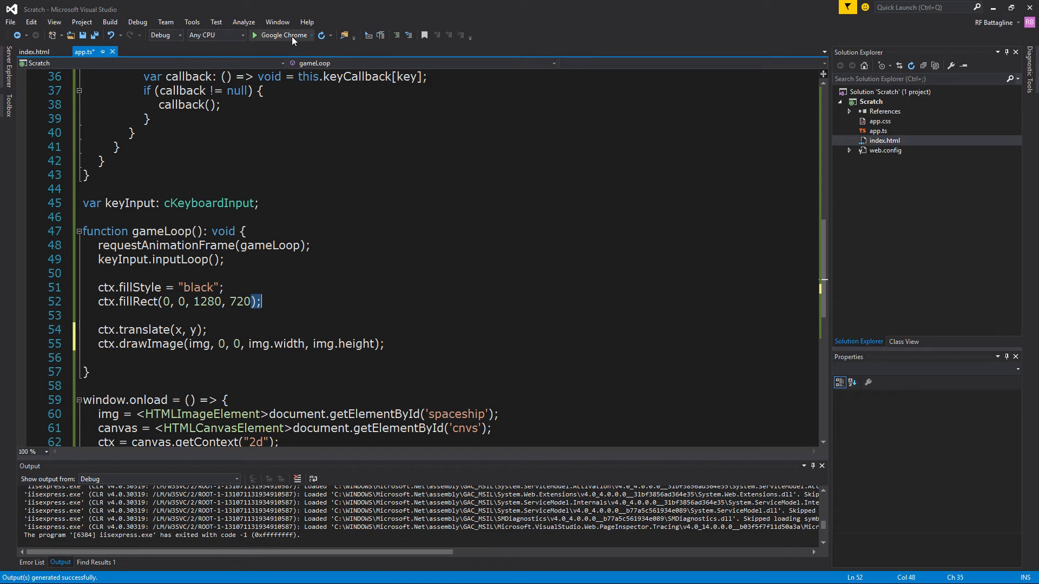
click(272, 35)
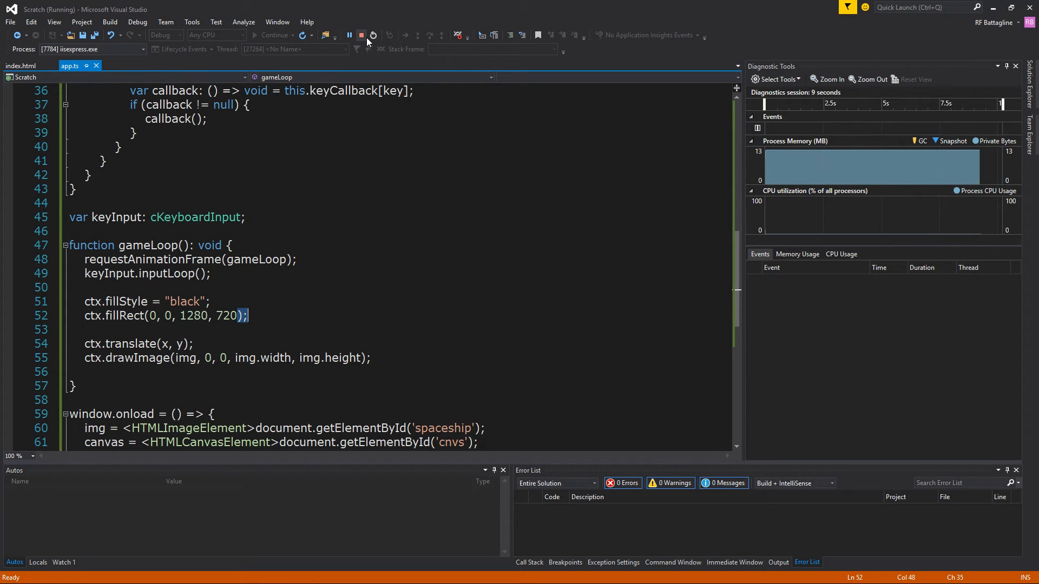
click(360, 35)
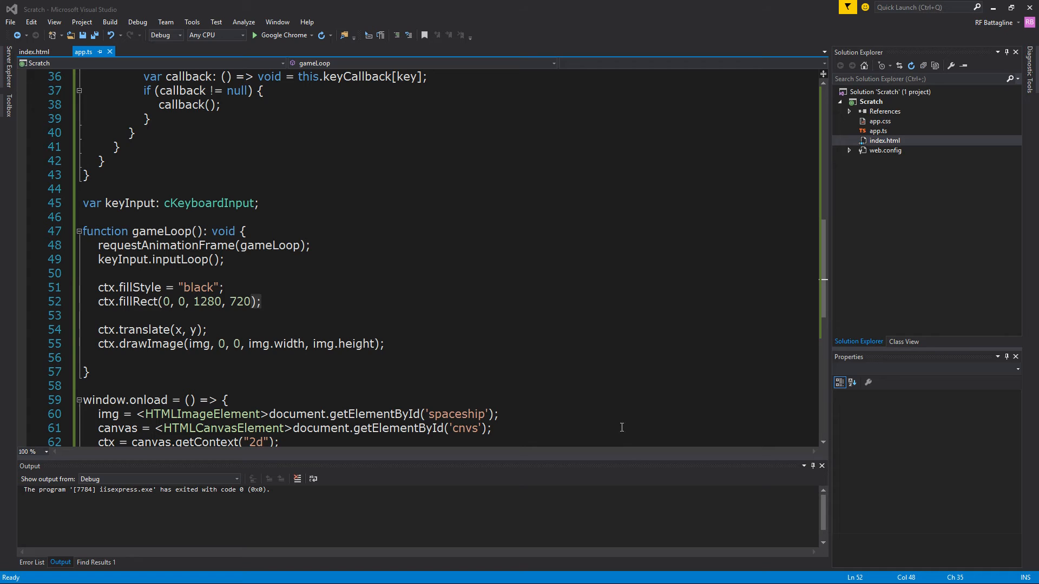
- Add ctx.save(); before the translate line and ctx.restore(); after drawImage
click(297, 330)
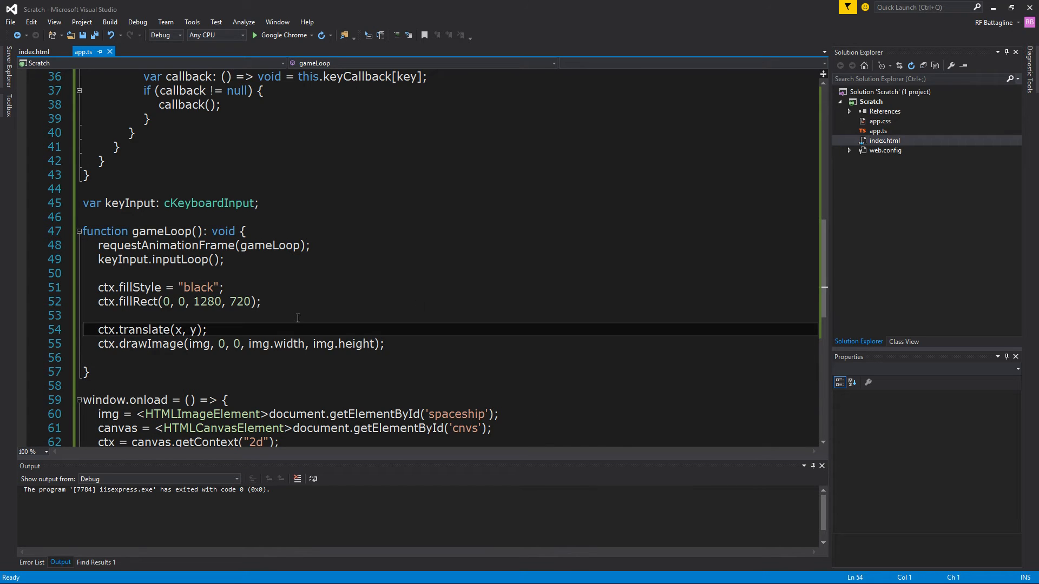
text(ctx.save();)
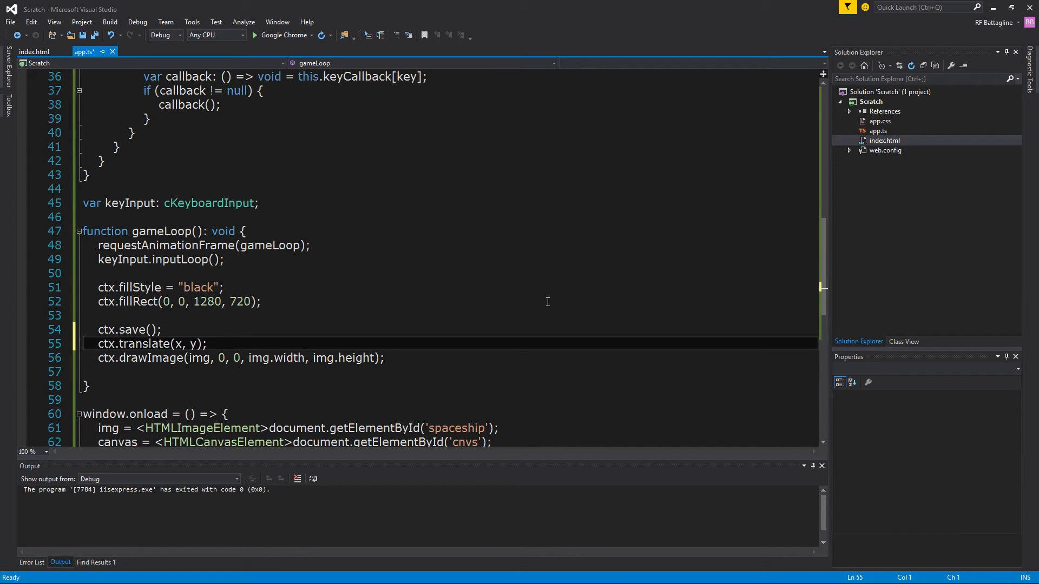
mouse_move(547, 301)
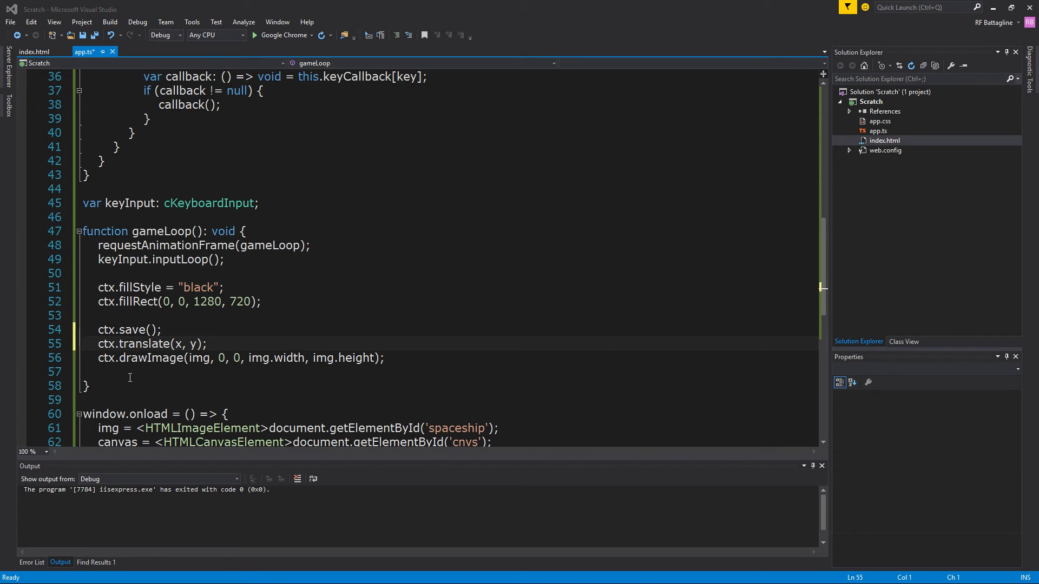
click(255, 372)
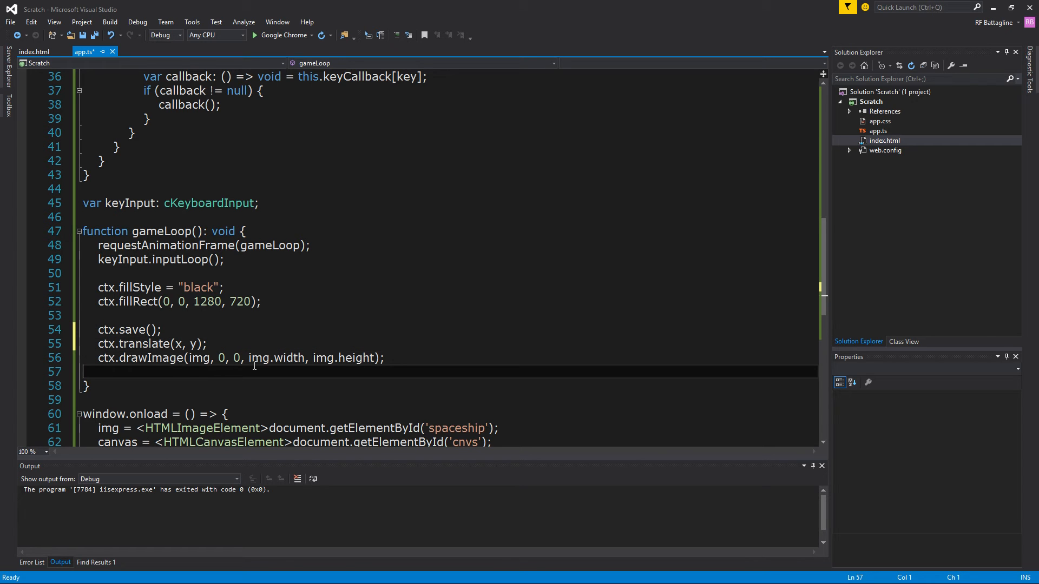
text(ctx.restore();)
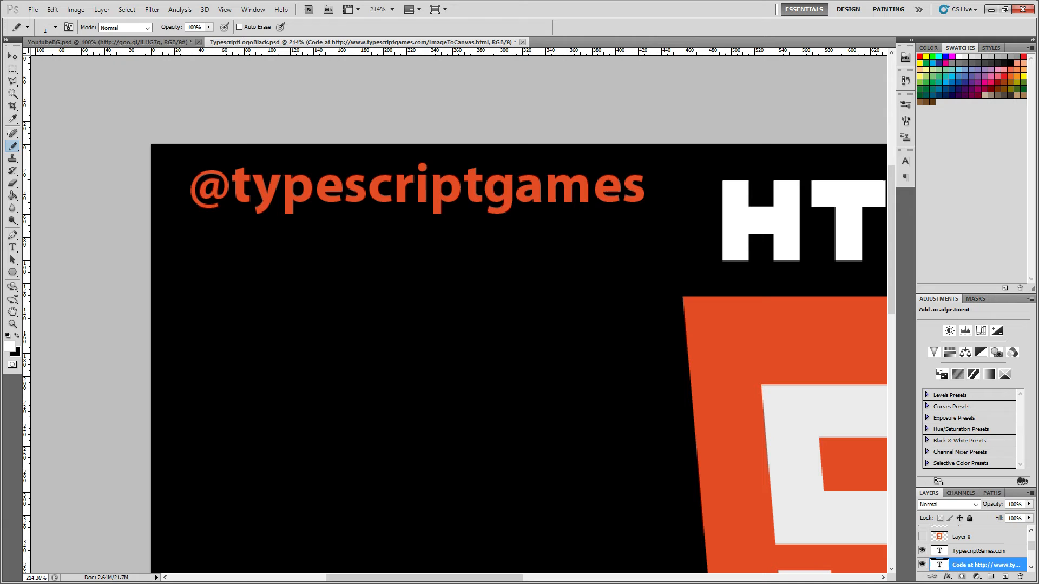
mouse_move(64, 63)
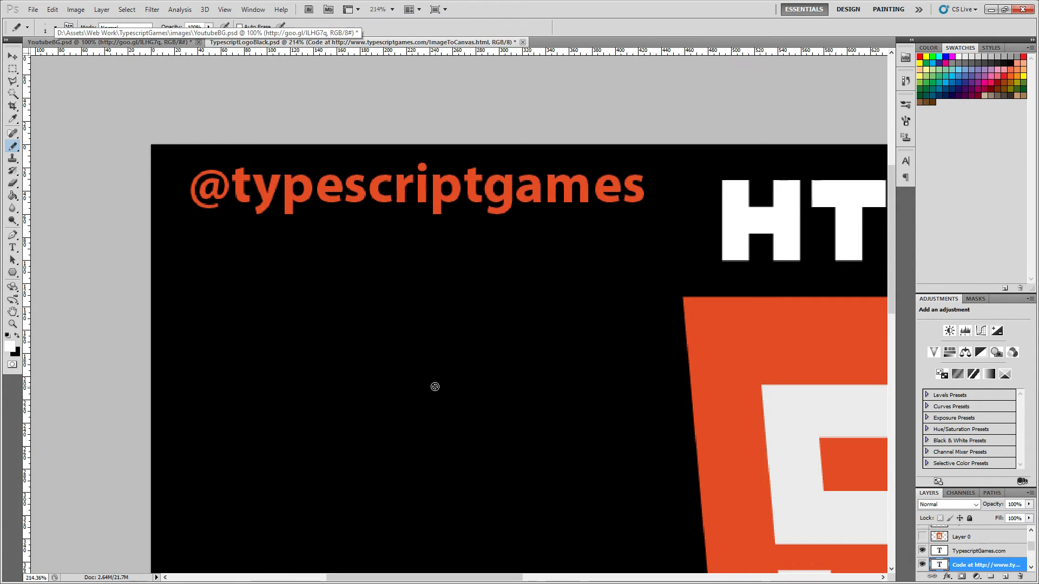
mouse_move(257, 333)
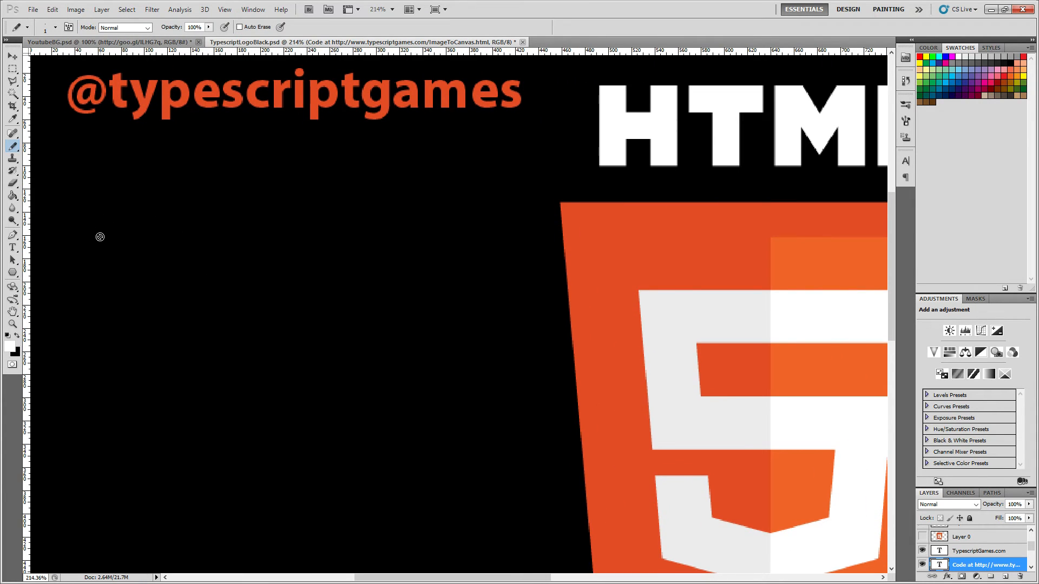
mouse_move(107, 106)
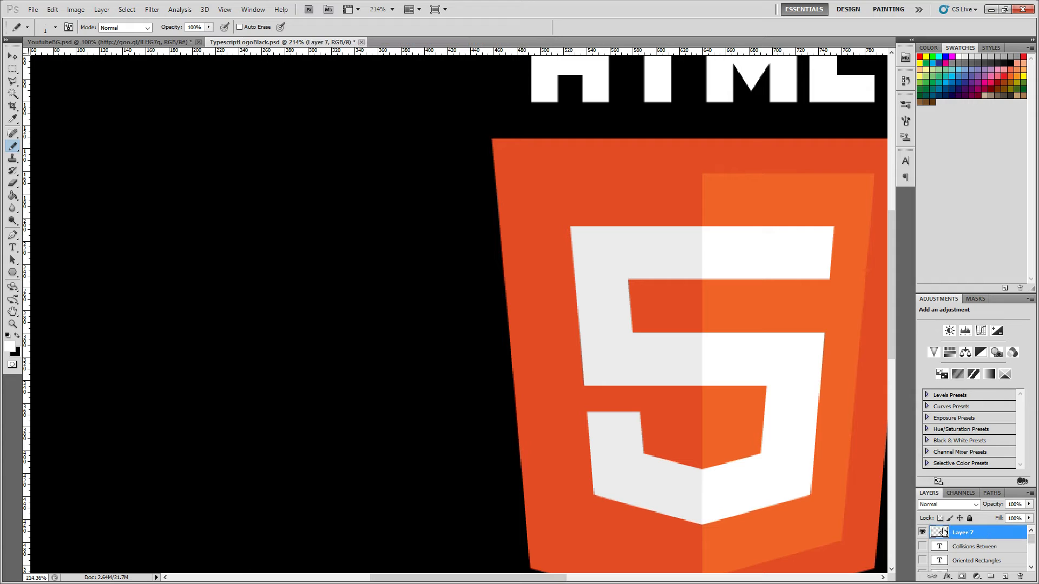
drag(103, 139, 133, 201)
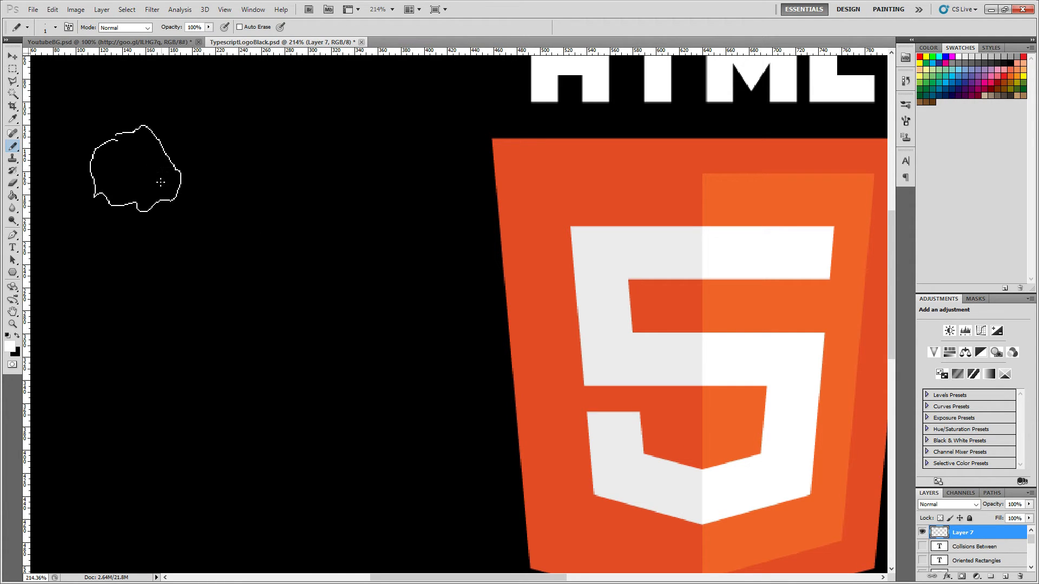
mouse_move(139, 171)
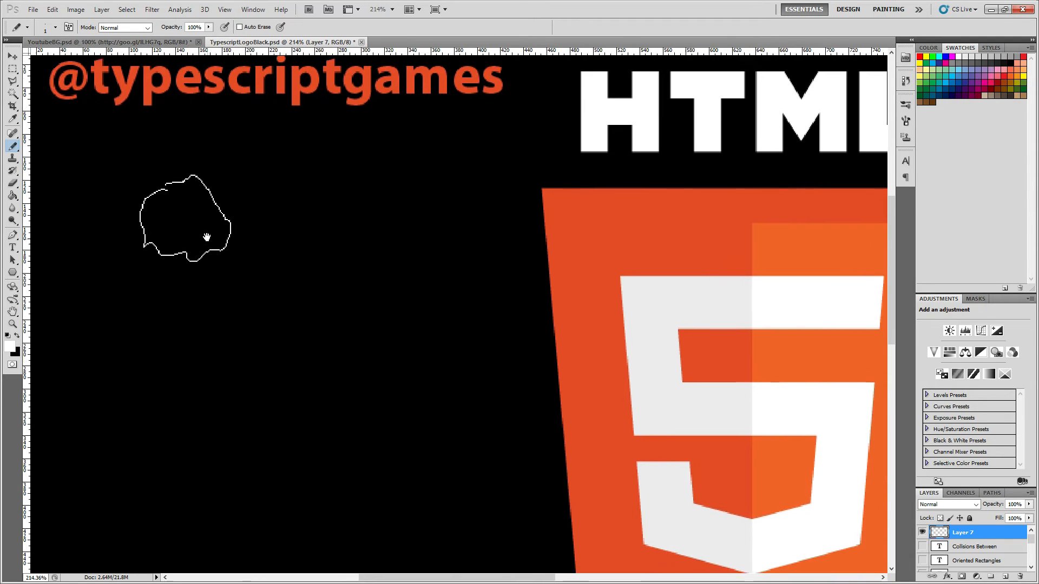
scroll(down, 3)
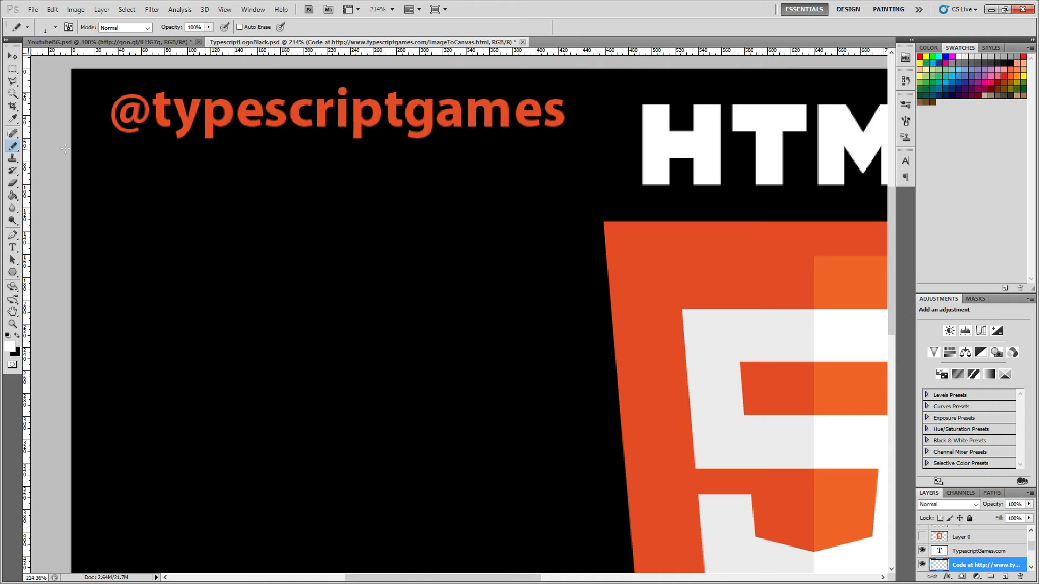
mouse_move(353, 103)
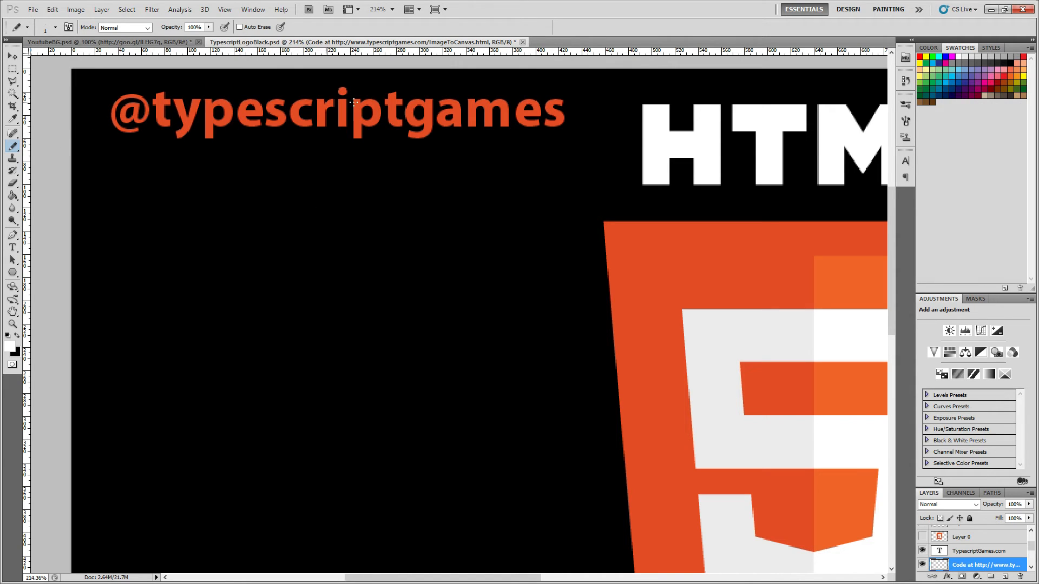
mouse_move(212, 196)
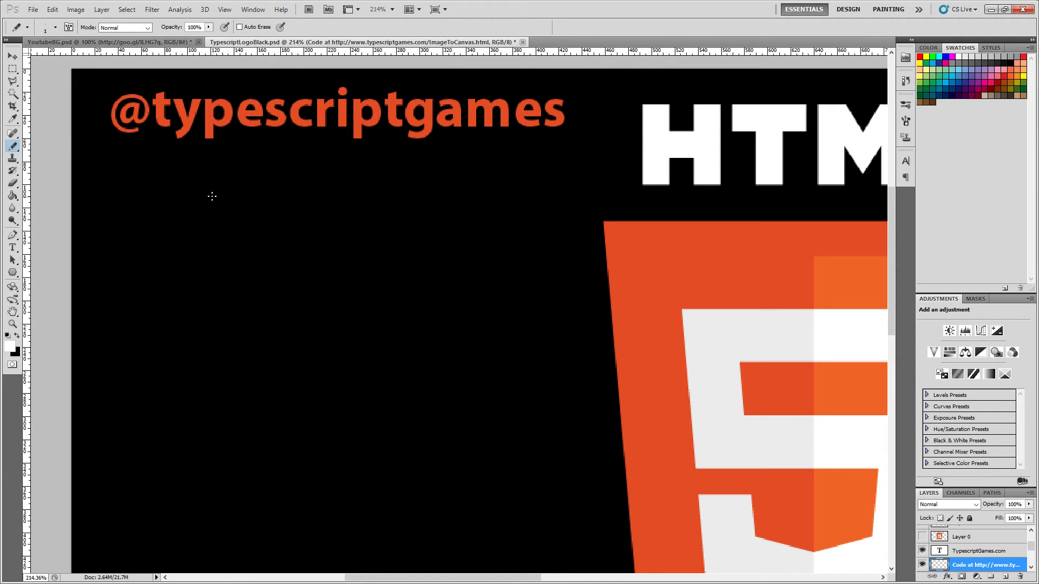
mouse_move(835, 35)
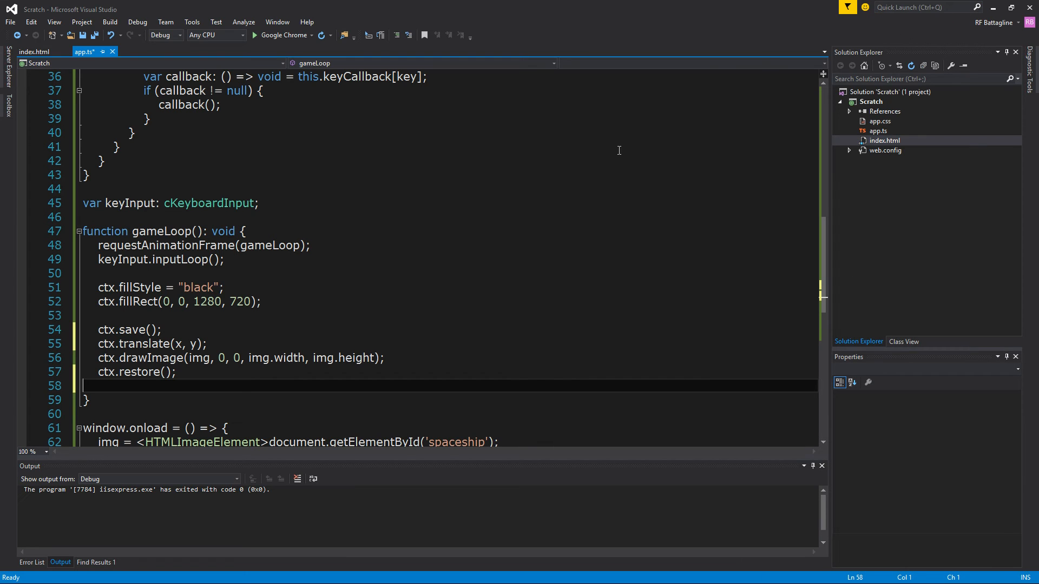
mouse_move(180, 356)
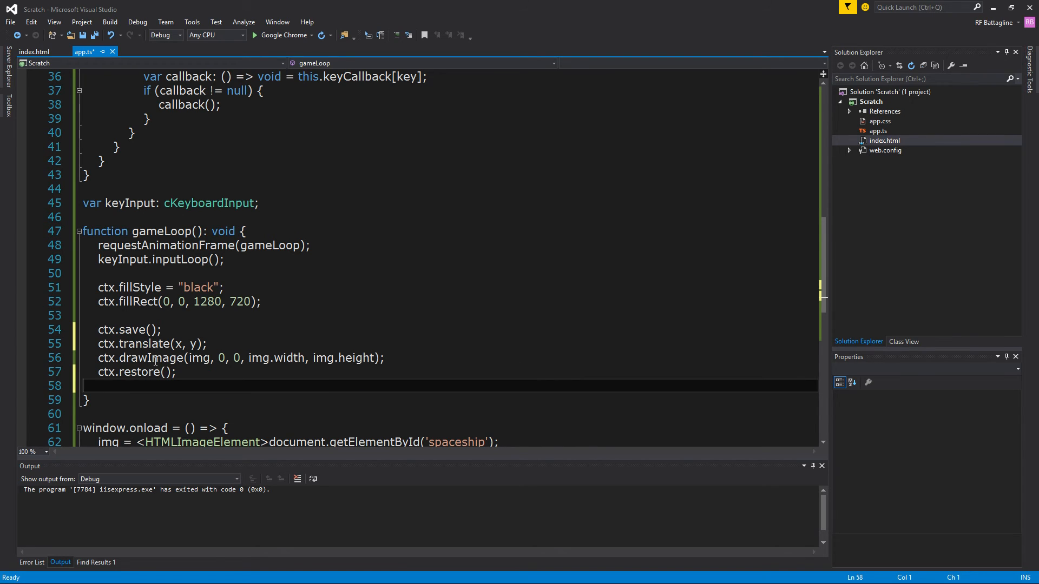
mouse_move(168, 321)
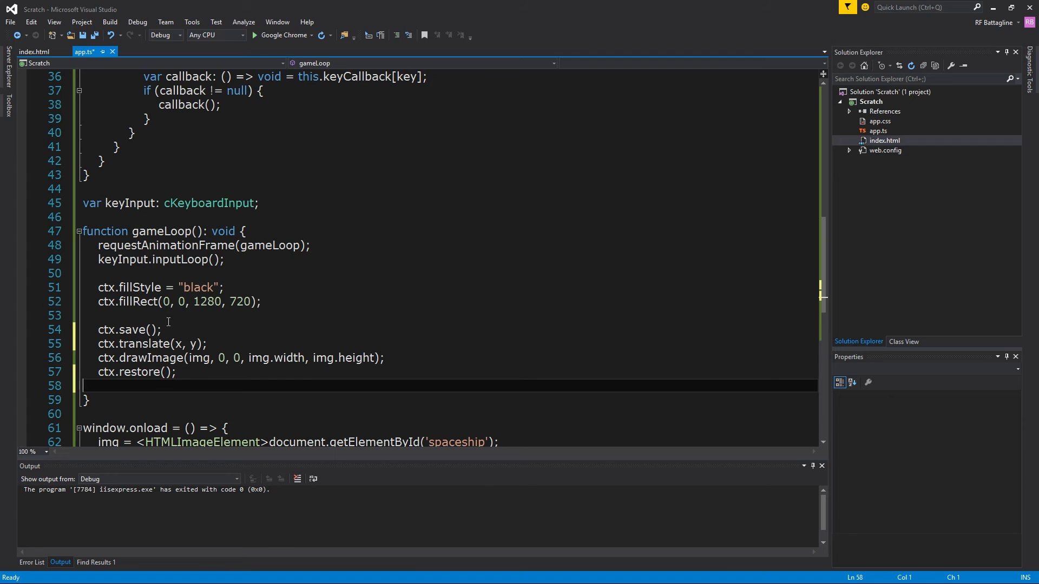
mouse_move(198, 358)
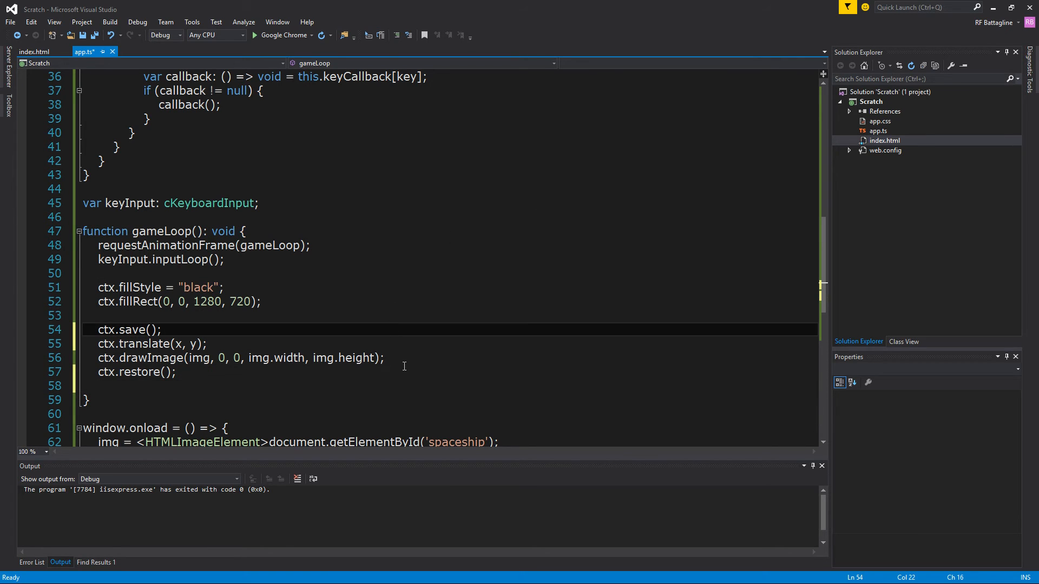
mouse_move(328, 228)
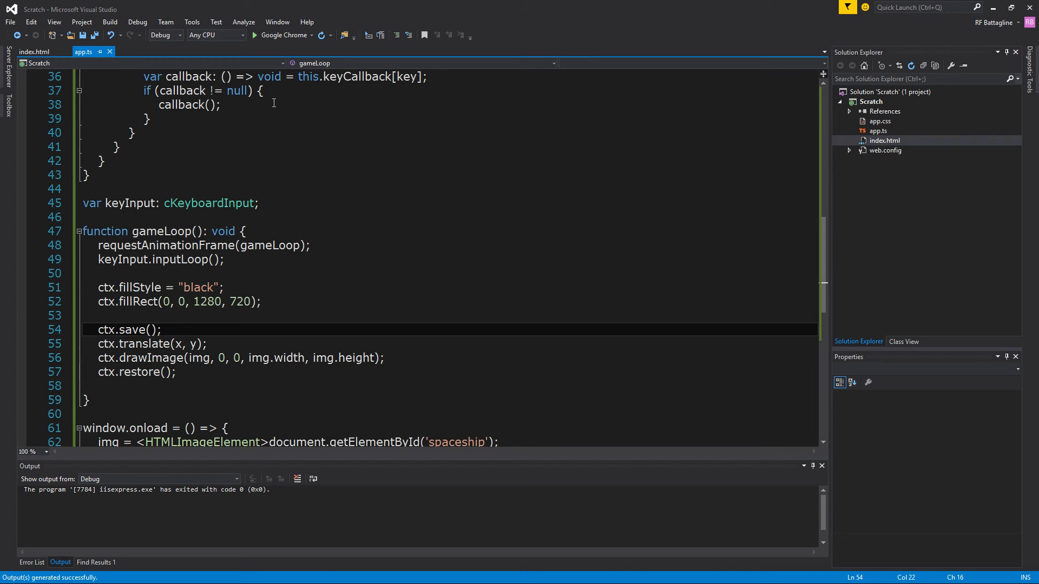
- Run the project in Google Chrome, then stop debugging once it's running
click(254, 35)
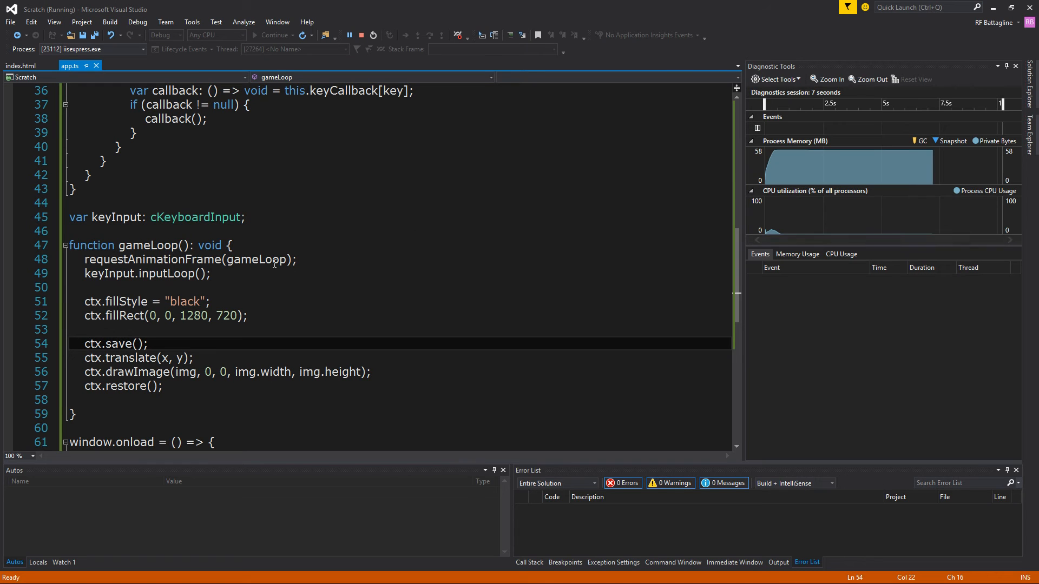
click(348, 35)
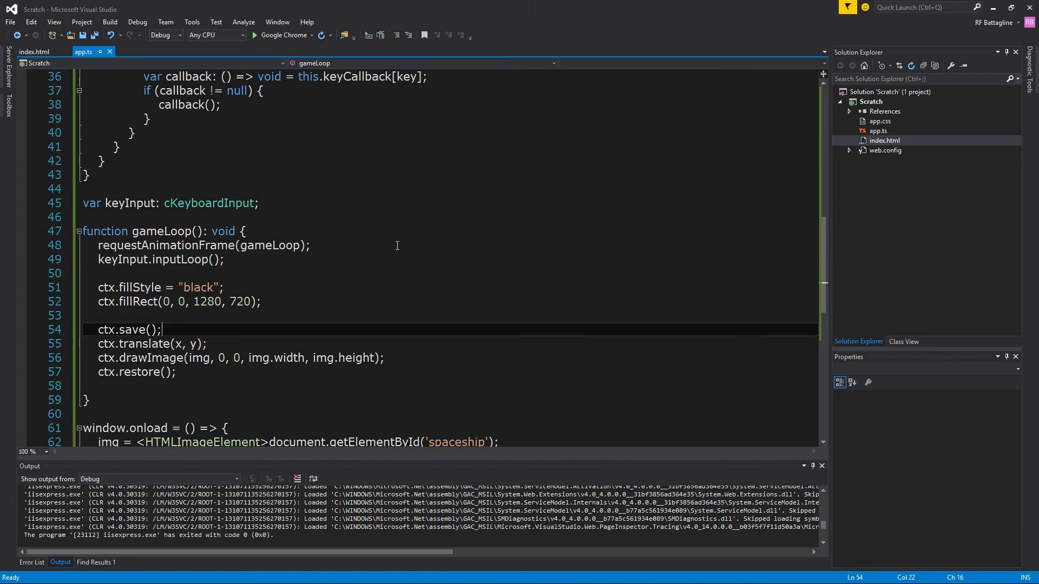
- Paste shipUp, shipDown, shipLeft and shipRight below gameLoop, removing the stray backslash
scroll(down, 3)
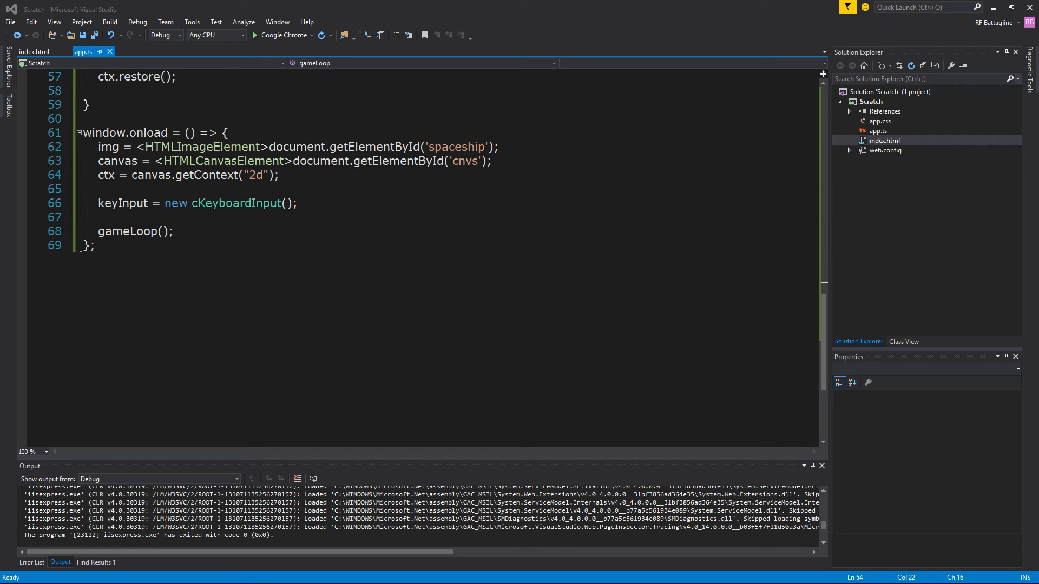
click(116, 118)
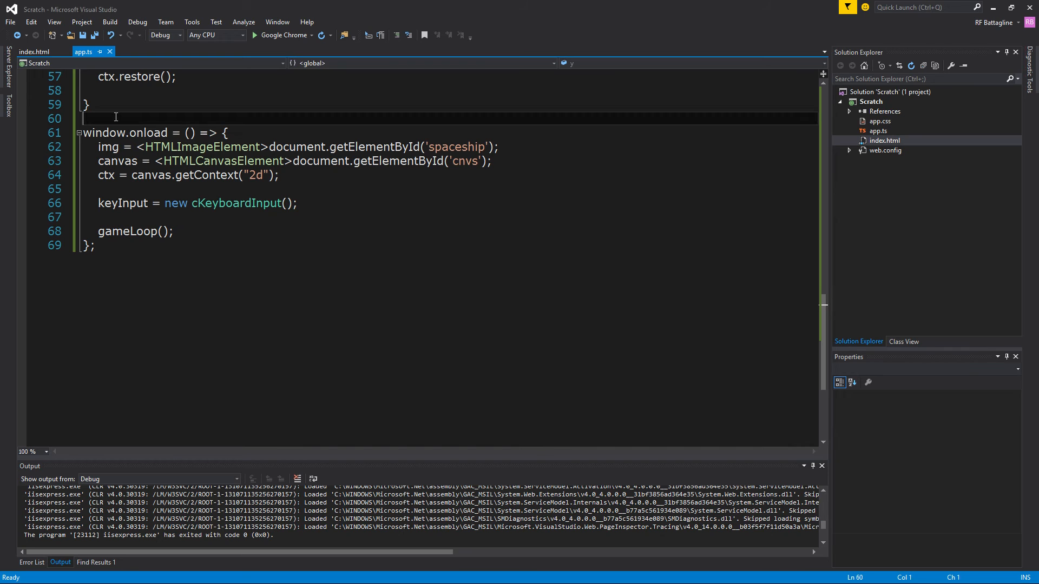
text(\)
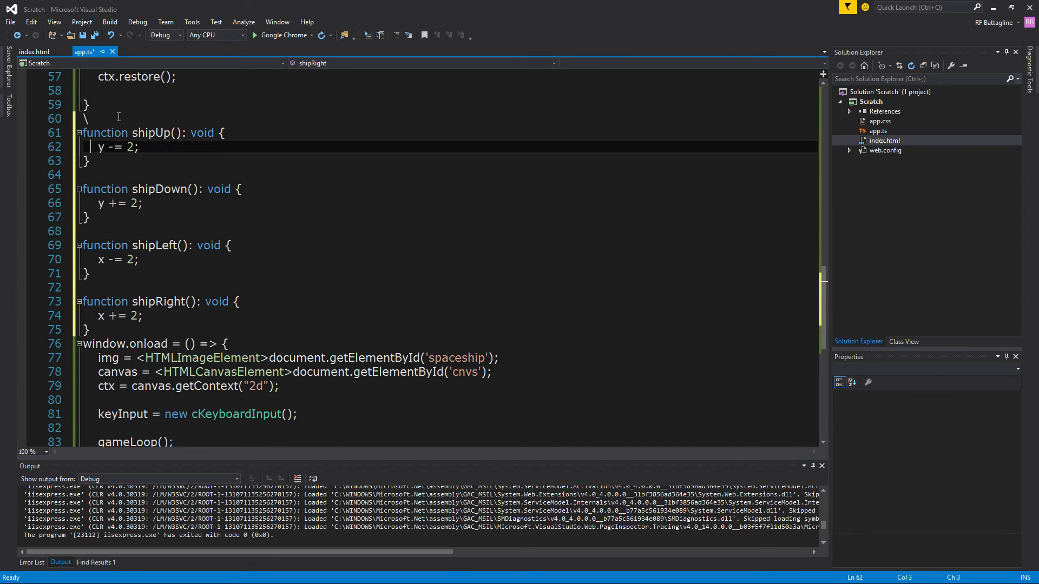
click(110, 133)
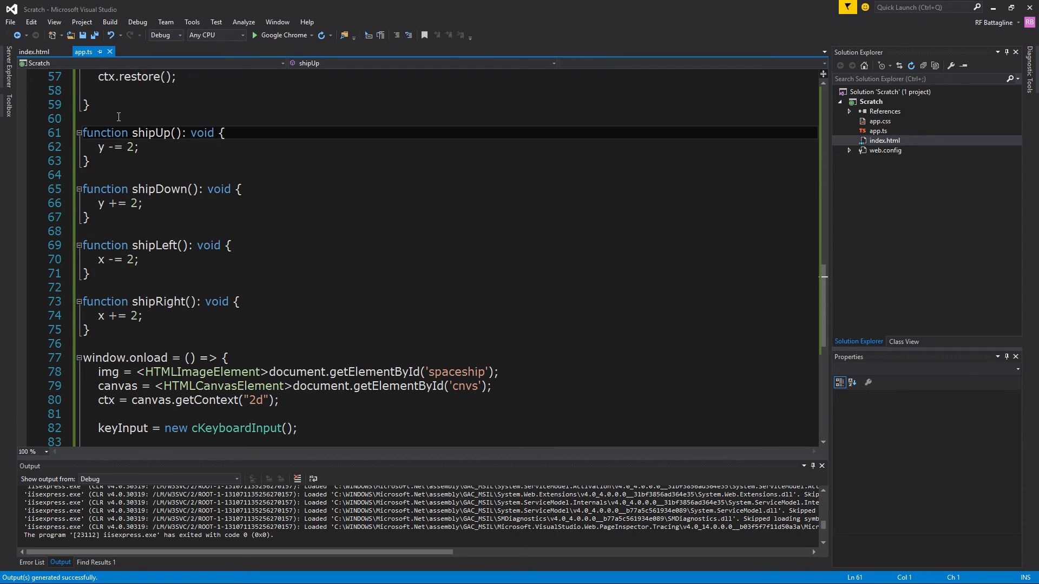
double_click(151, 133)
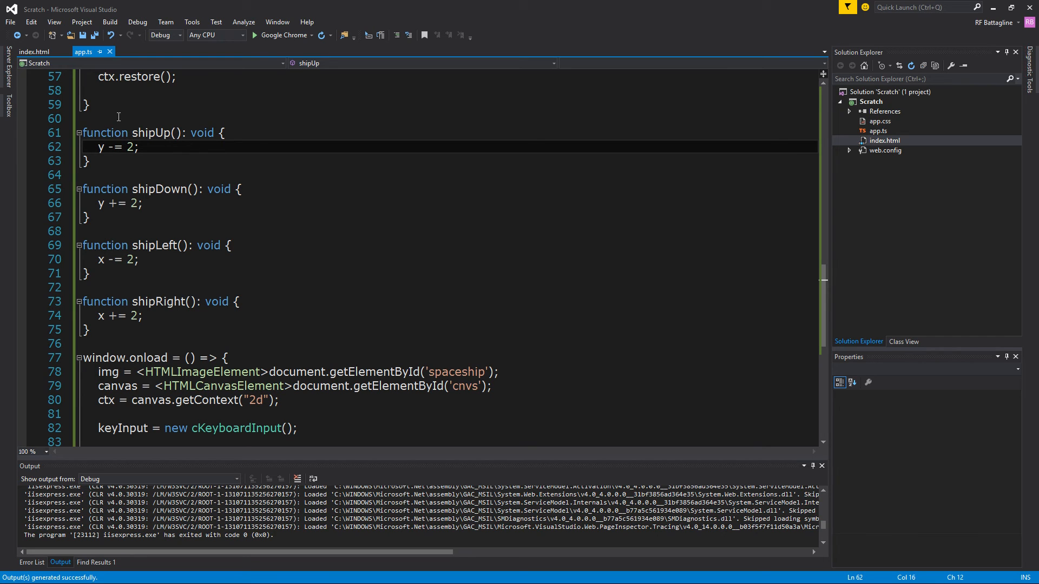
- Walk through the four movement functions, ending with shipRight adding 2 to x
click(123, 203)
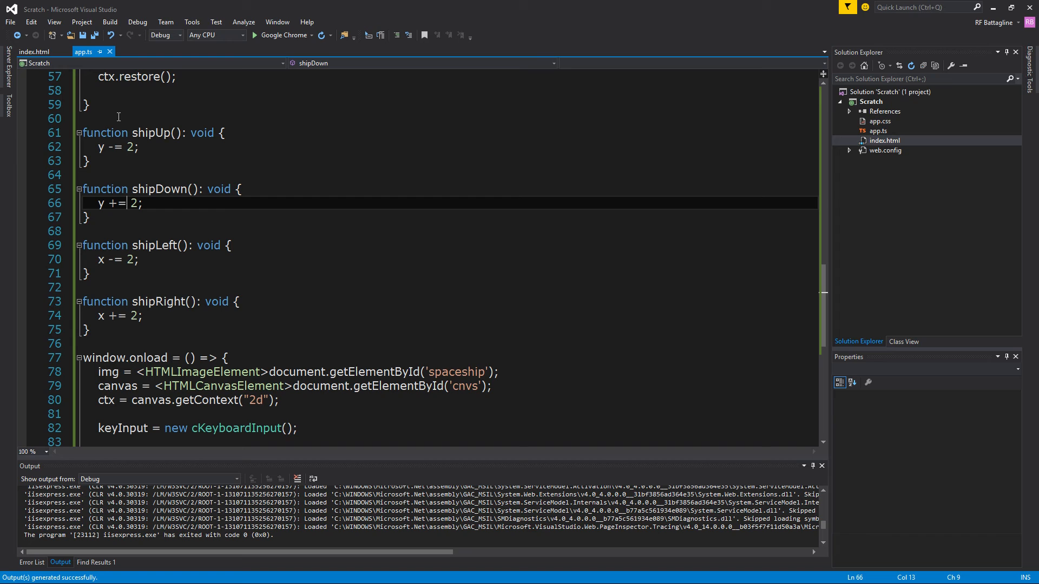
click(133, 245)
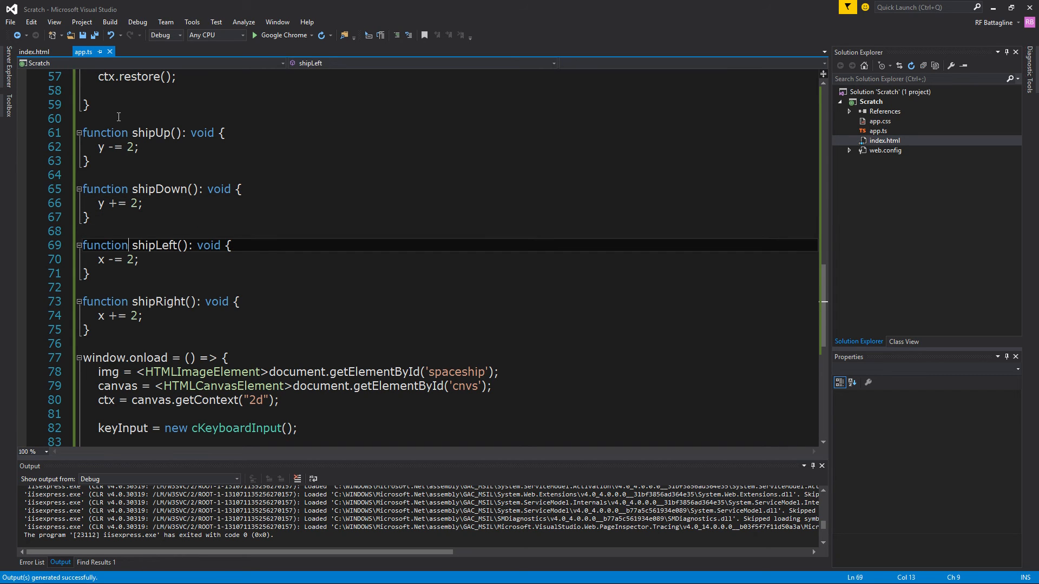
click(136, 259)
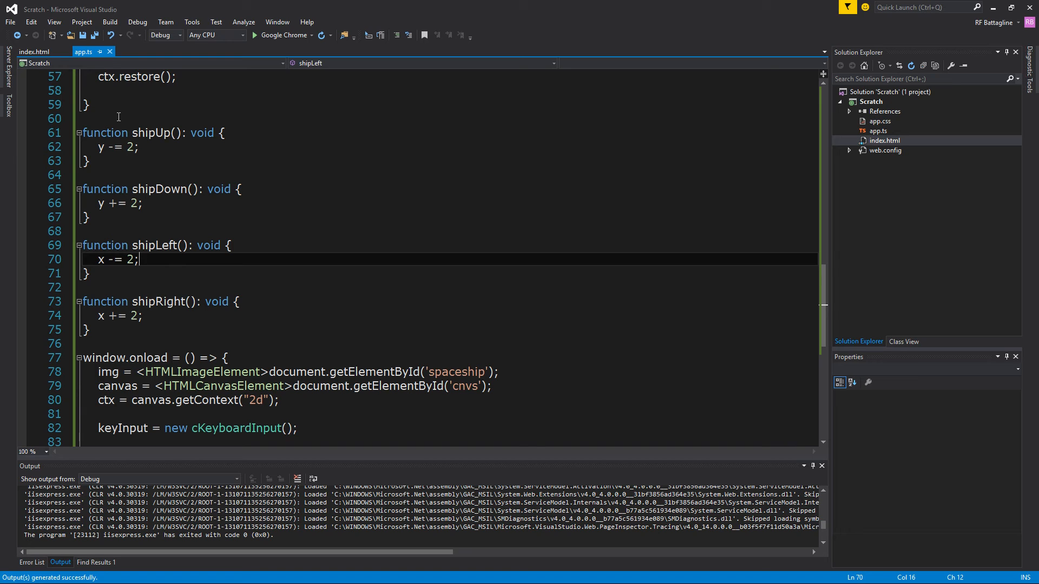
click(136, 315)
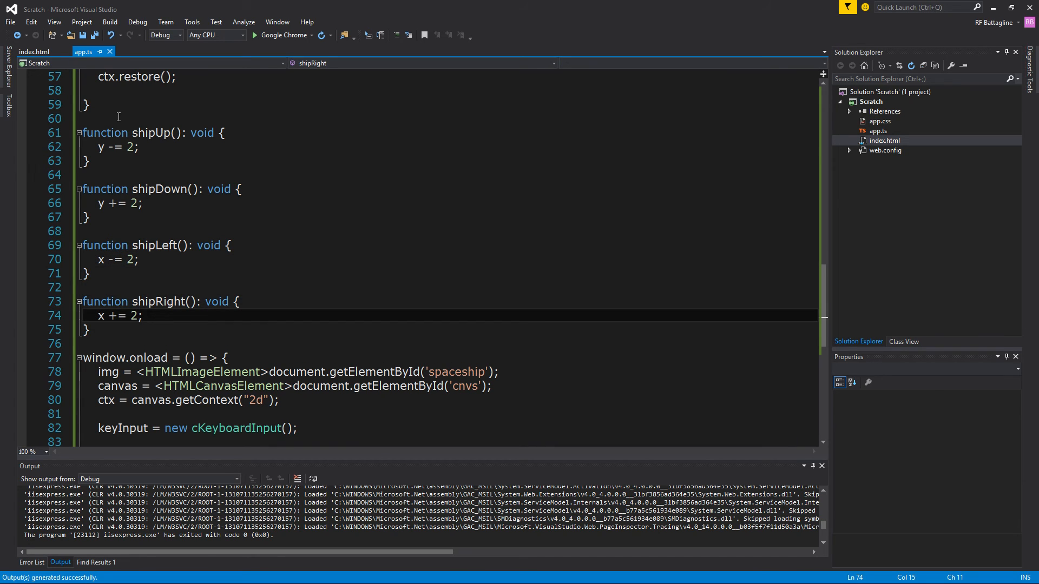
click(139, 245)
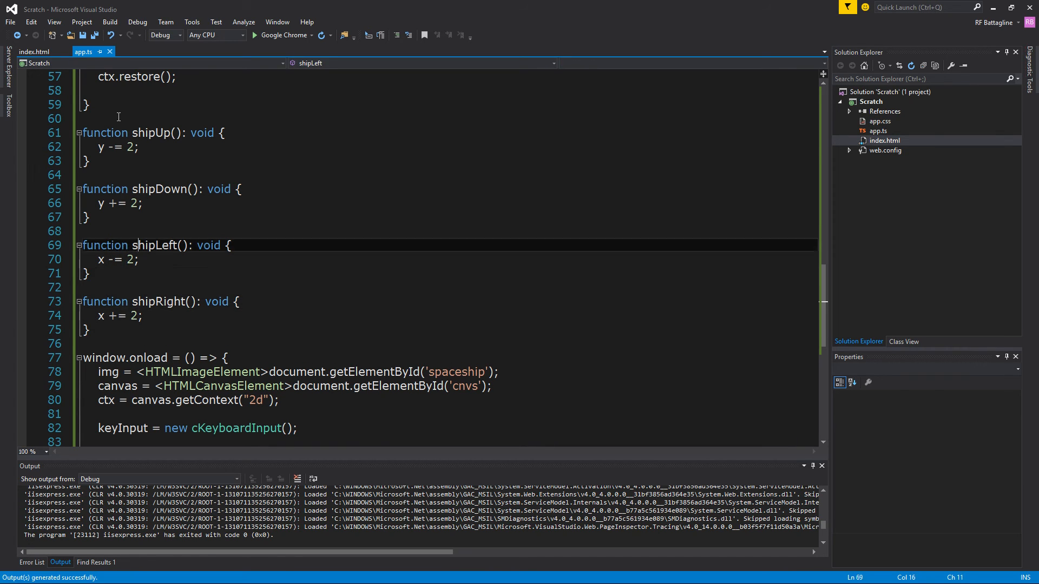
click(145, 189)
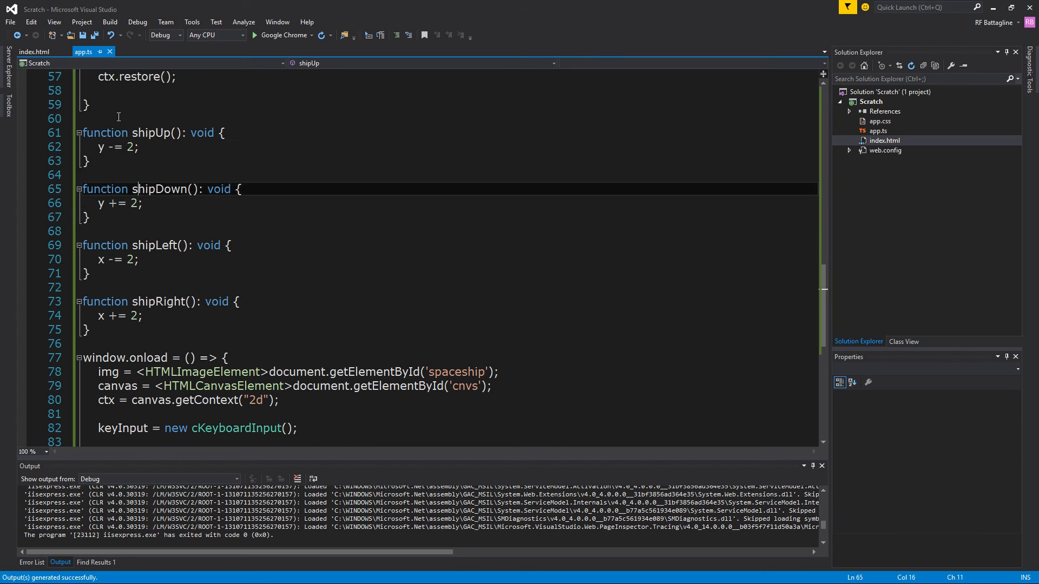
click(119, 315)
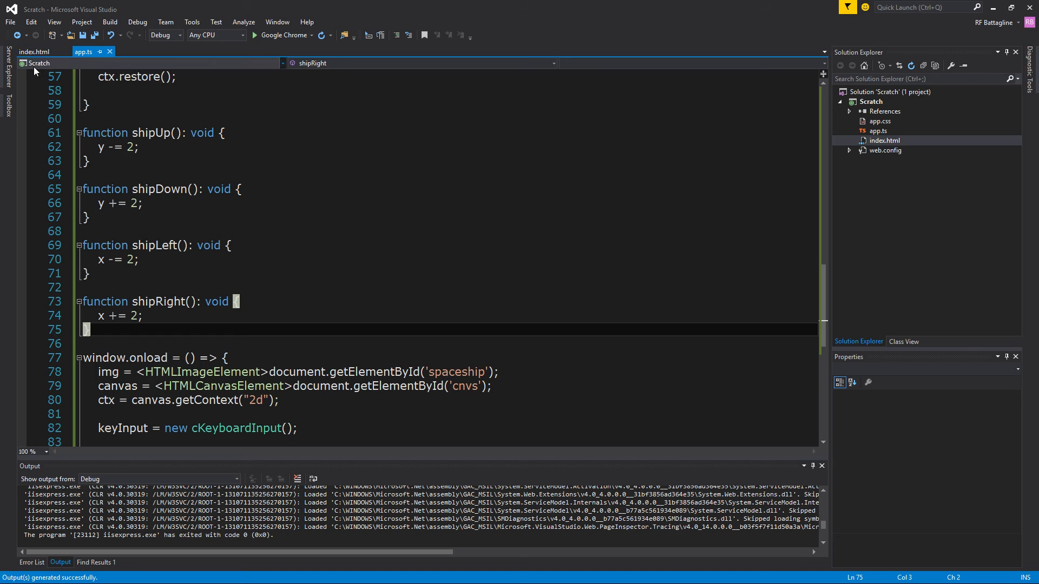
mouse_move(296, 281)
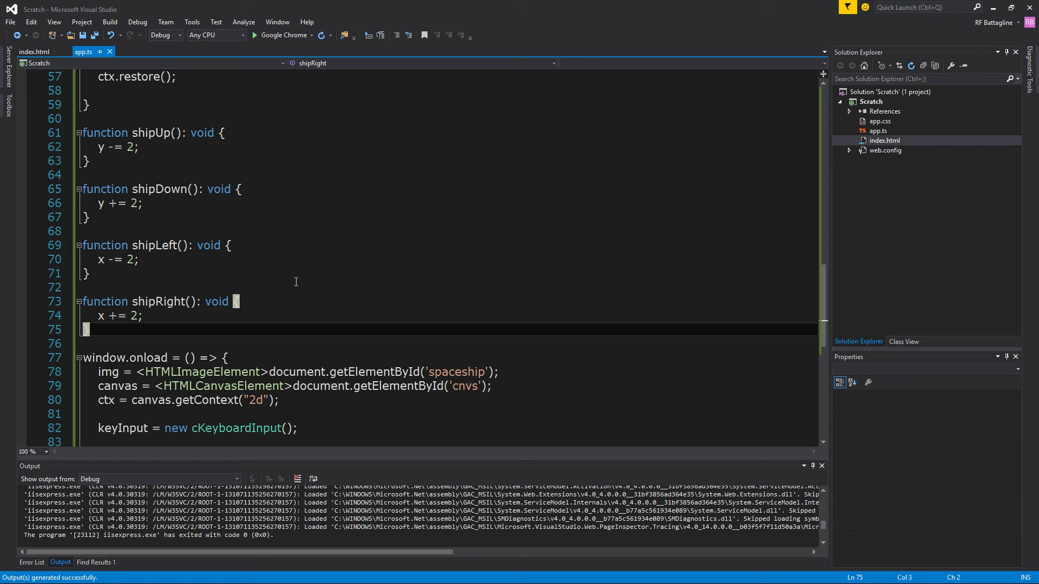
mouse_move(305, 275)
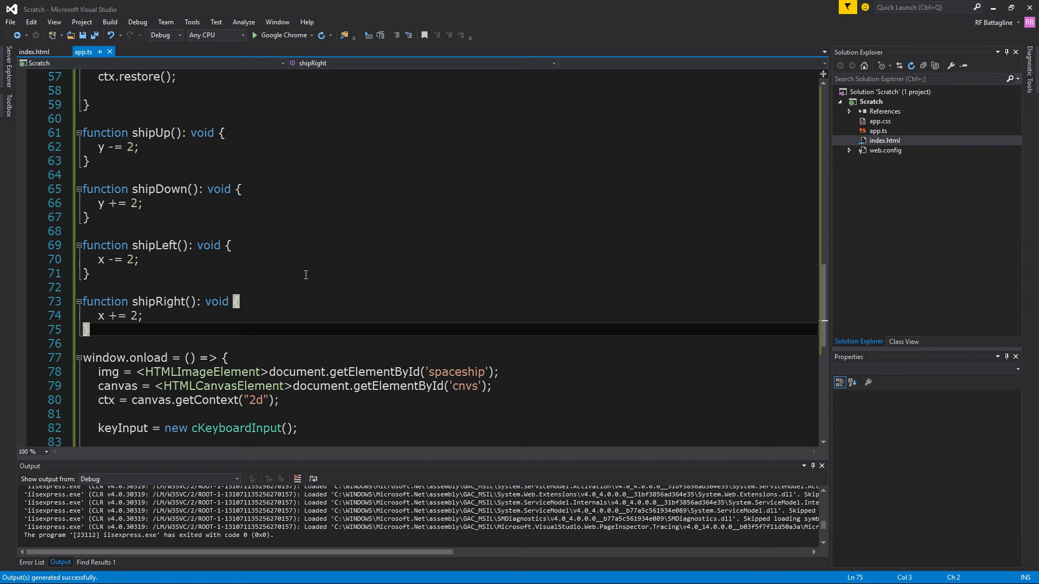
mouse_move(249, 234)
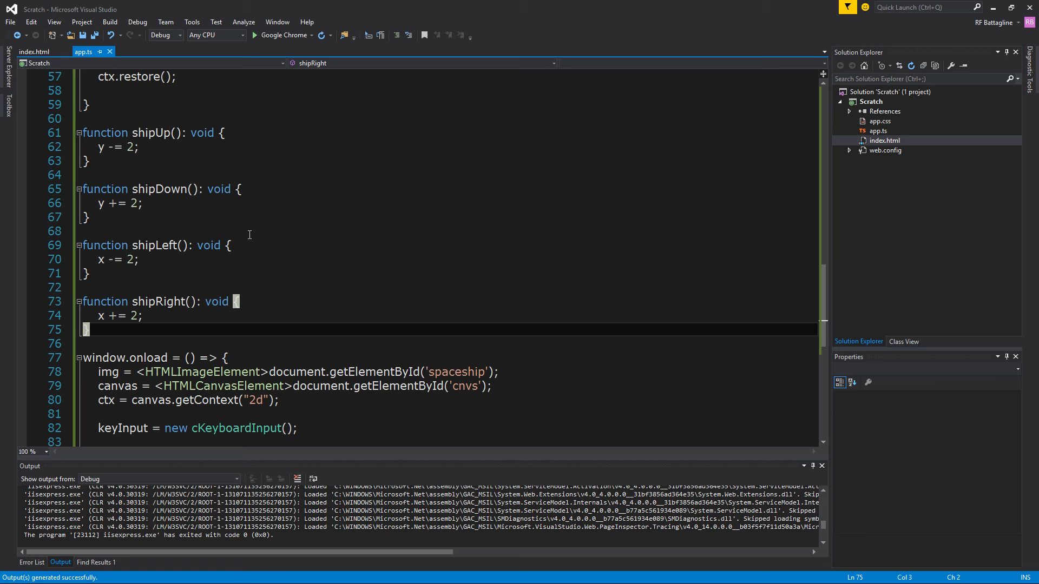
mouse_move(307, 256)
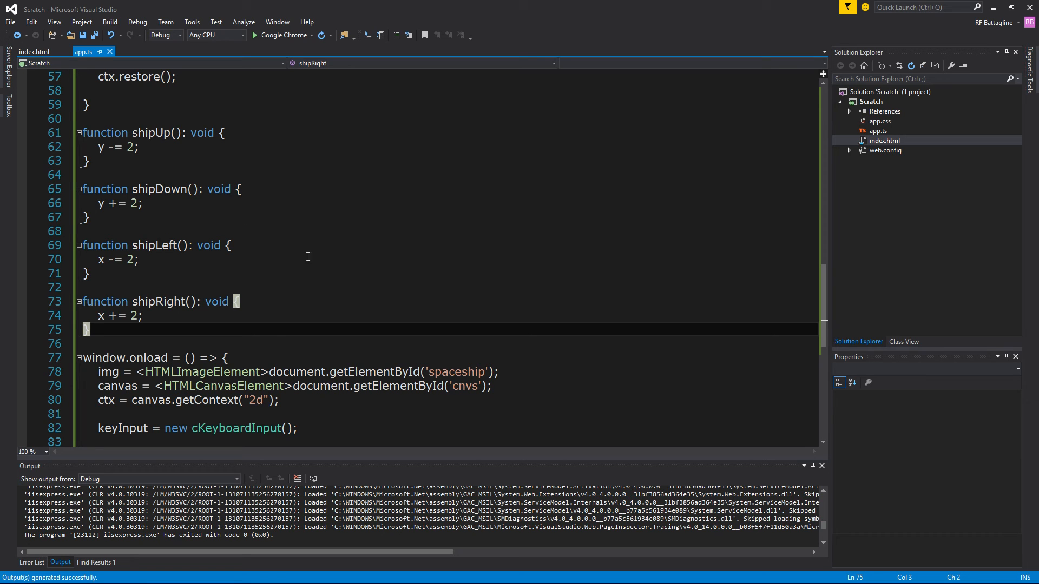
scroll(down, 3)
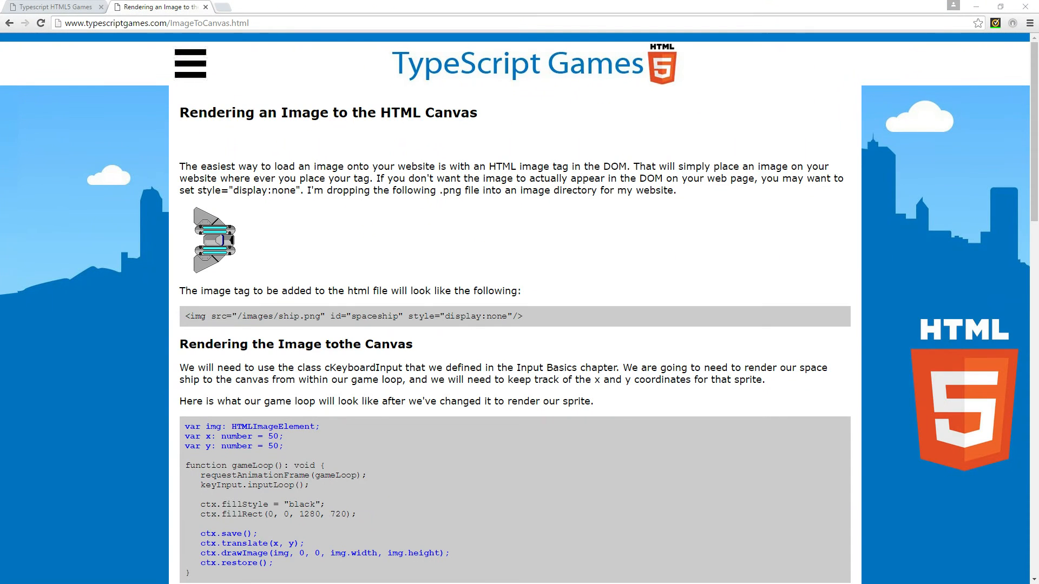
- Go from Basic Keyboard Input to the TypeScript Key Codes table and scroll through it
scroll(down, 3)
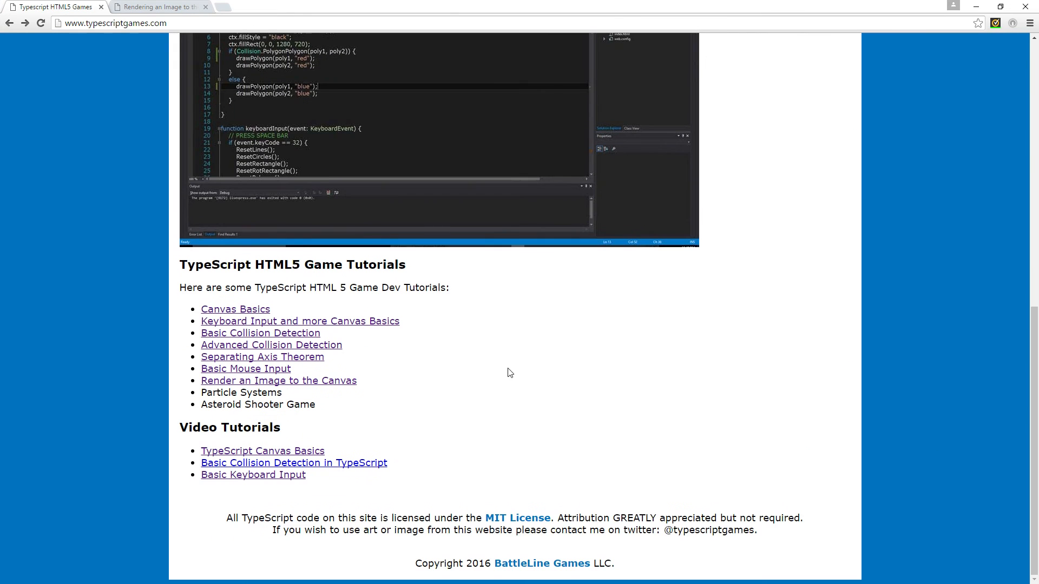
click(253, 475)
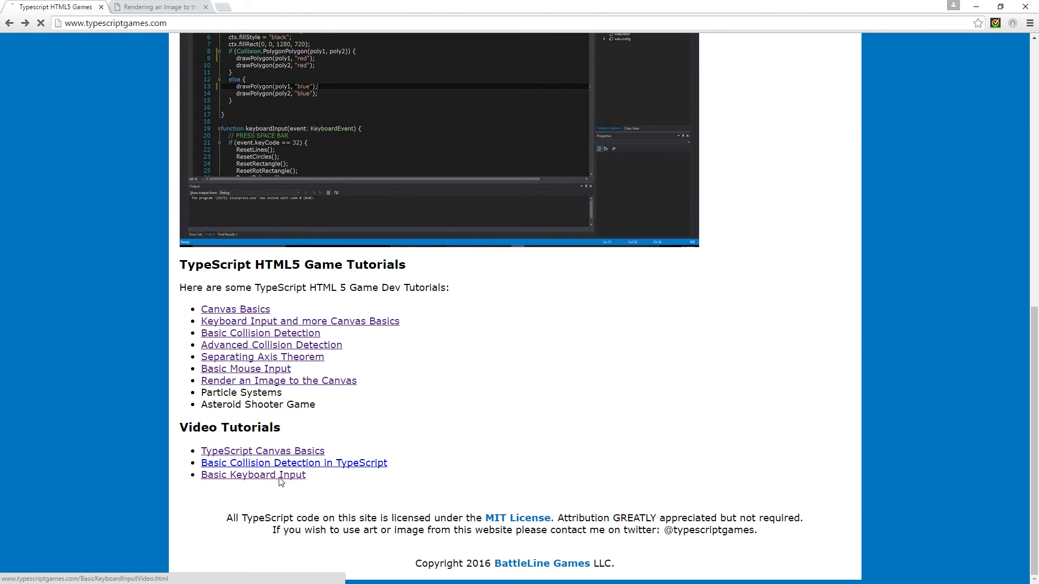
click(253, 475)
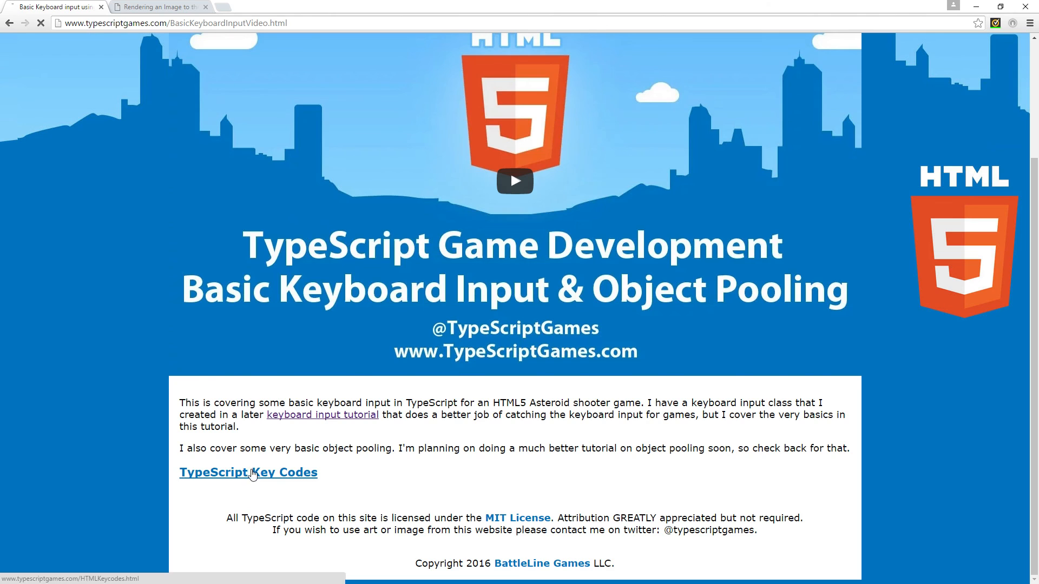
click(248, 472)
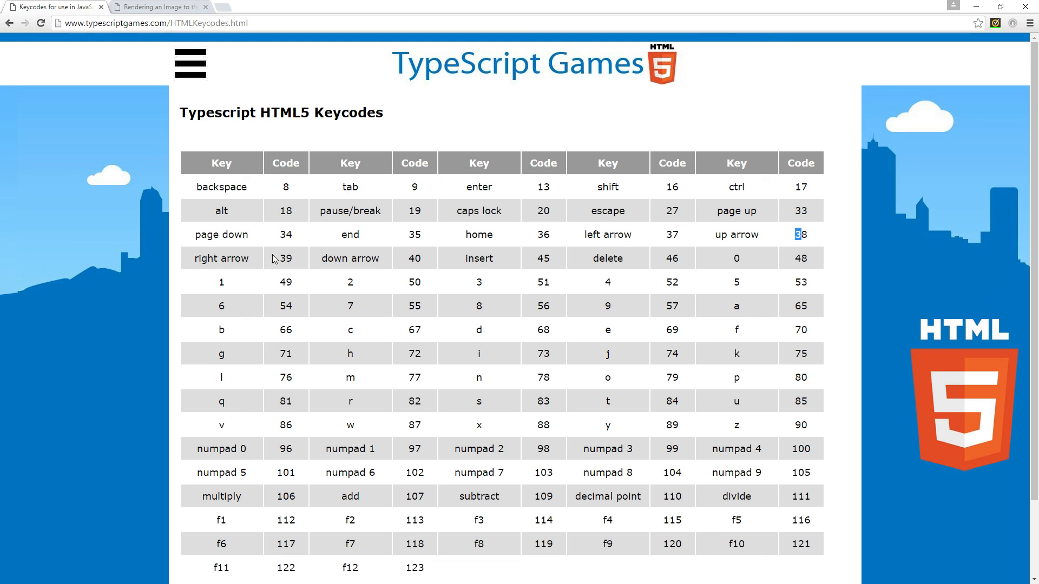
mouse_move(450, 372)
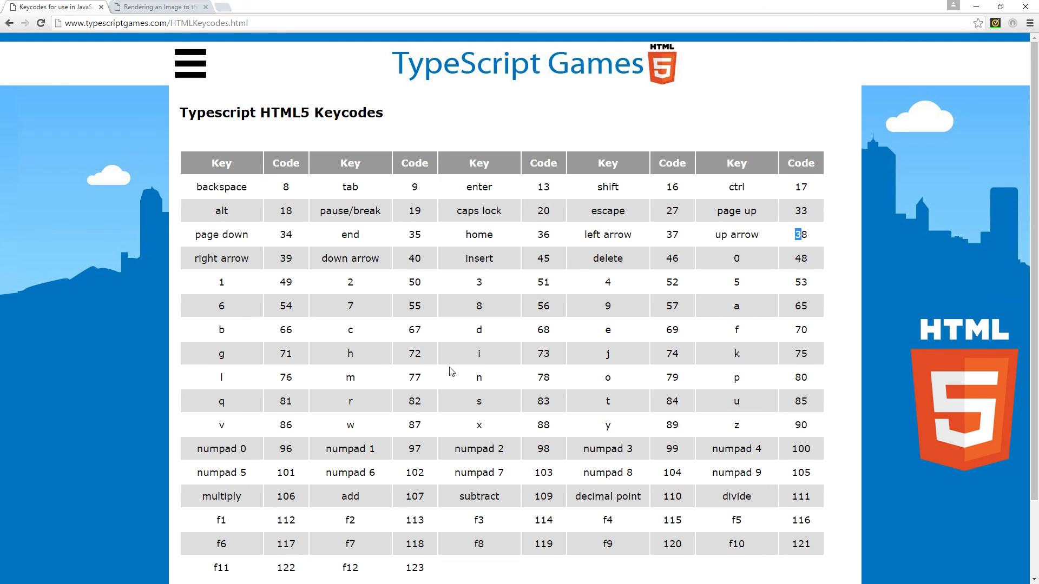
mouse_move(450, 383)
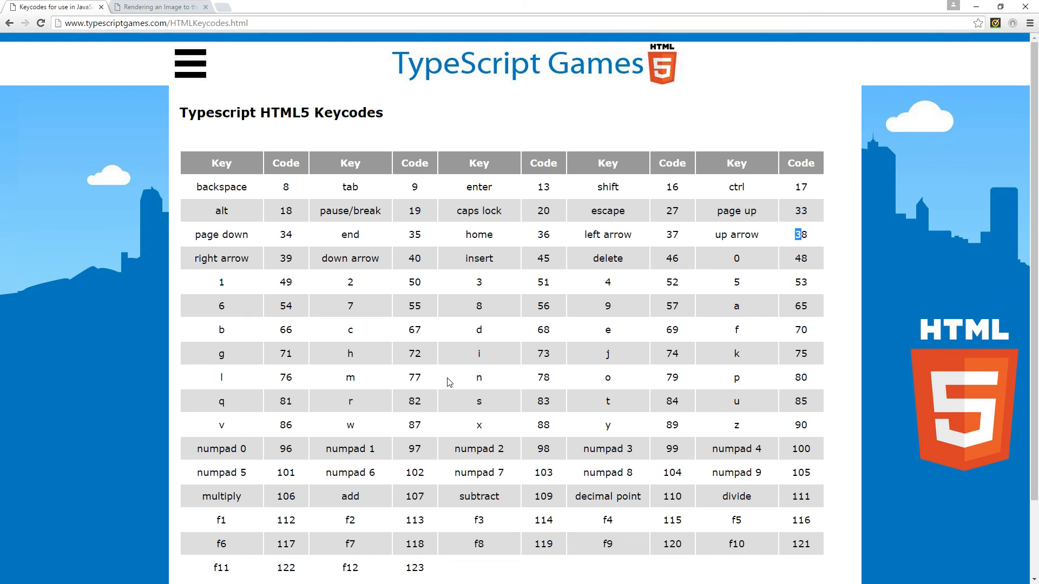
mouse_move(441, 386)
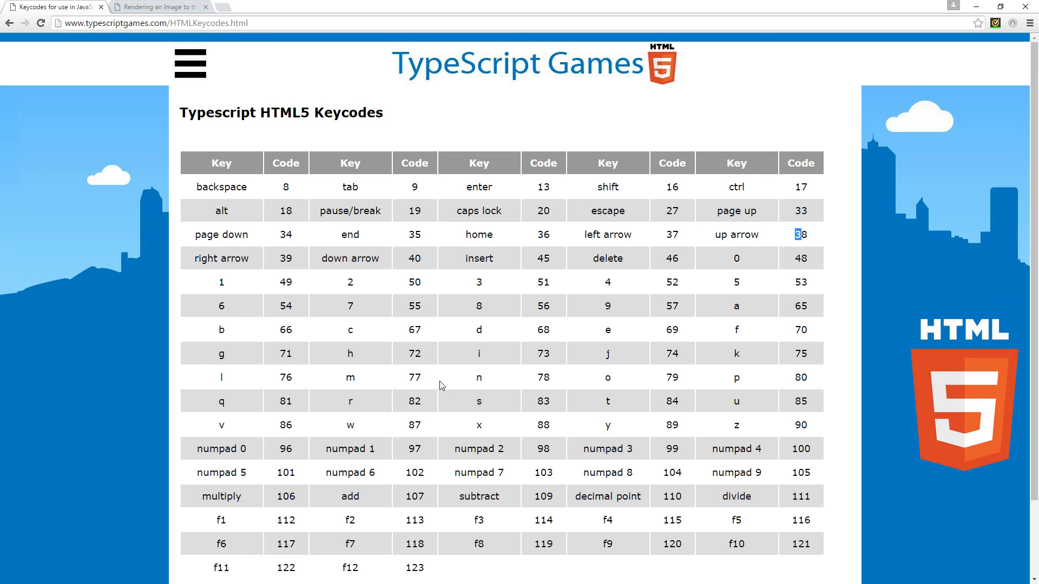
mouse_move(442, 384)
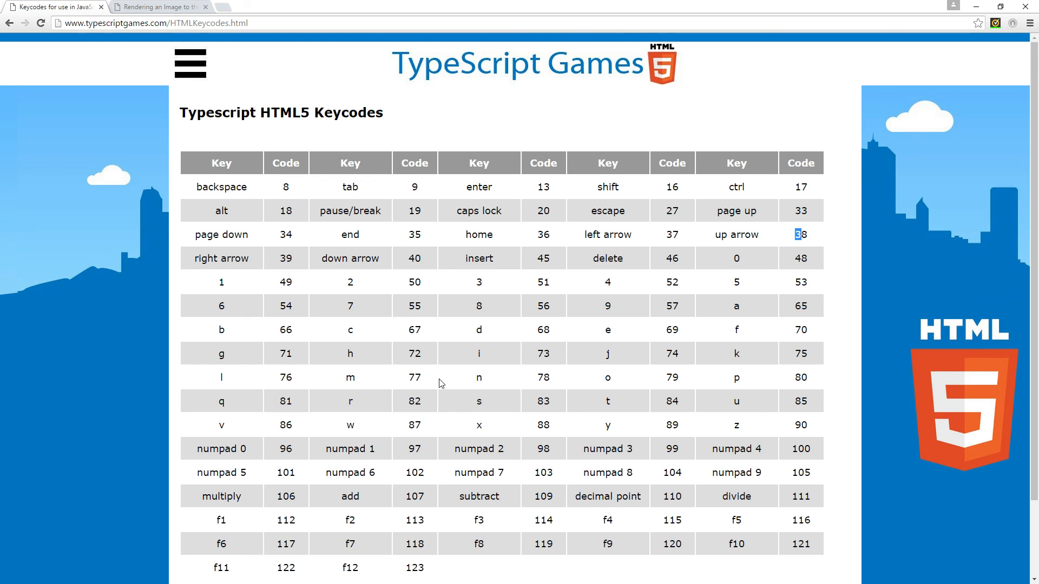
mouse_move(434, 410)
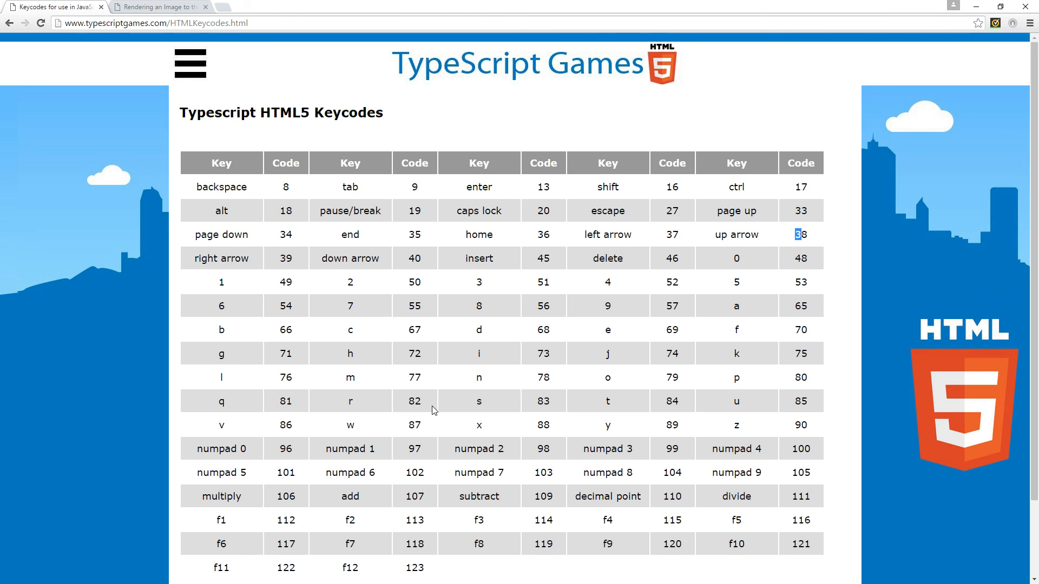
mouse_move(403, 388)
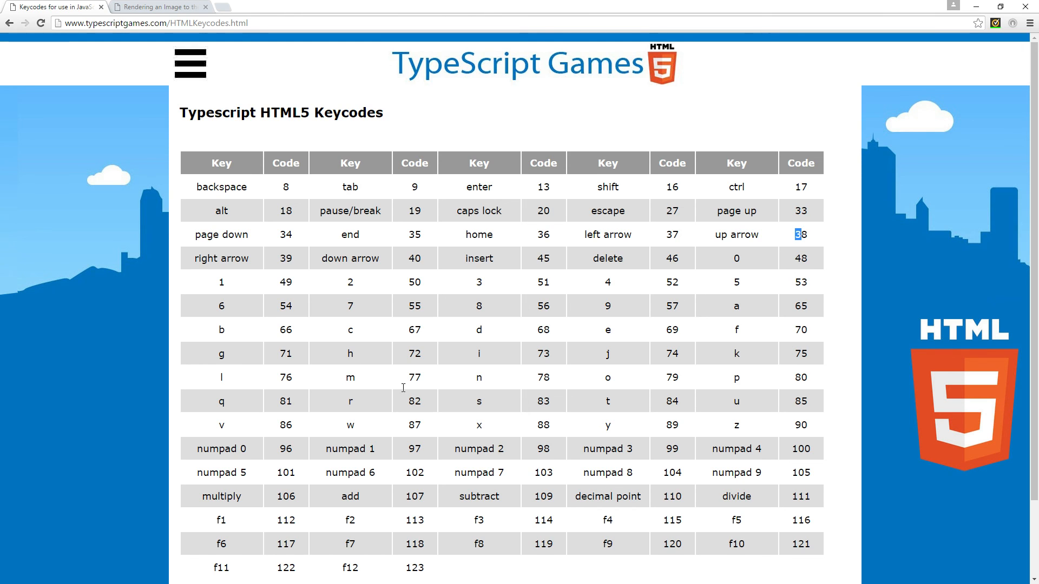
scroll(down, 3)
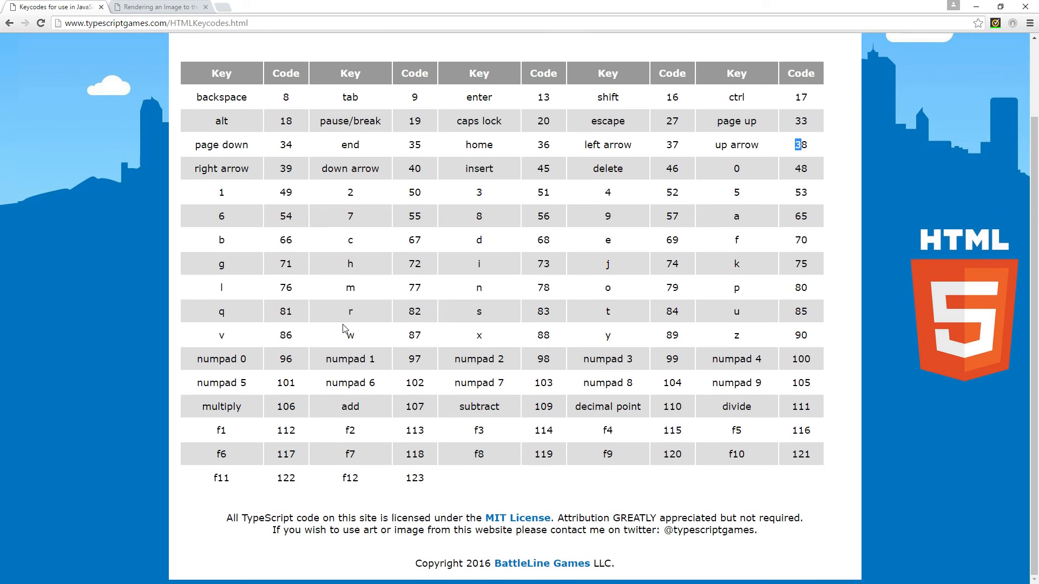
scroll(up, 3)
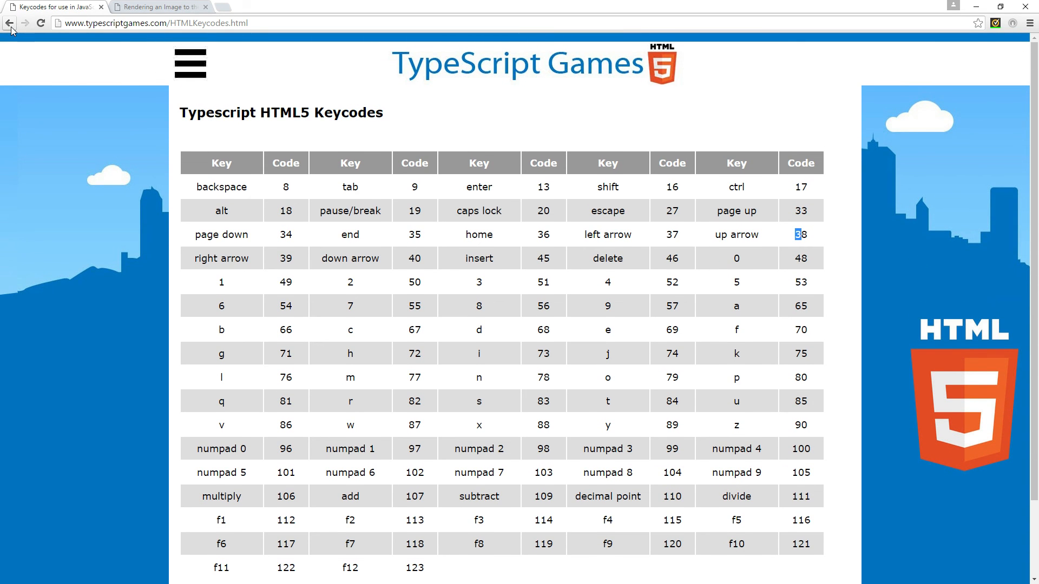
mouse_move(973, 9)
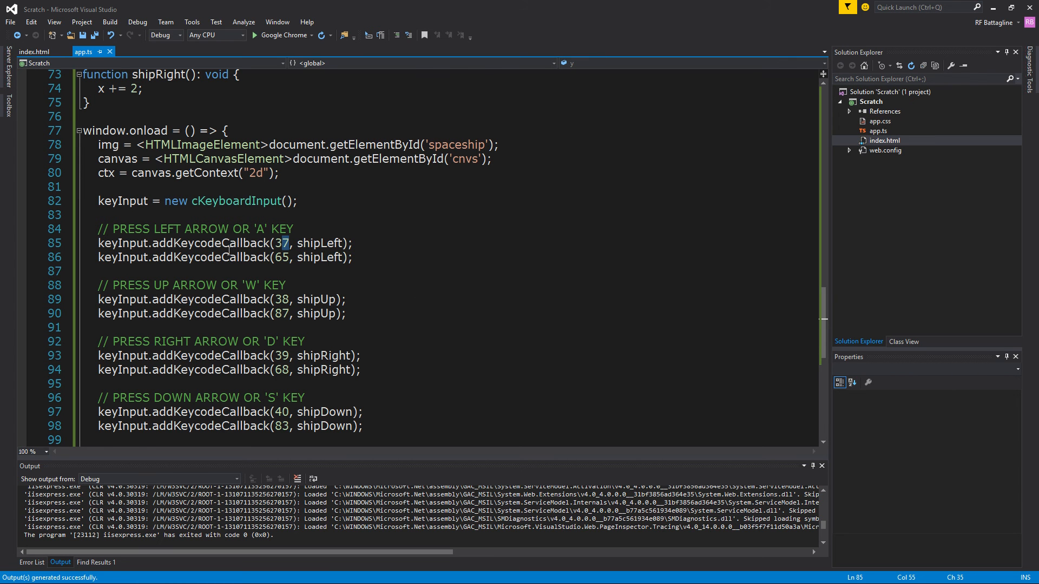
click(228, 243)
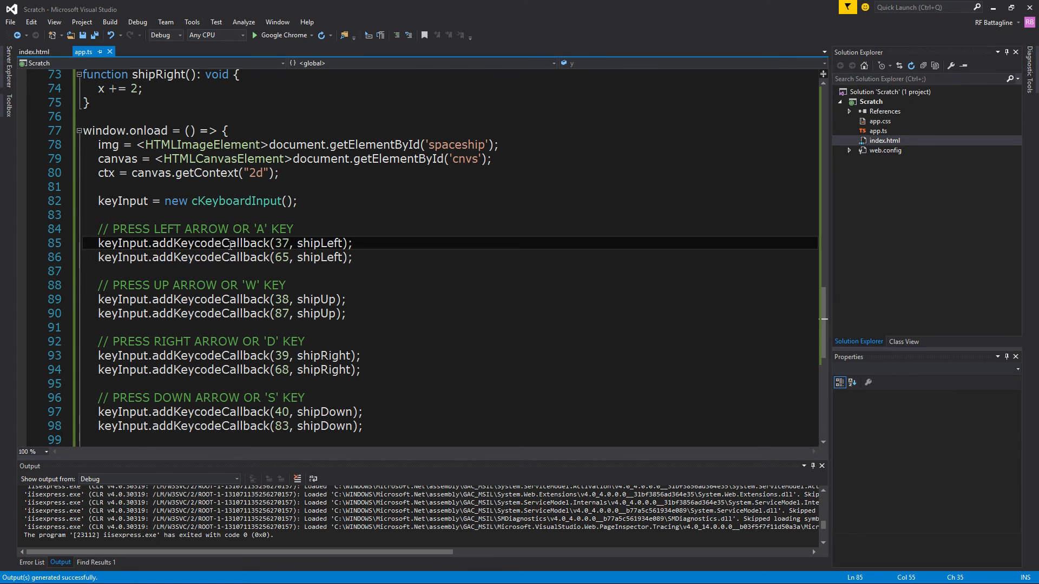
double_click(280, 243)
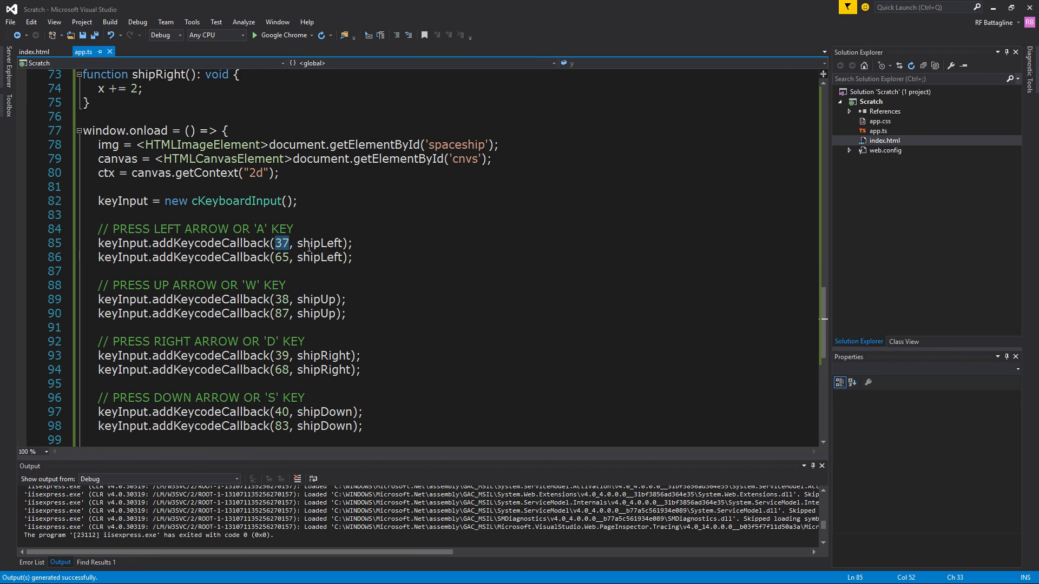
double_click(321, 243)
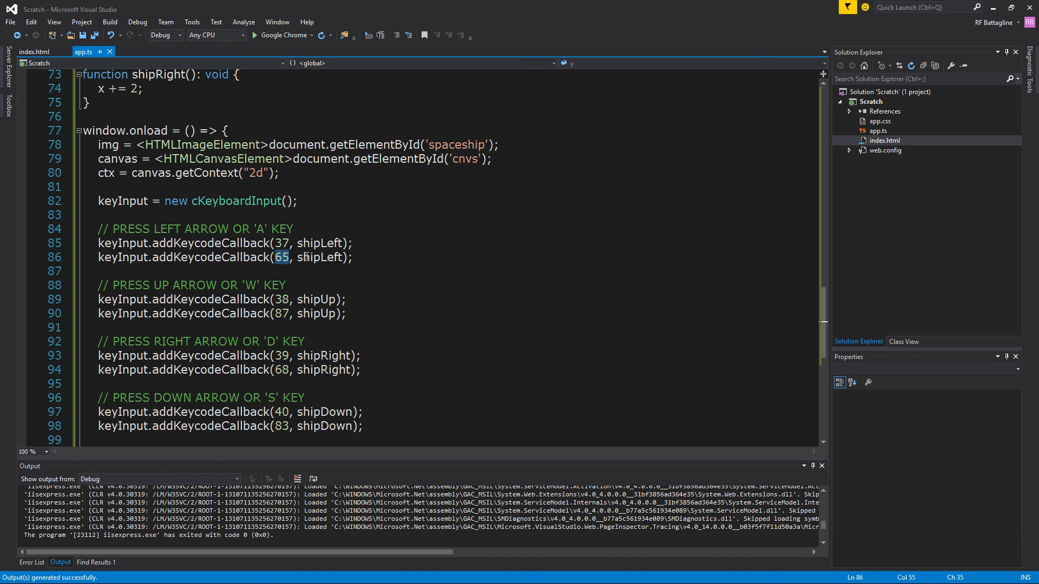
scroll(up, 3)
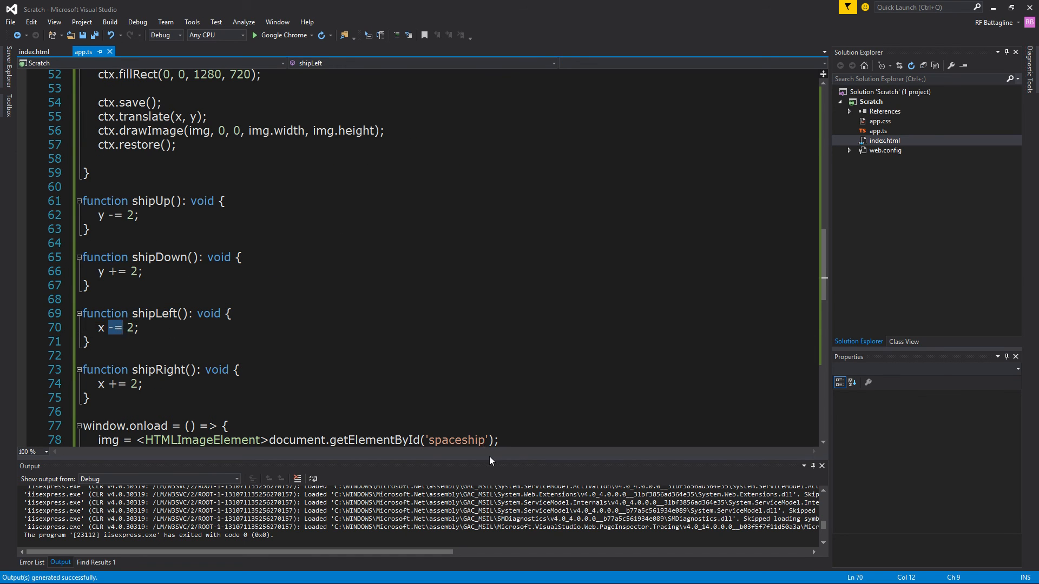
scroll(down, 3)
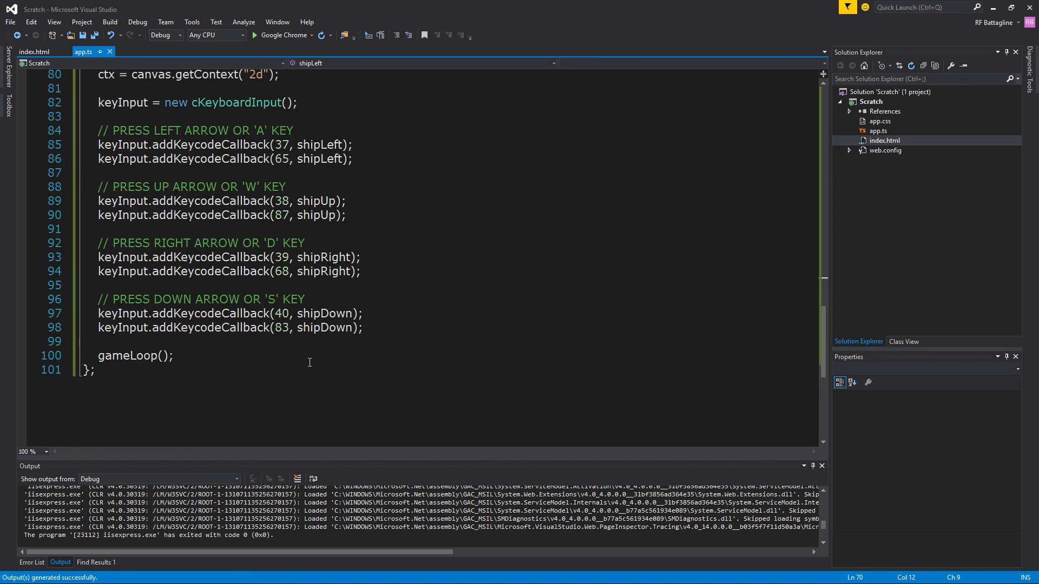
scroll(up, 3)
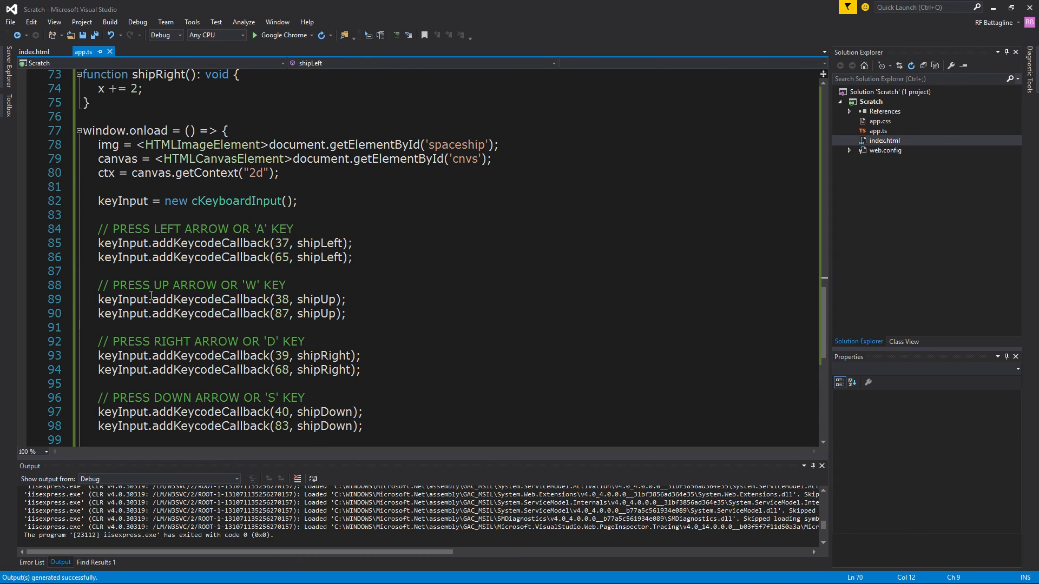
double_click(123, 298)
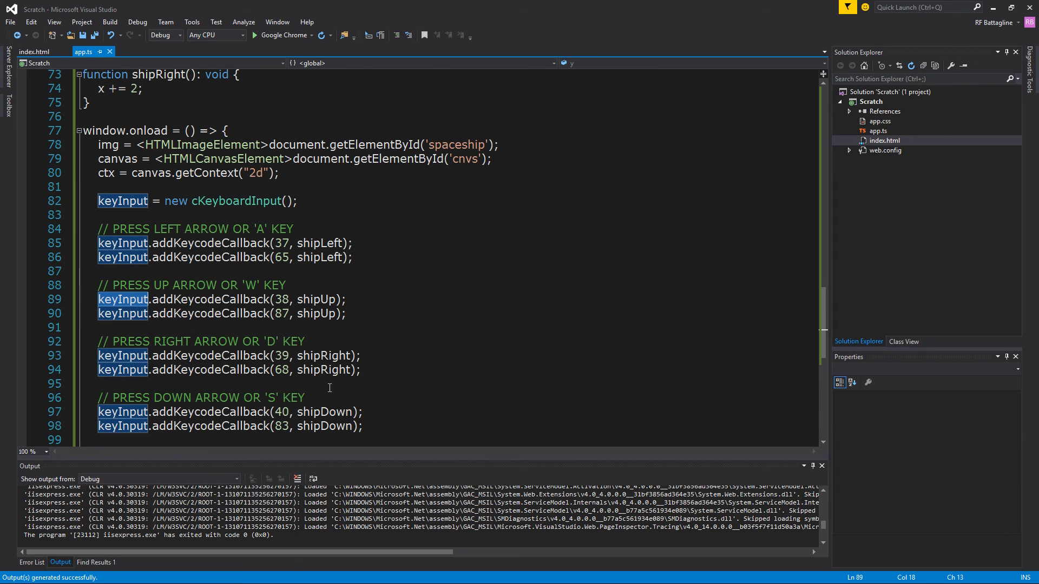
scroll(down, 3)
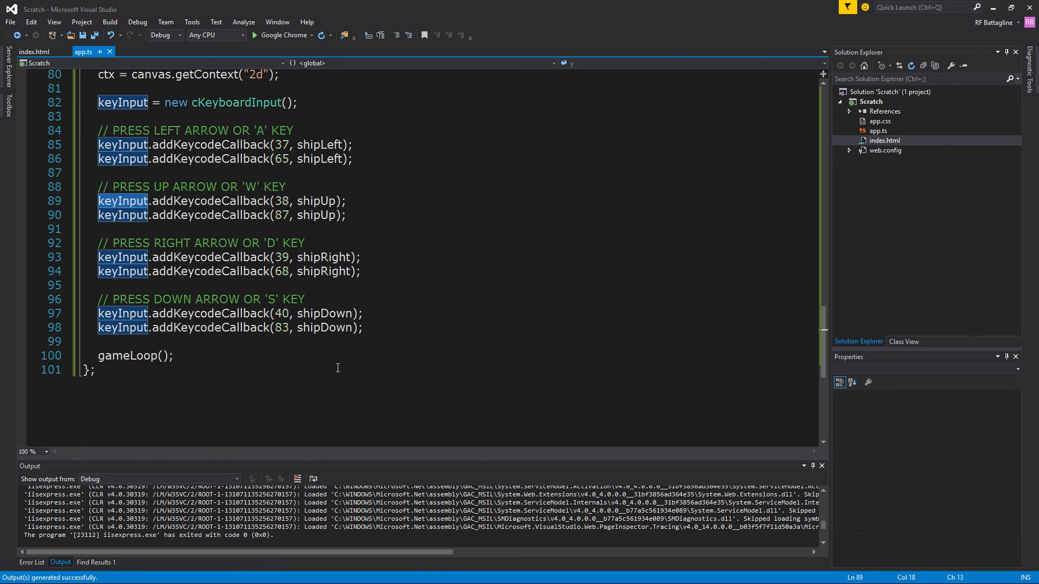